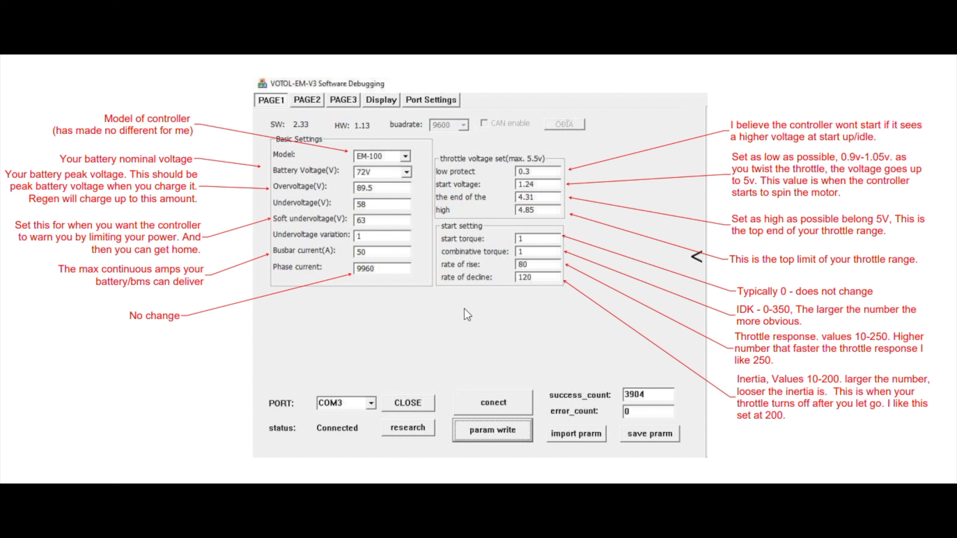
{"action": "mouse_move", "coordinate": [479, 353]}
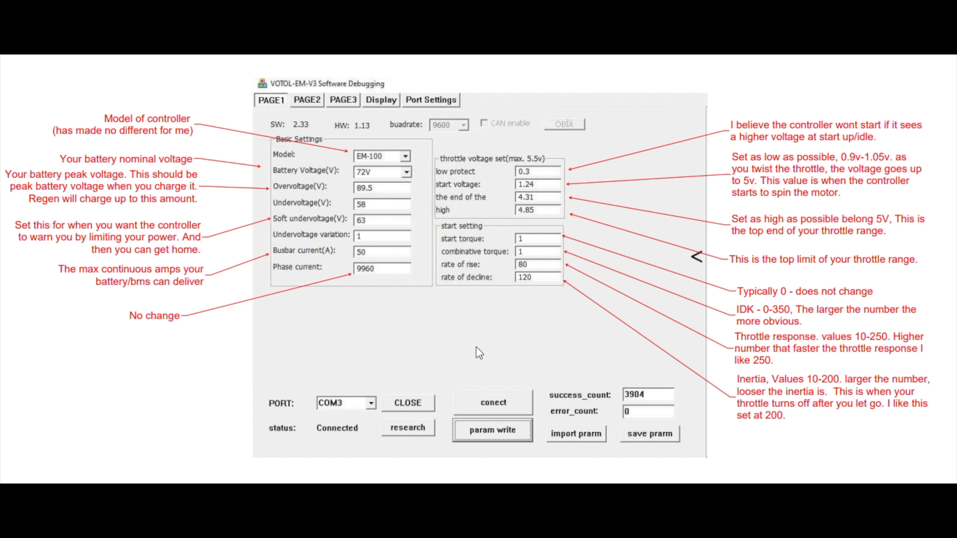
{"action": "mouse_move", "coordinate": [457, 383]}
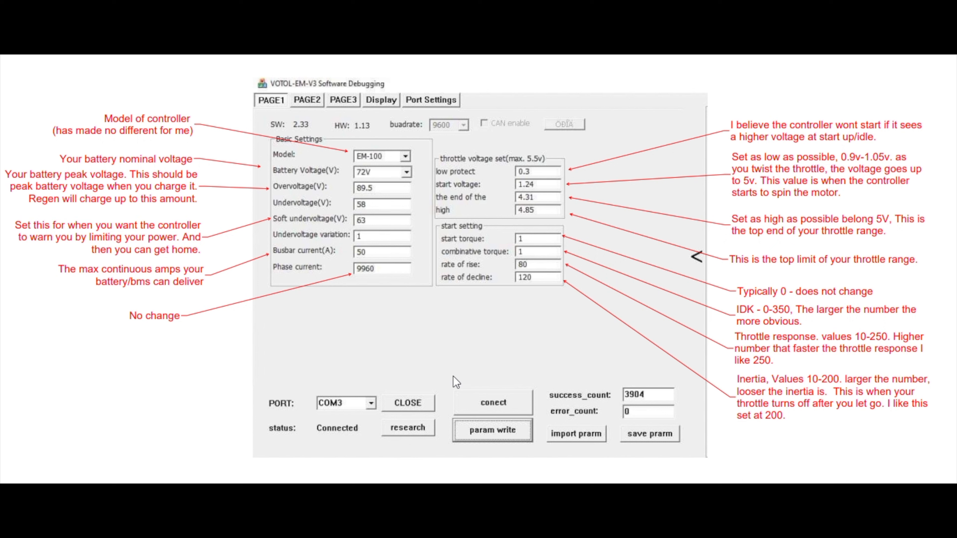
{"action": "mouse_move", "coordinate": [343, 206]}
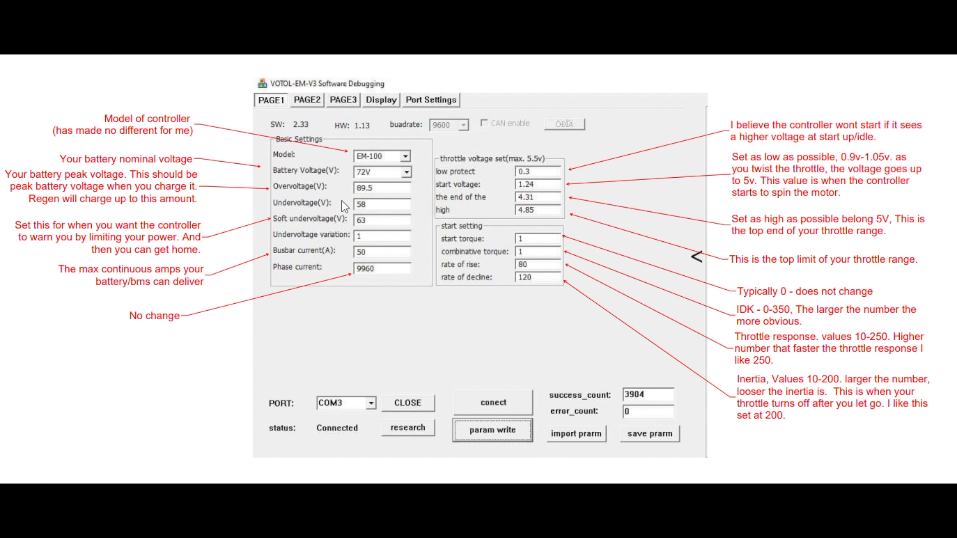
{"action": "mouse_move", "coordinate": [394, 228]}
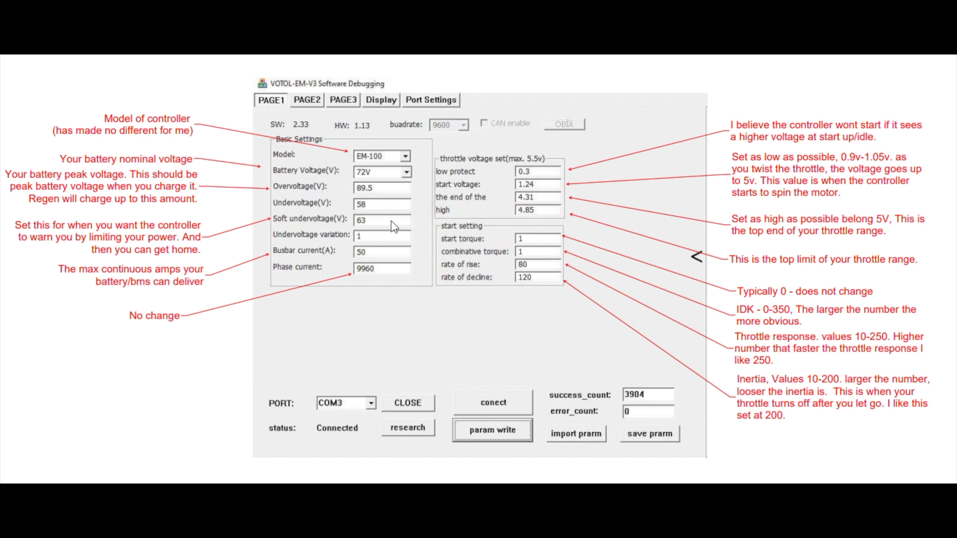
{"action": "mouse_move", "coordinate": [457, 151]}
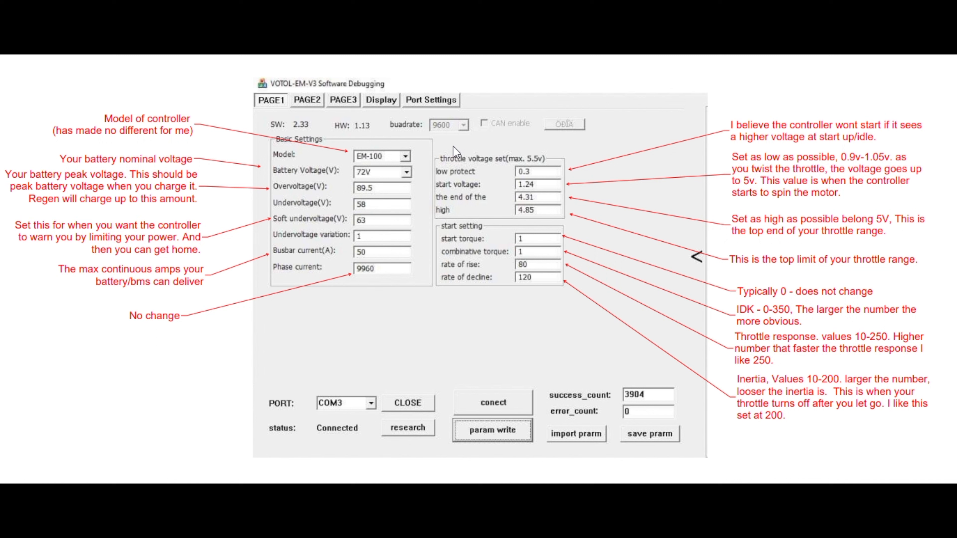
{"action": "mouse_move", "coordinate": [296, 162]}
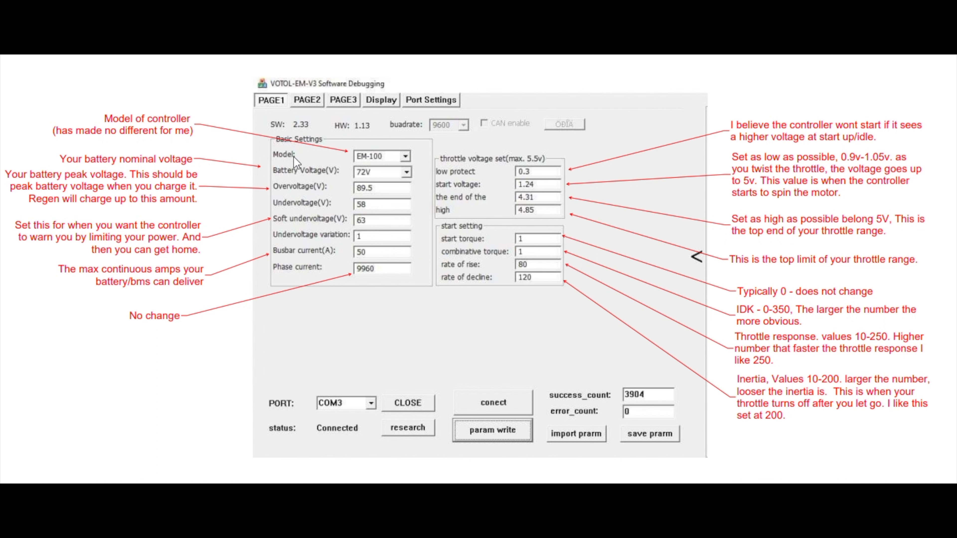
{"action": "mouse_move", "coordinate": [408, 158]}
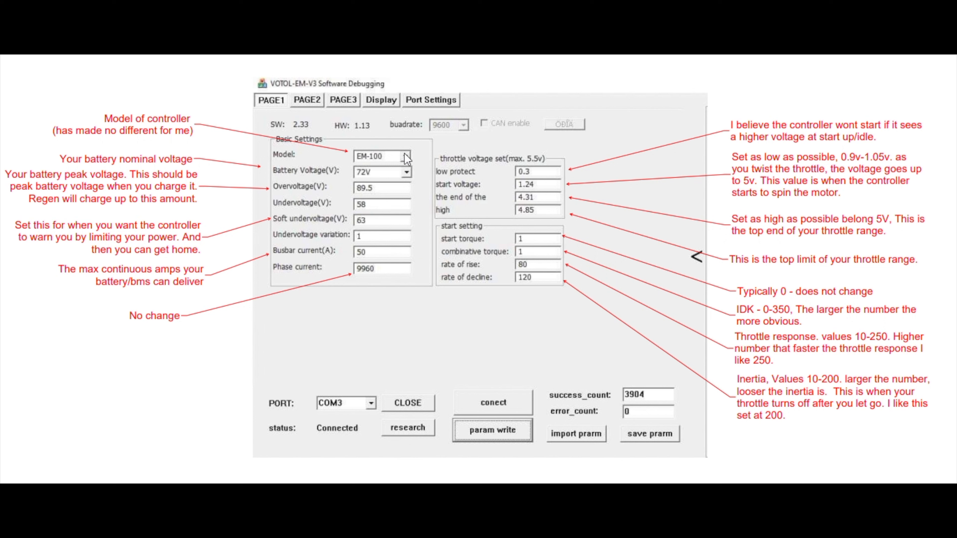
{"action": "mouse_move", "coordinate": [412, 161]}
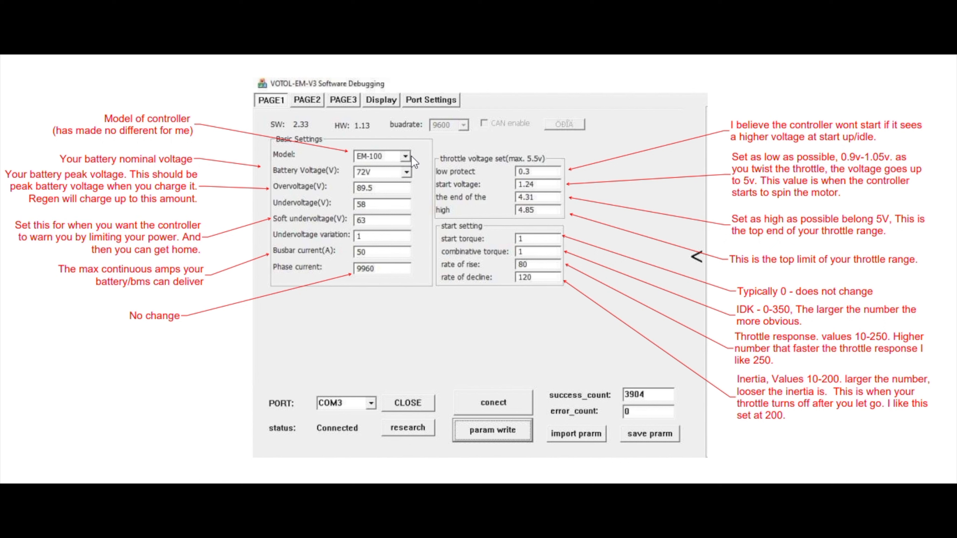
{"action": "mouse_move", "coordinate": [410, 161]}
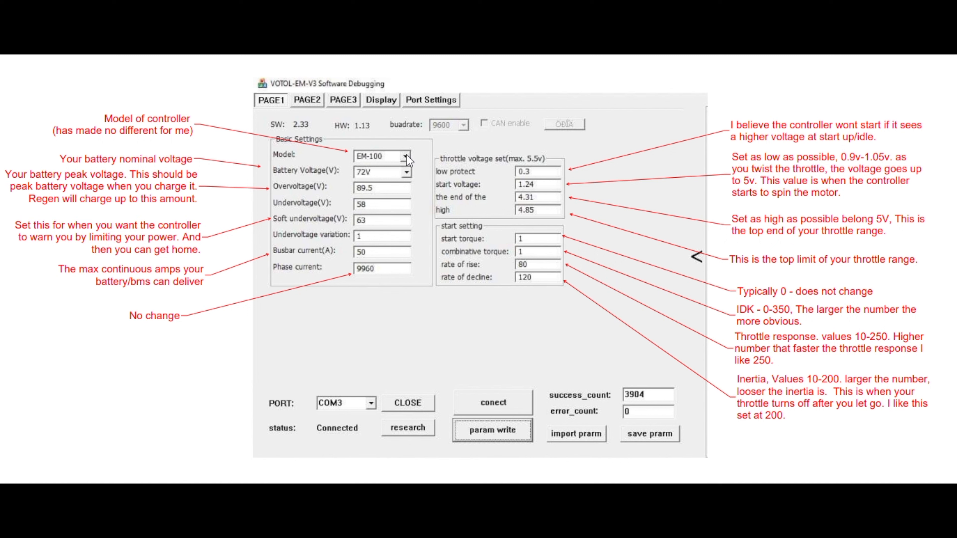
{"action": "mouse_move", "coordinate": [408, 163]}
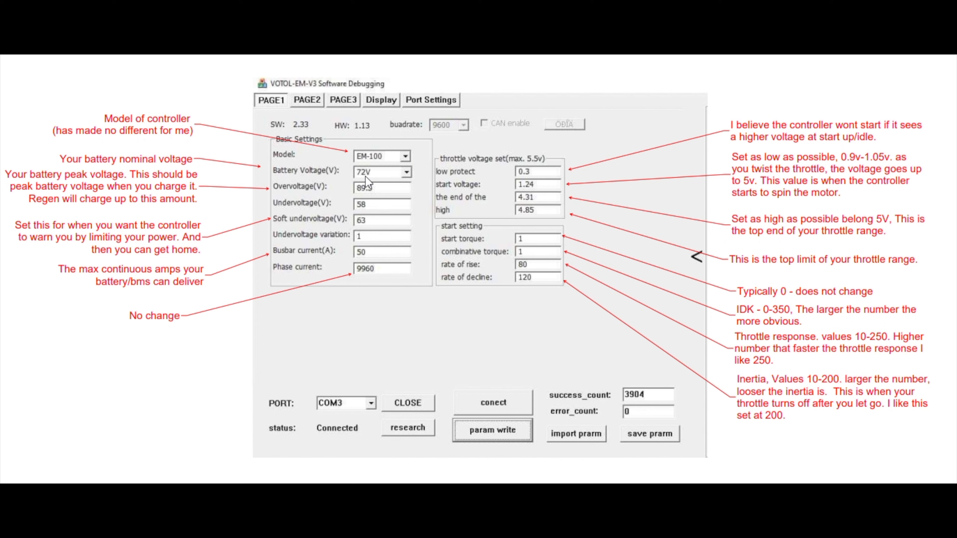
{"action": "mouse_move", "coordinate": [371, 185]}
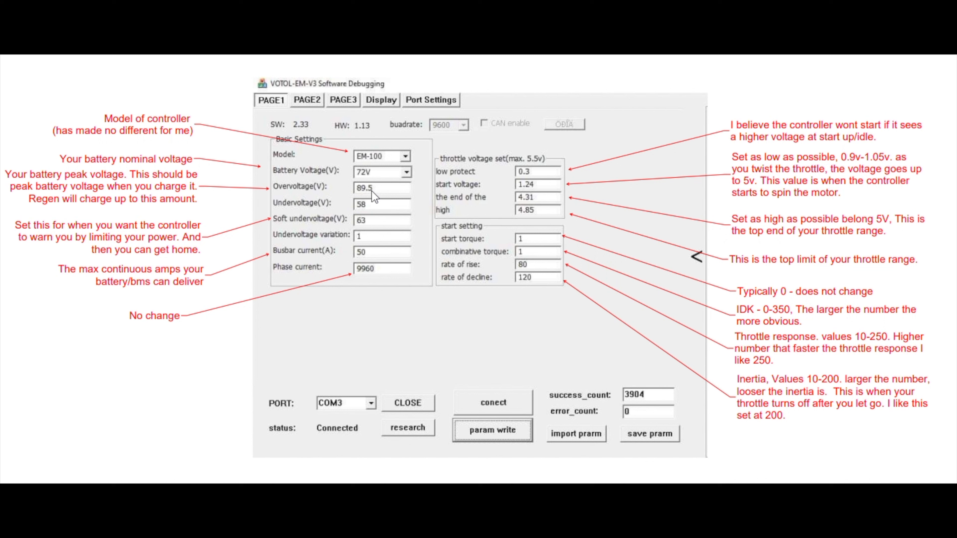
{"action": "mouse_move", "coordinate": [372, 198]}
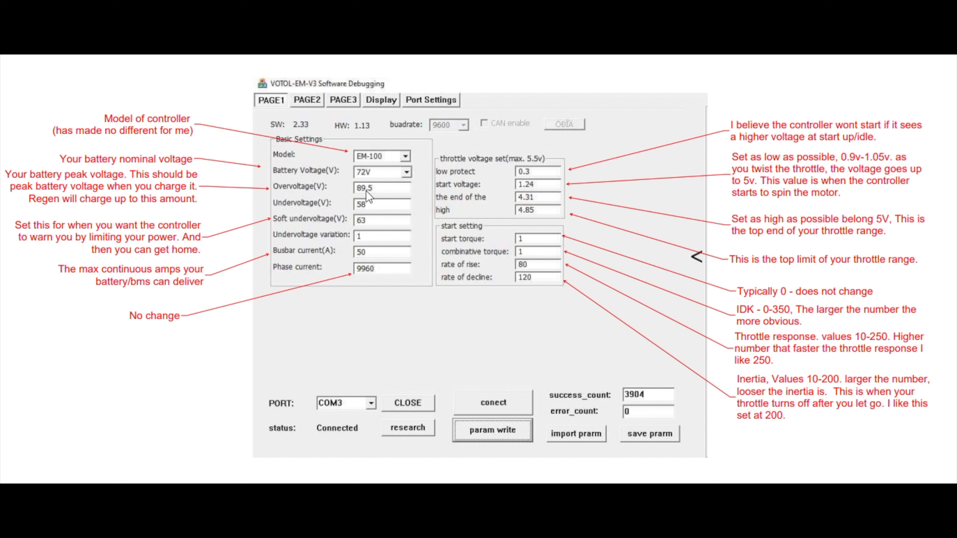
{"action": "mouse_move", "coordinate": [368, 198]}
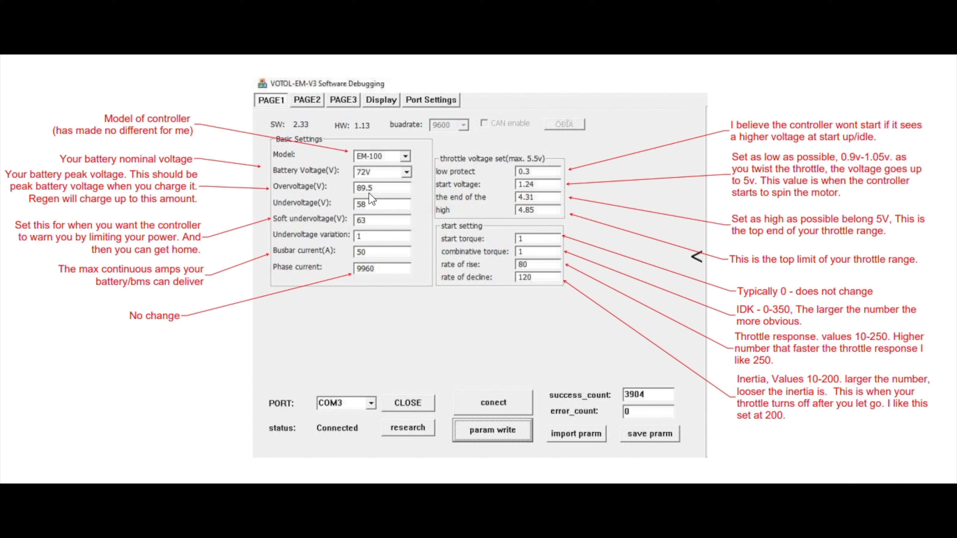
{"action": "mouse_move", "coordinate": [378, 199]}
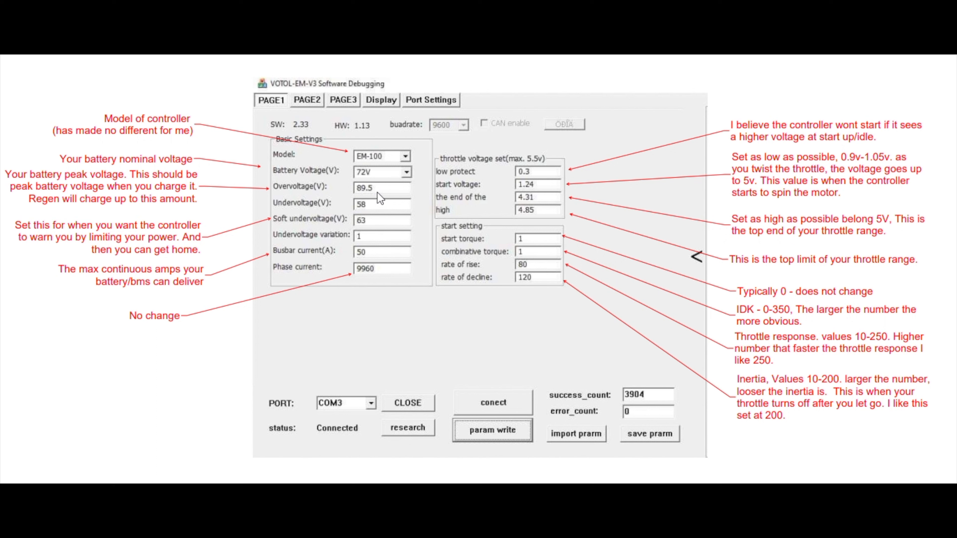
{"action": "mouse_move", "coordinate": [370, 196]}
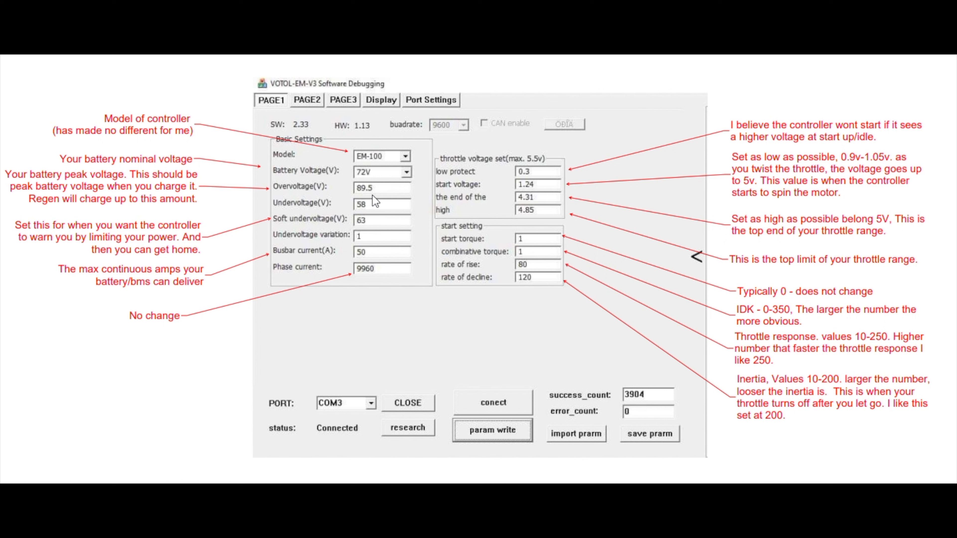
{"action": "mouse_move", "coordinate": [372, 201]}
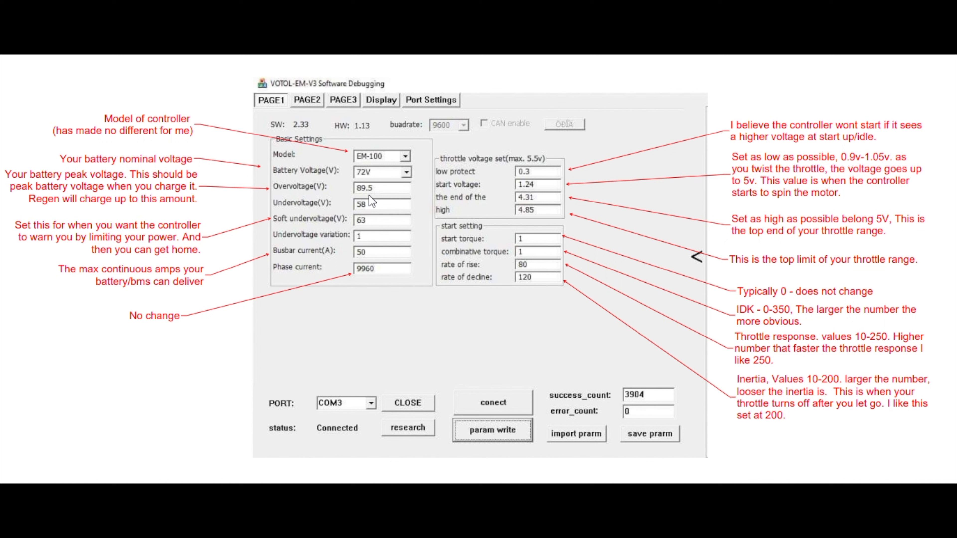
{"action": "mouse_move", "coordinate": [304, 199]}
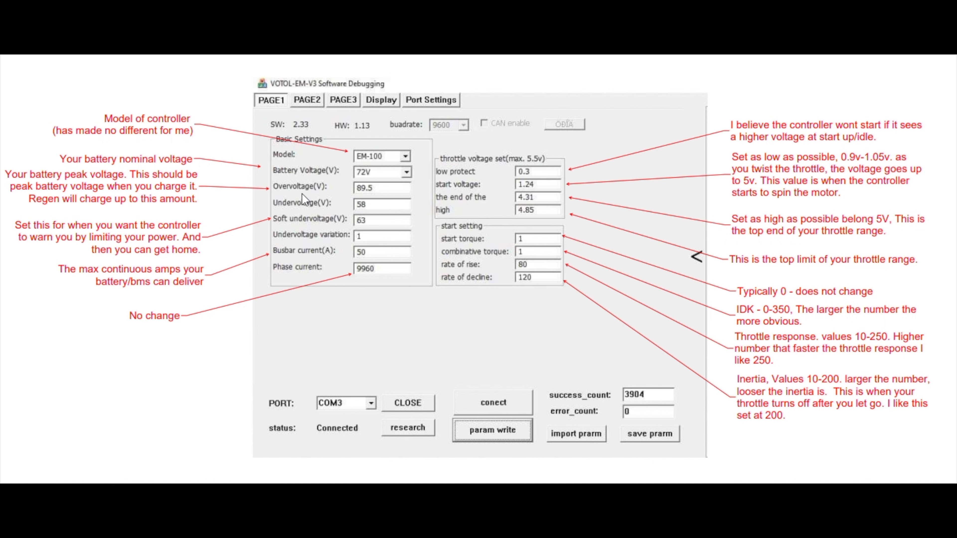
{"action": "mouse_move", "coordinate": [379, 201]}
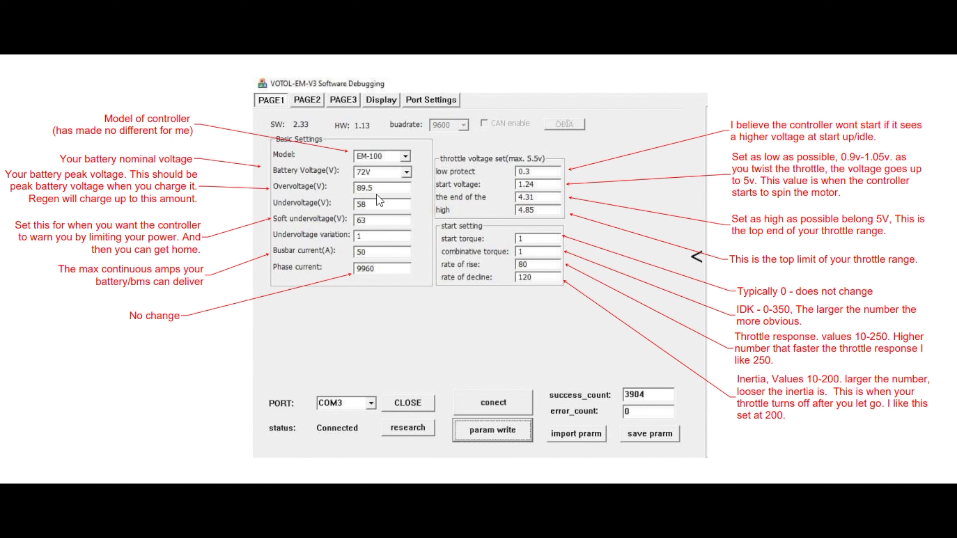
{"action": "mouse_move", "coordinate": [378, 200]}
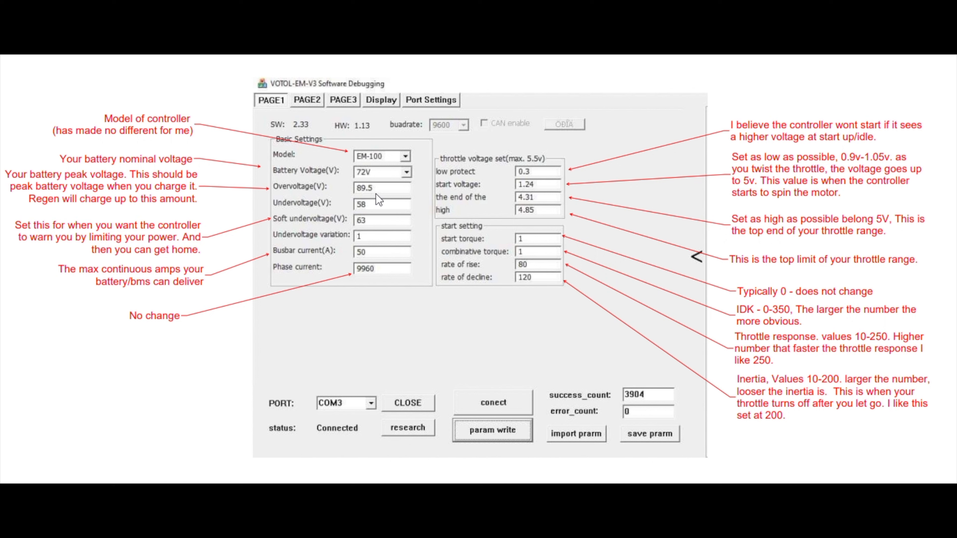
{"action": "mouse_move", "coordinate": [366, 257]}
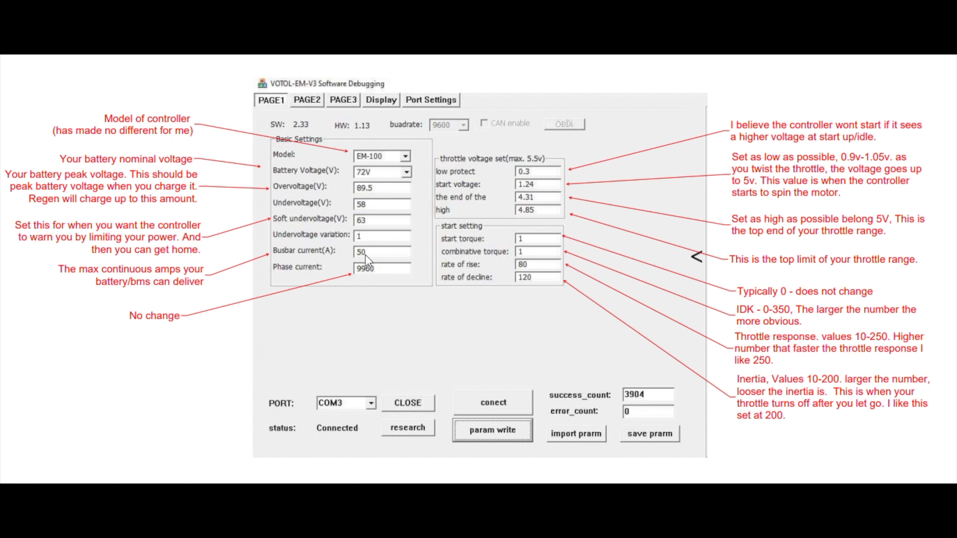
{"action": "mouse_move", "coordinate": [377, 257]}
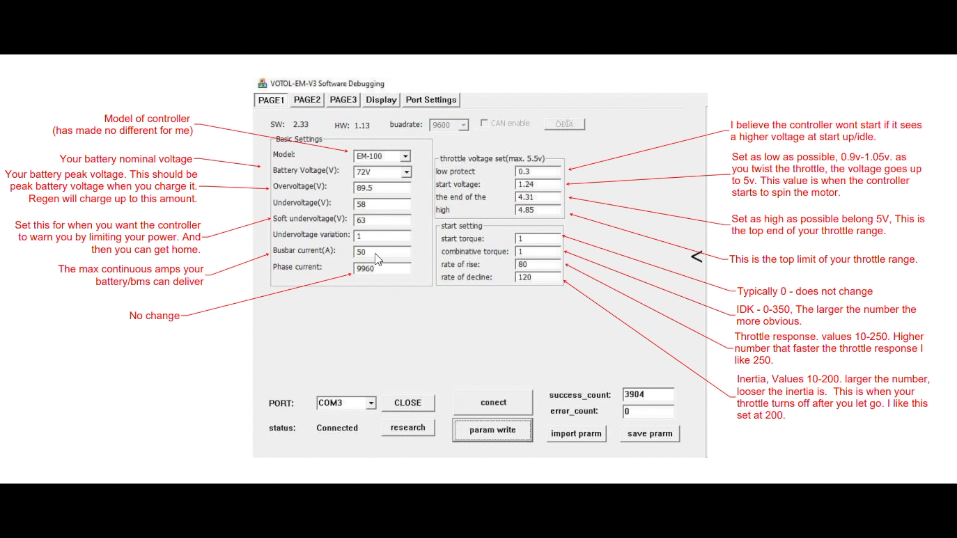
{"action": "mouse_move", "coordinate": [395, 257]}
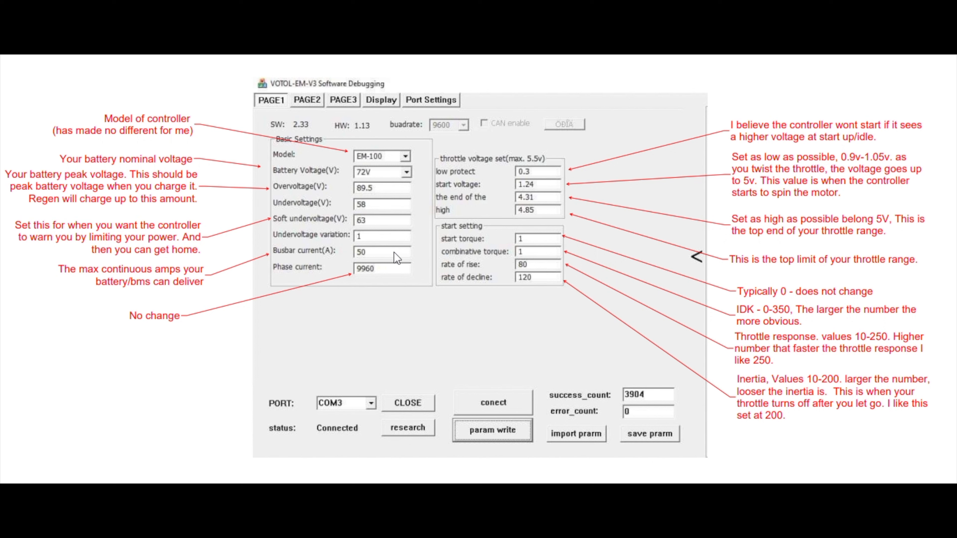
{"action": "mouse_move", "coordinate": [367, 284]}
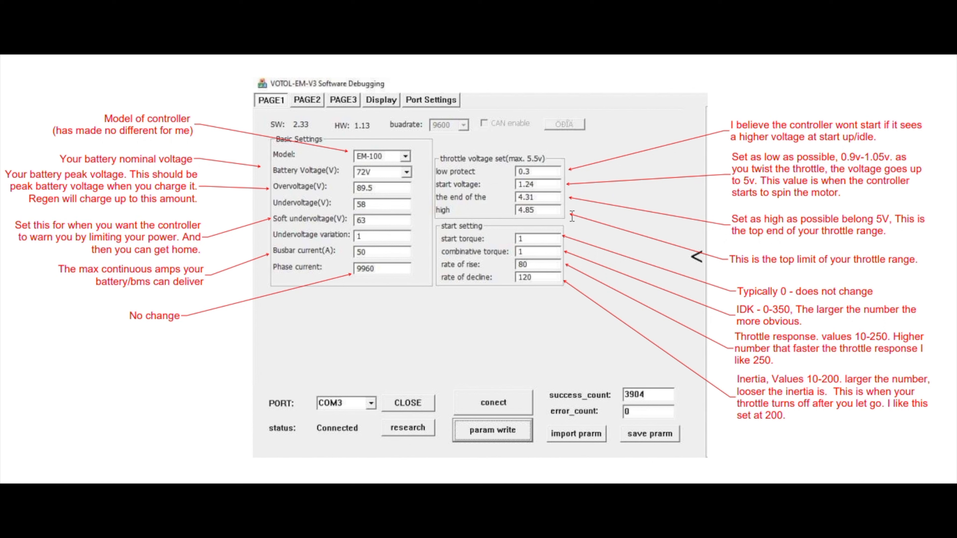
{"action": "mouse_move", "coordinate": [476, 182]}
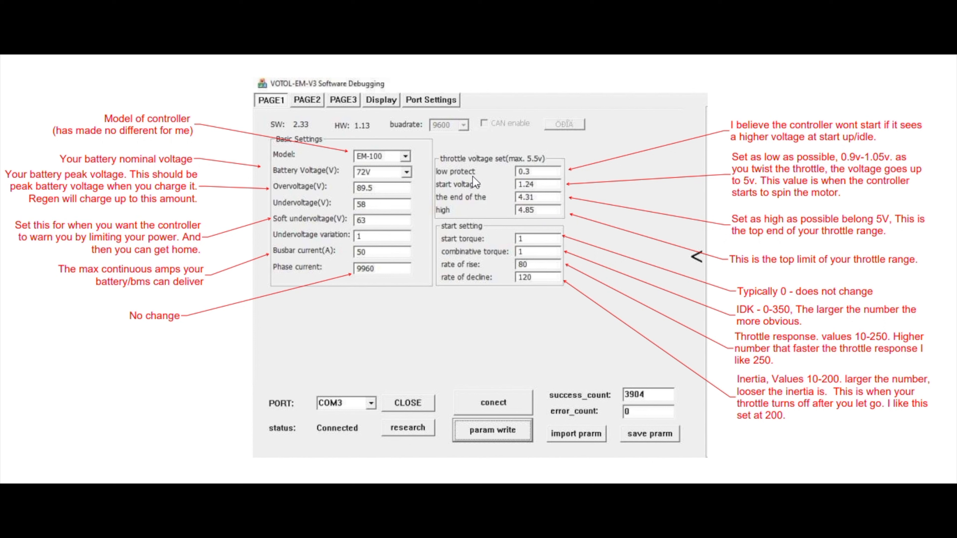
{"action": "mouse_move", "coordinate": [562, 179]}
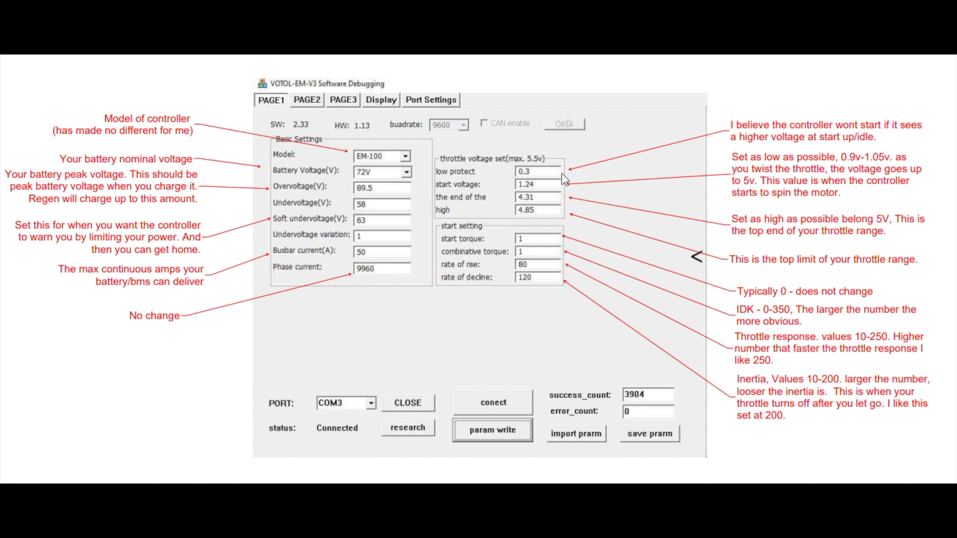
{"action": "mouse_move", "coordinate": [565, 177]}
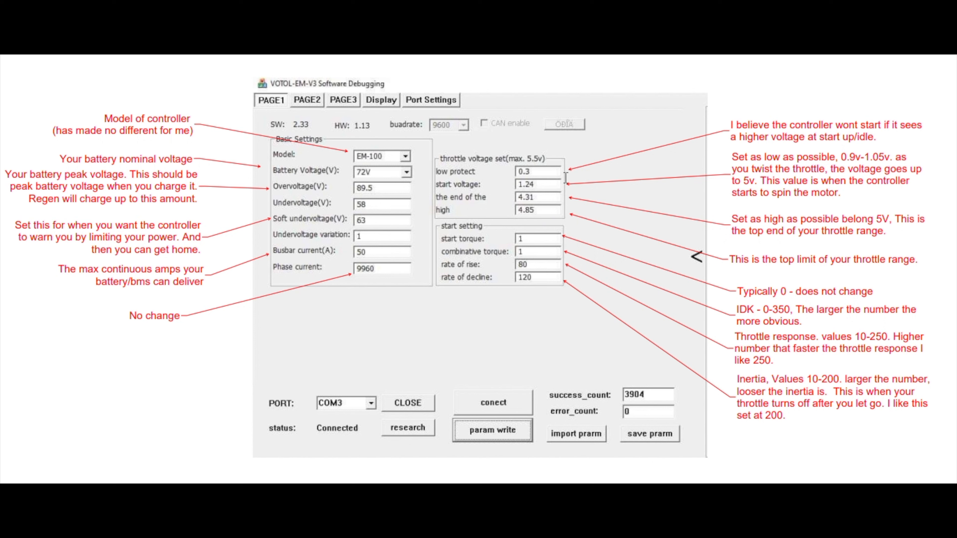
{"action": "mouse_move", "coordinate": [554, 185]}
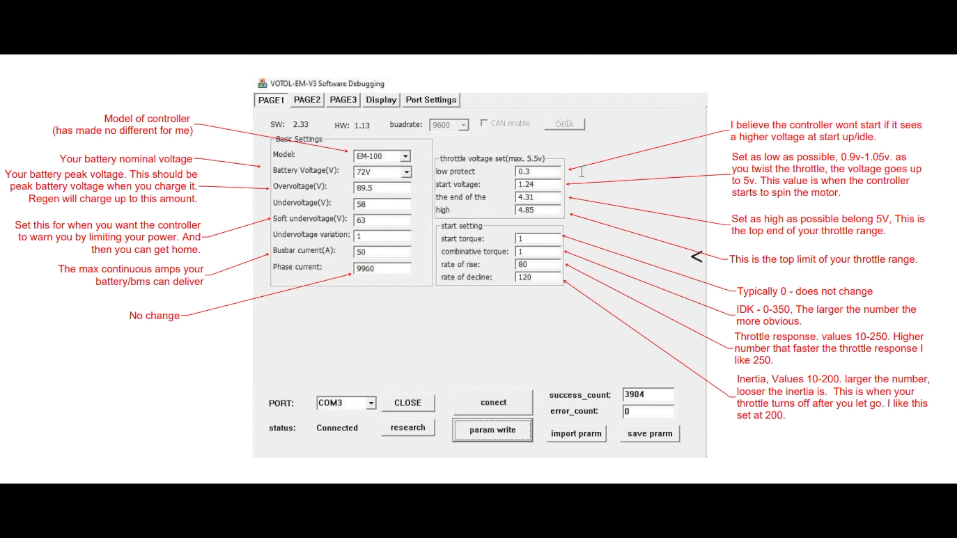
{"action": "mouse_move", "coordinate": [576, 160]}
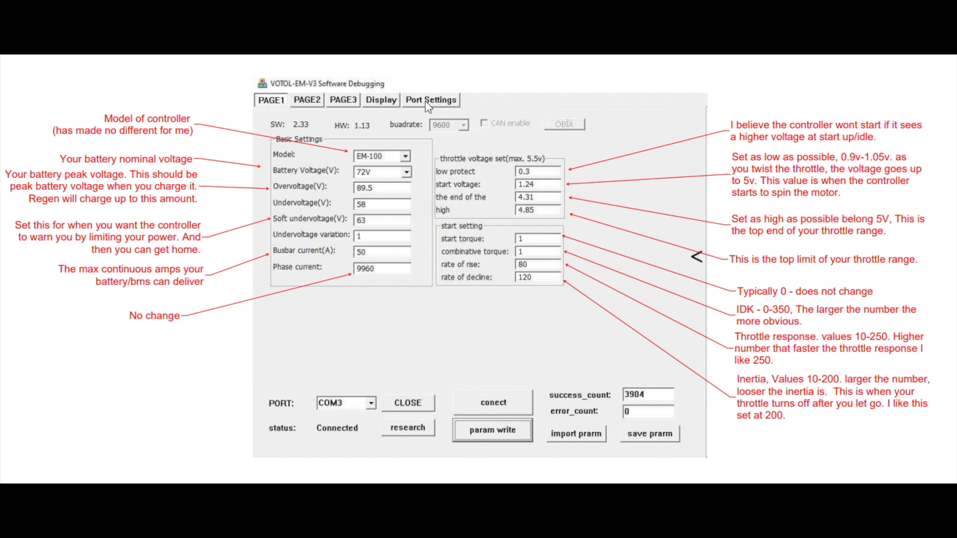
{"action": "mouse_move", "coordinate": [510, 182]}
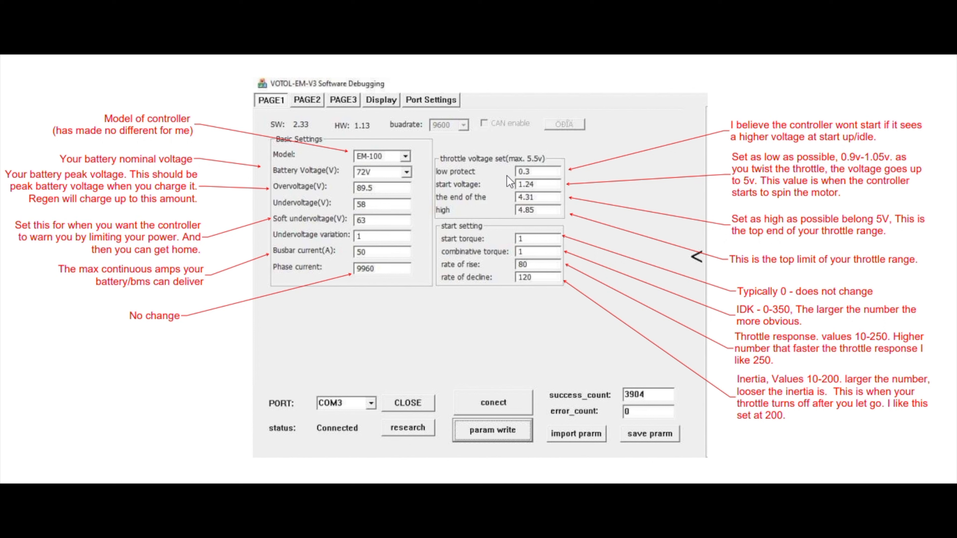
{"action": "mouse_move", "coordinate": [522, 180]}
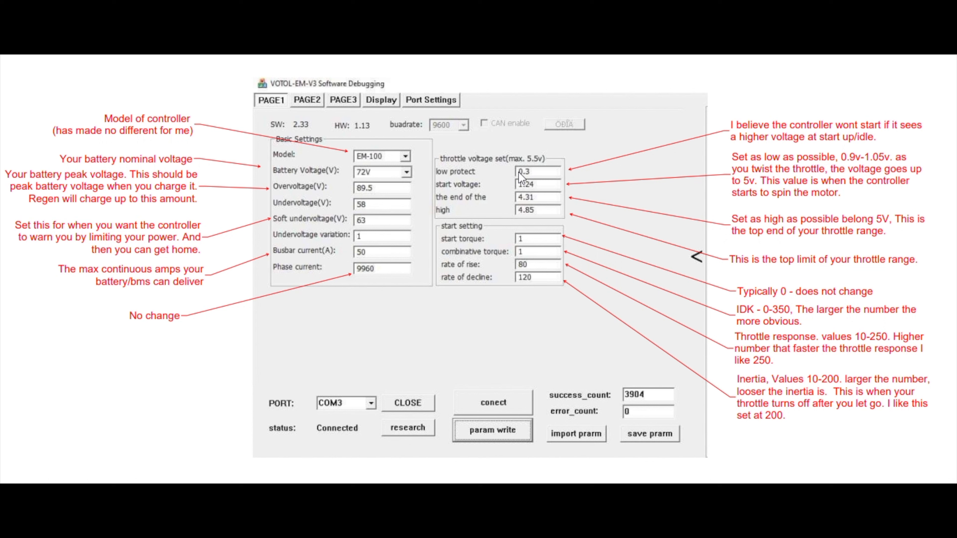
{"action": "mouse_move", "coordinate": [566, 181]}
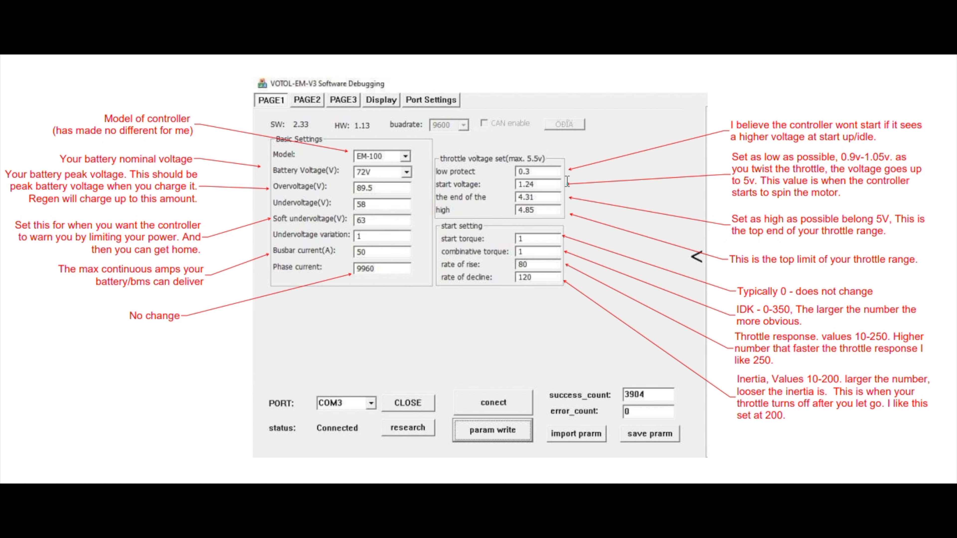
{"action": "mouse_move", "coordinate": [560, 192]}
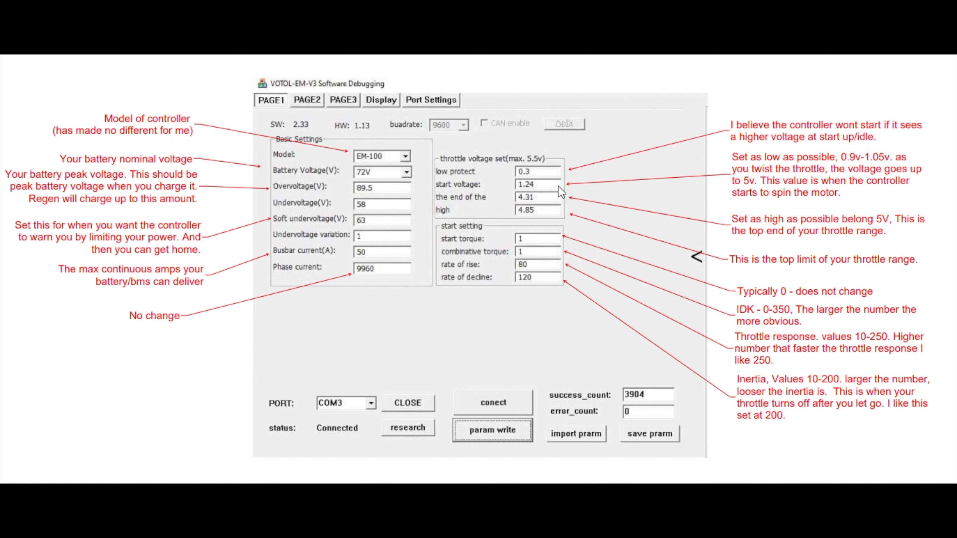
{"action": "mouse_move", "coordinate": [551, 189]}
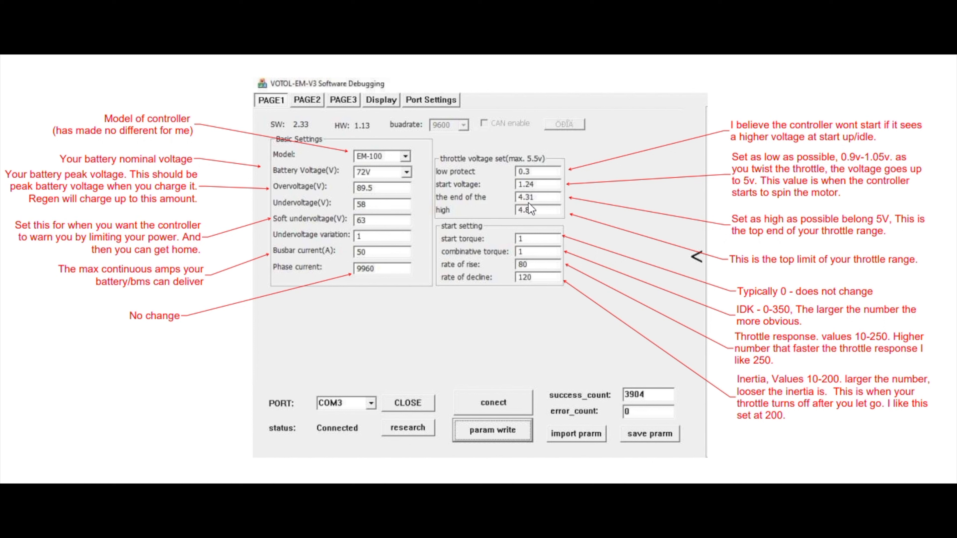
{"action": "mouse_move", "coordinate": [489, 206]}
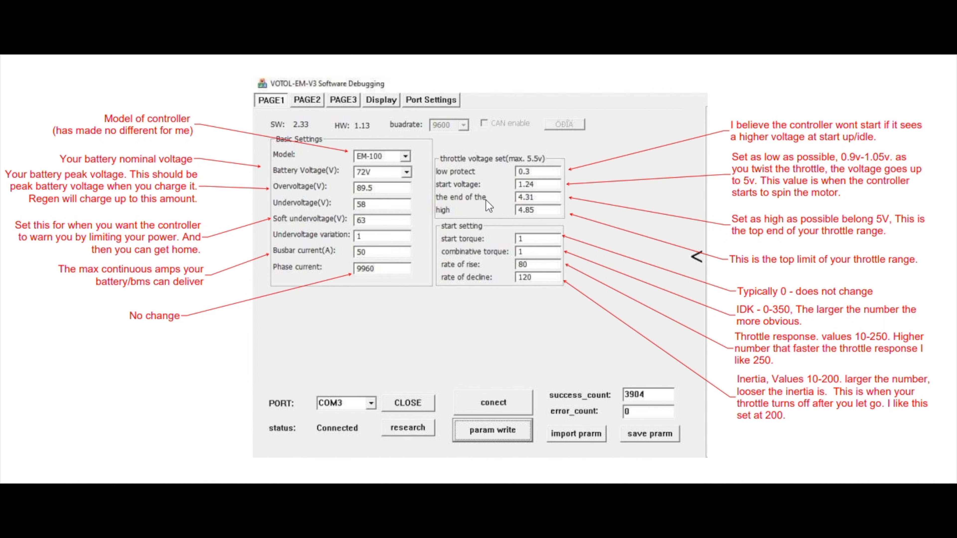
{"action": "mouse_move", "coordinate": [560, 206]}
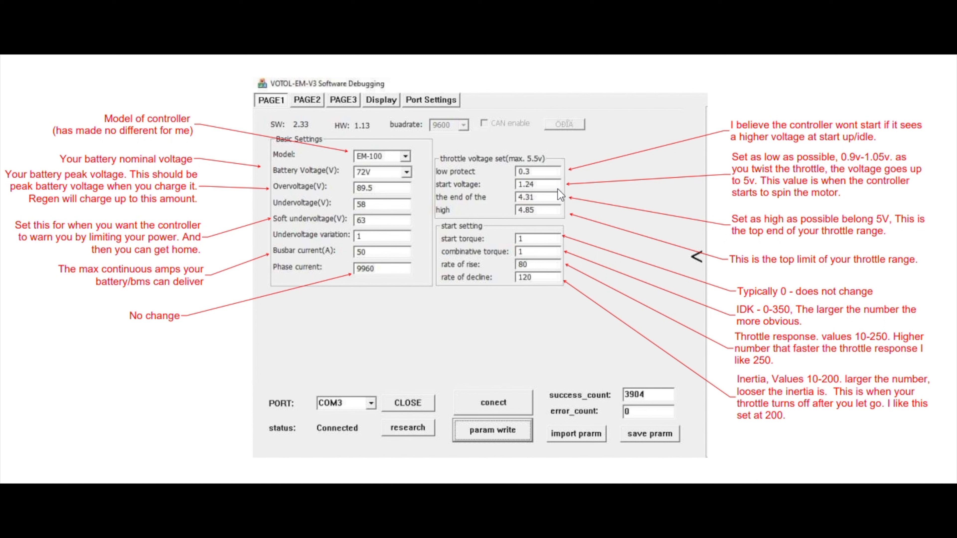
{"action": "mouse_move", "coordinate": [548, 209]}
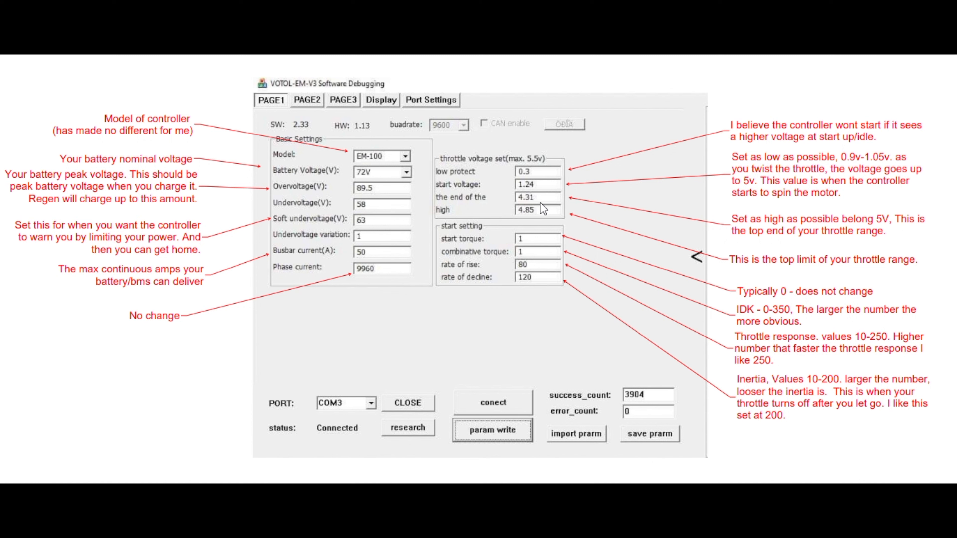
{"action": "mouse_move", "coordinate": [527, 210]}
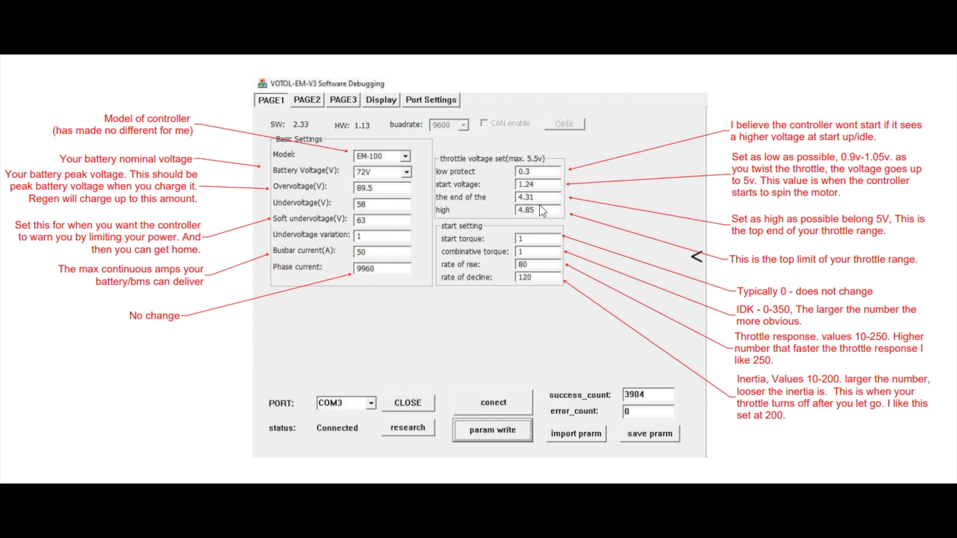
{"action": "mouse_move", "coordinate": [549, 221]}
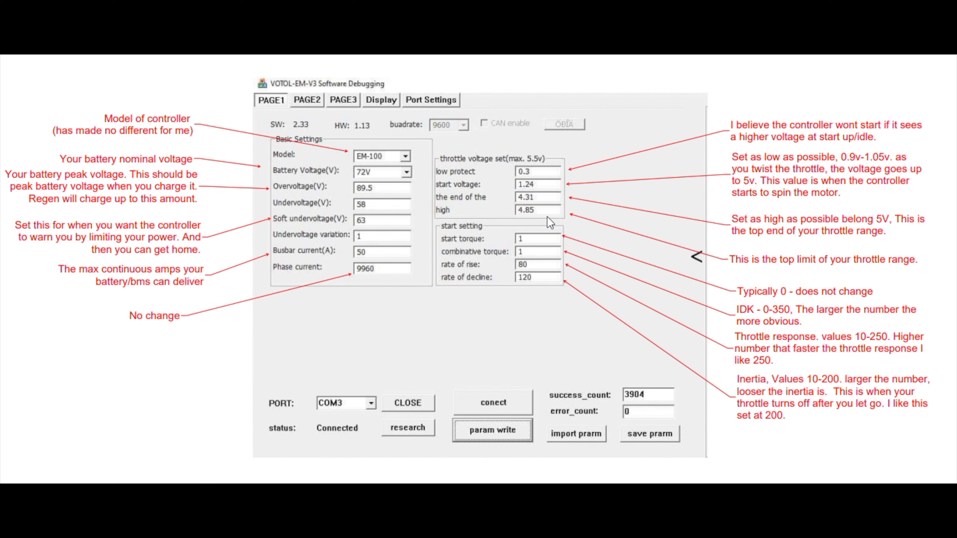
{"action": "mouse_move", "coordinate": [560, 220]}
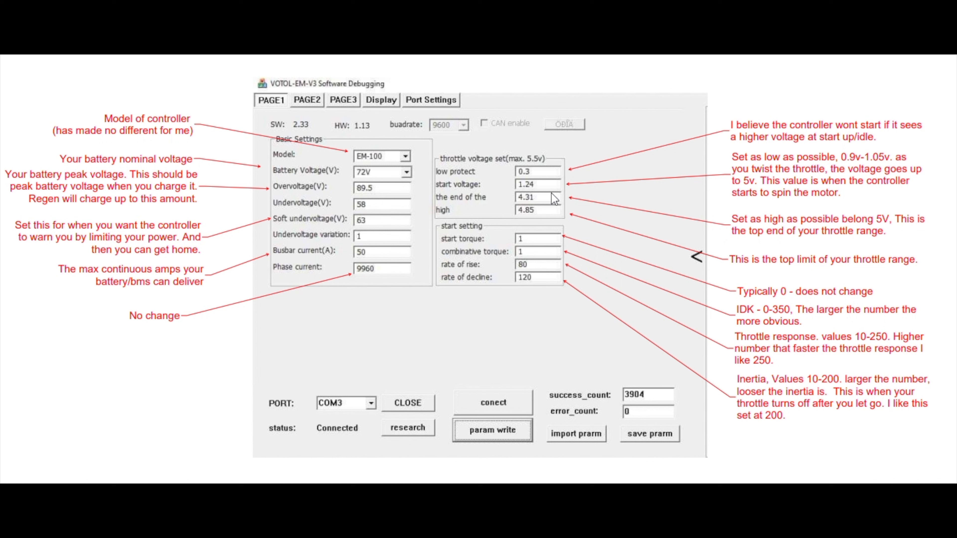
{"action": "mouse_move", "coordinate": [545, 221]}
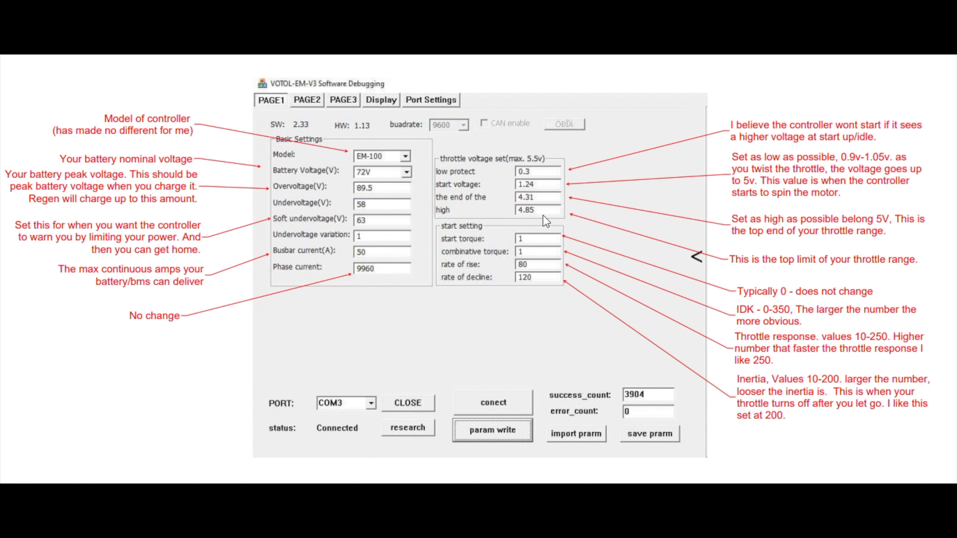
{"action": "mouse_move", "coordinate": [548, 218]}
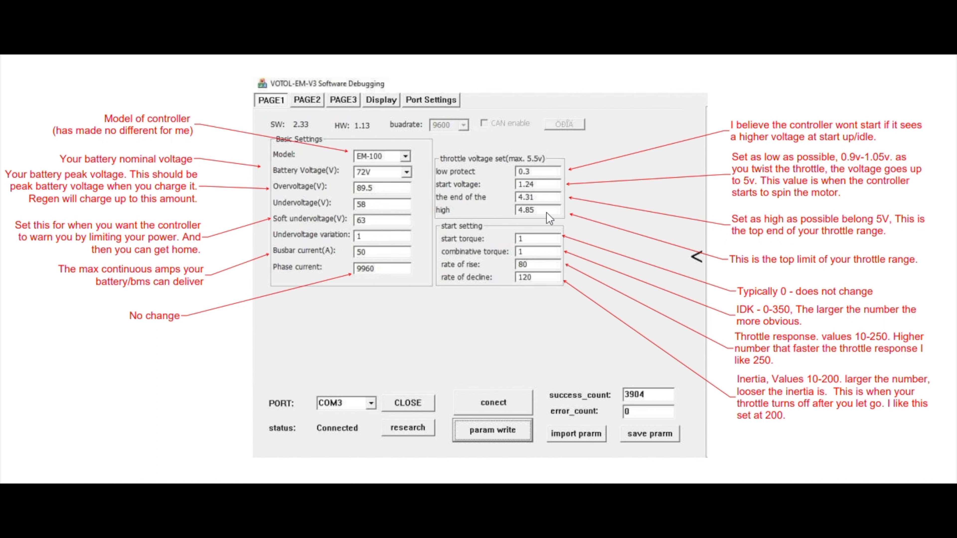
{"action": "mouse_move", "coordinate": [571, 215]}
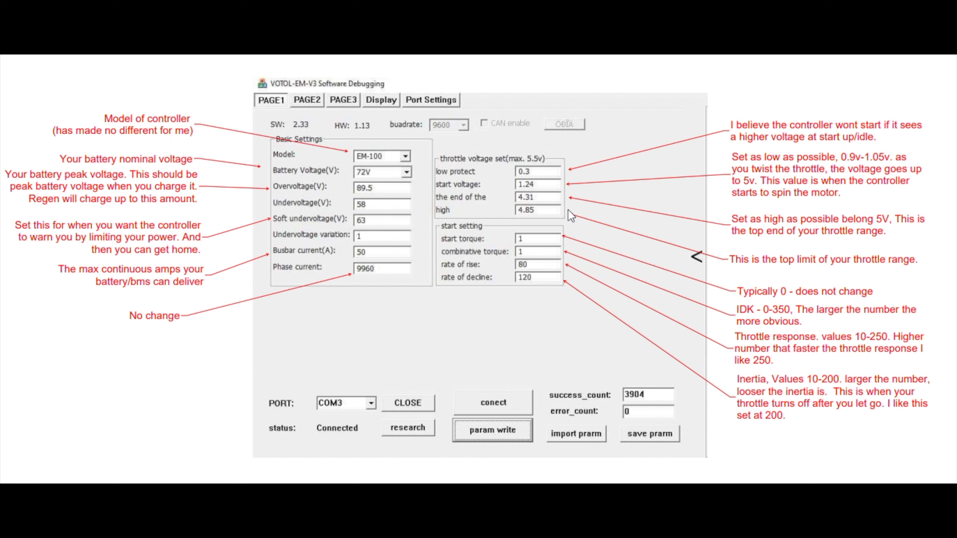
{"action": "mouse_move", "coordinate": [503, 247]}
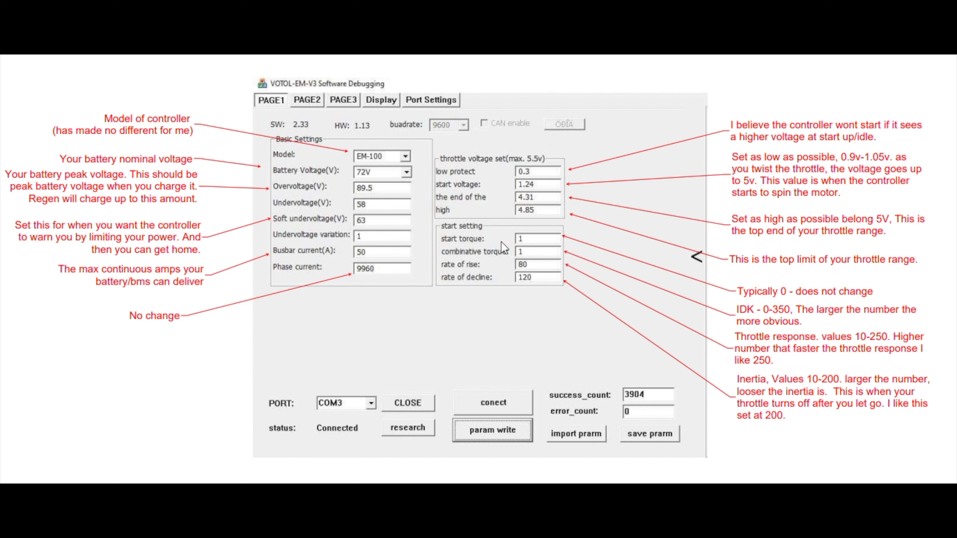
{"action": "mouse_move", "coordinate": [517, 245]}
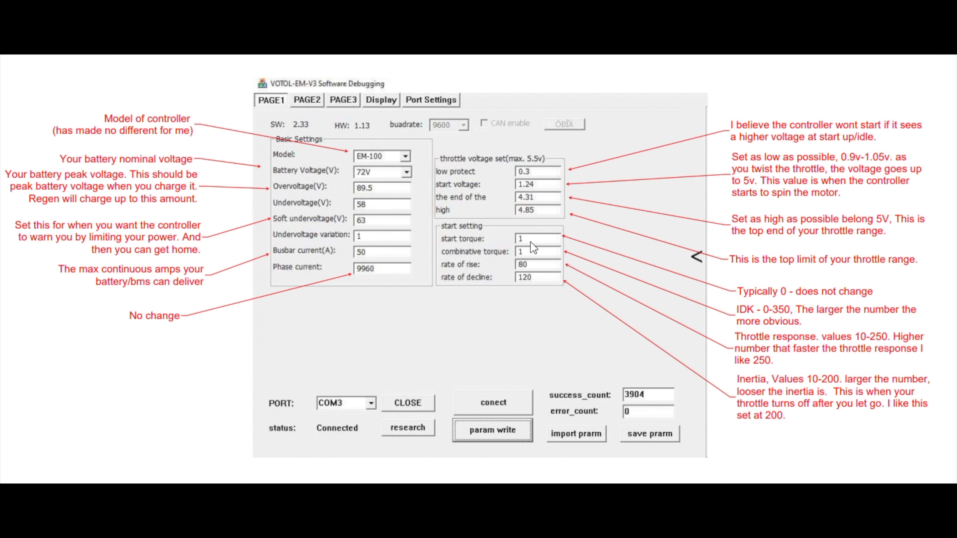
{"action": "mouse_move", "coordinate": [550, 246]}
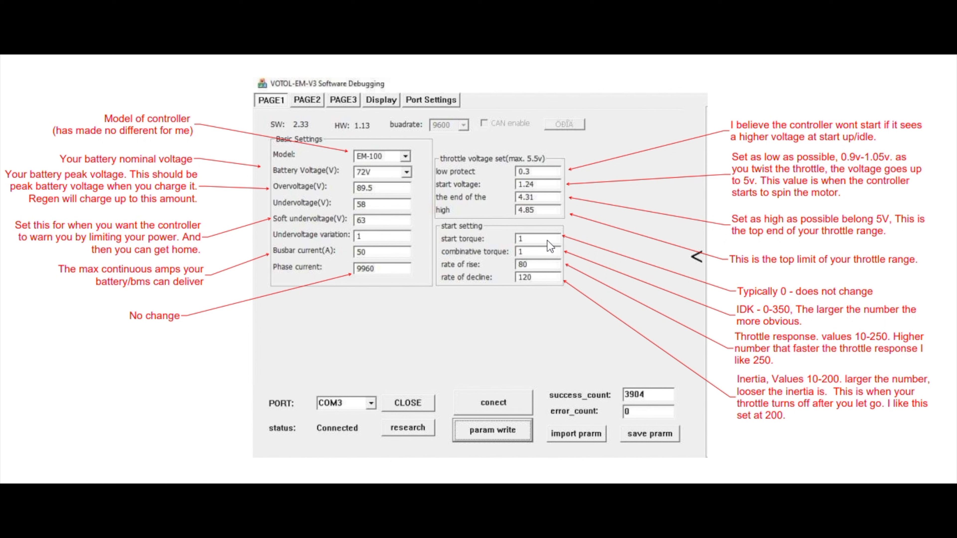
{"action": "mouse_move", "coordinate": [531, 256]}
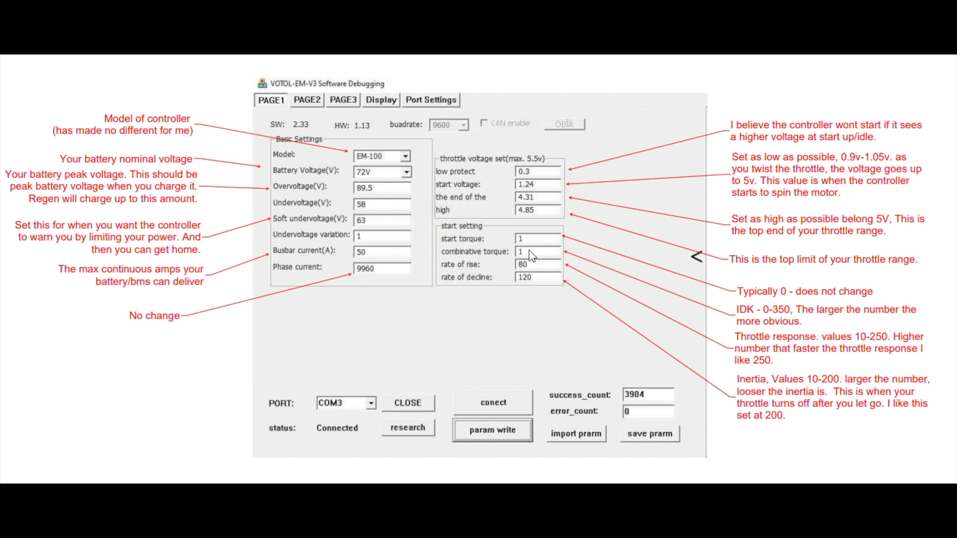
{"action": "mouse_move", "coordinate": [525, 261]}
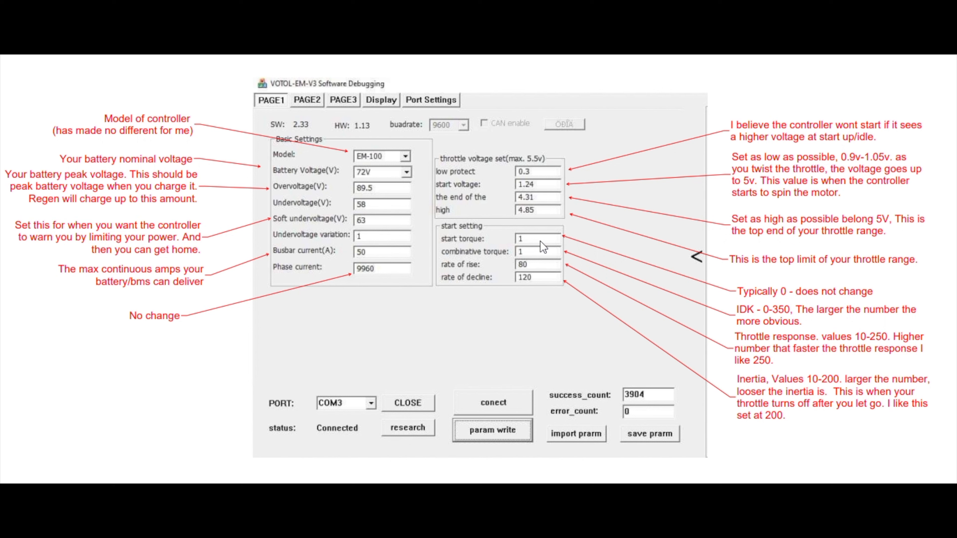
{"action": "mouse_move", "coordinate": [571, 246]}
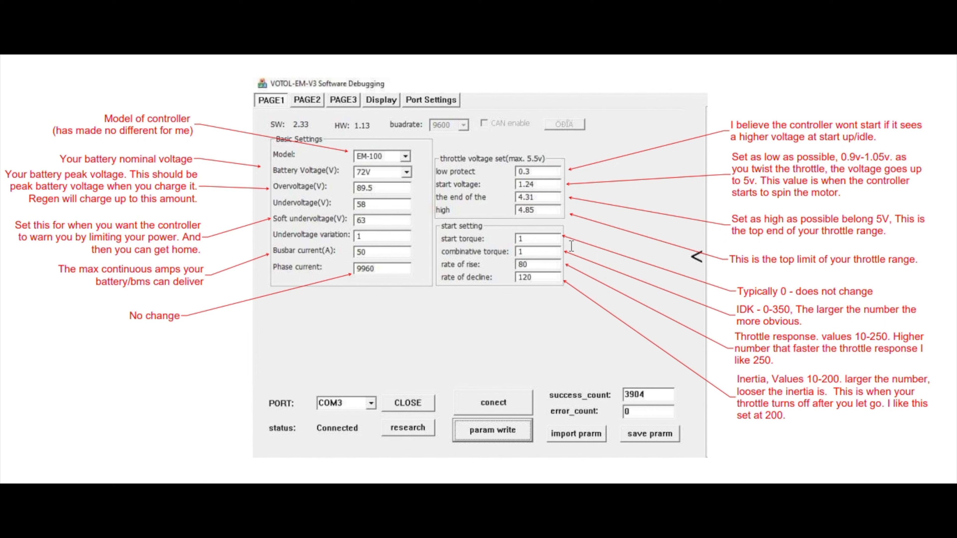
{"action": "mouse_move", "coordinate": [485, 263]}
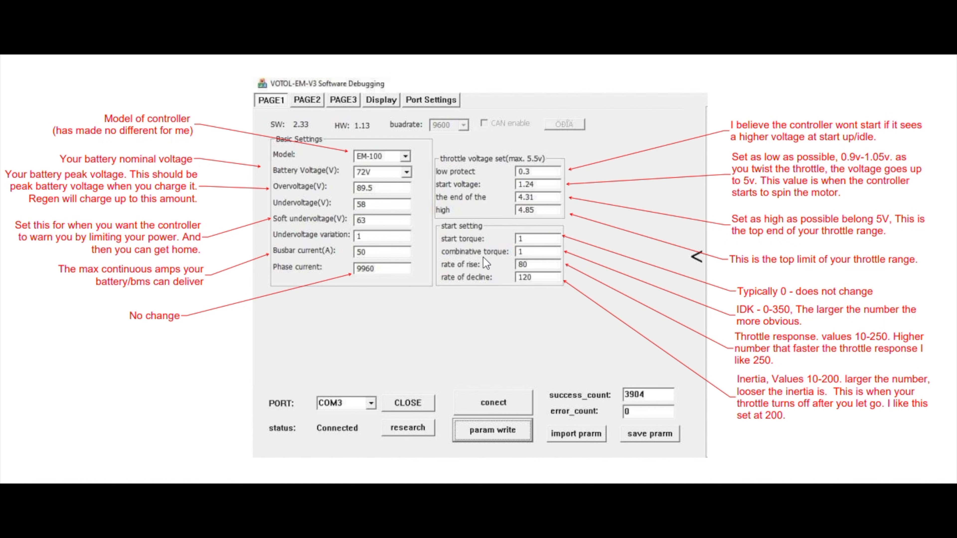
{"action": "mouse_move", "coordinate": [554, 262]}
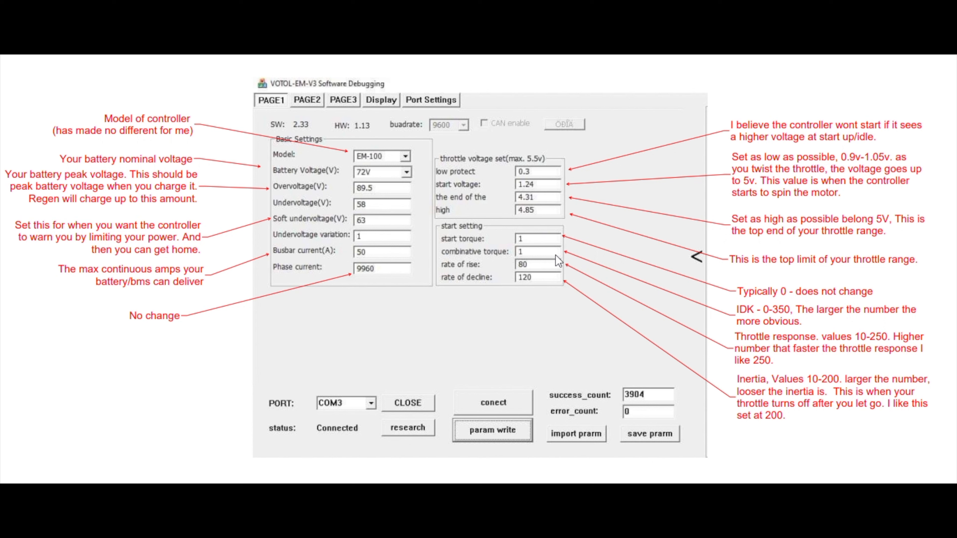
{"action": "mouse_move", "coordinate": [552, 258]}
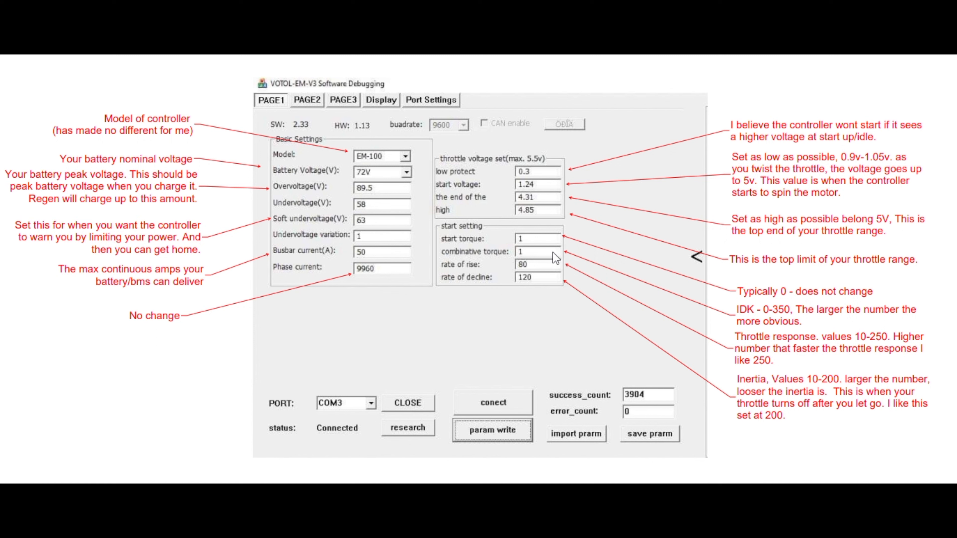
{"action": "mouse_move", "coordinate": [540, 258]}
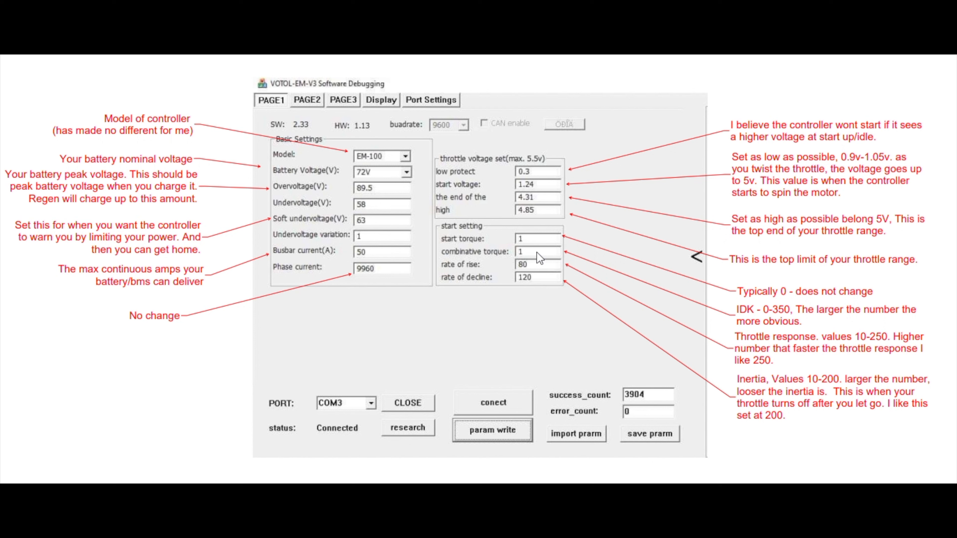
{"action": "mouse_move", "coordinate": [555, 275]}
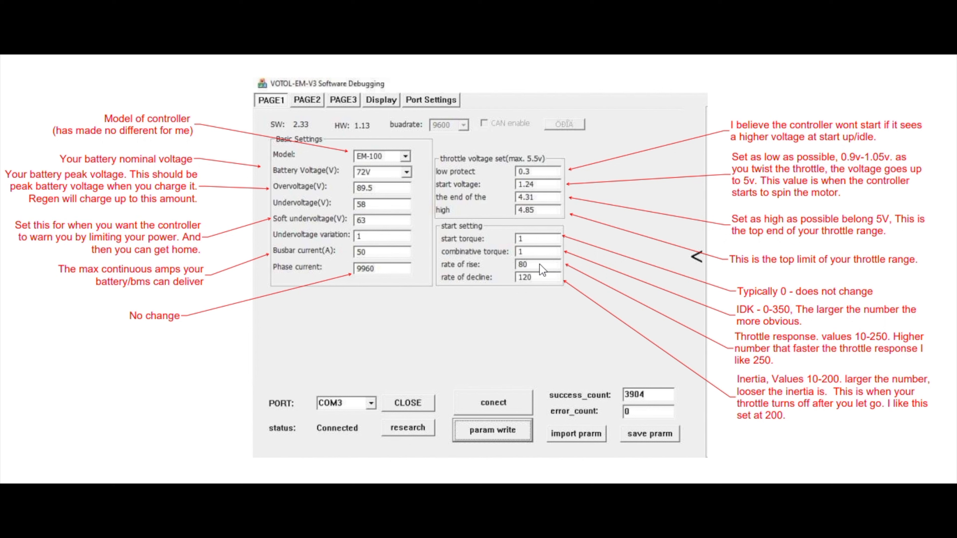
{"action": "mouse_move", "coordinate": [543, 269]}
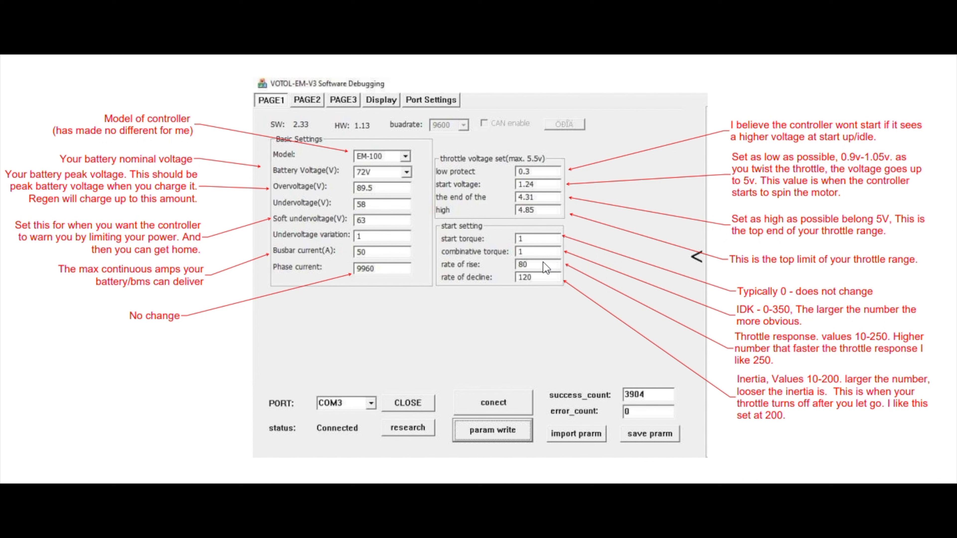
{"action": "mouse_move", "coordinate": [512, 262]}
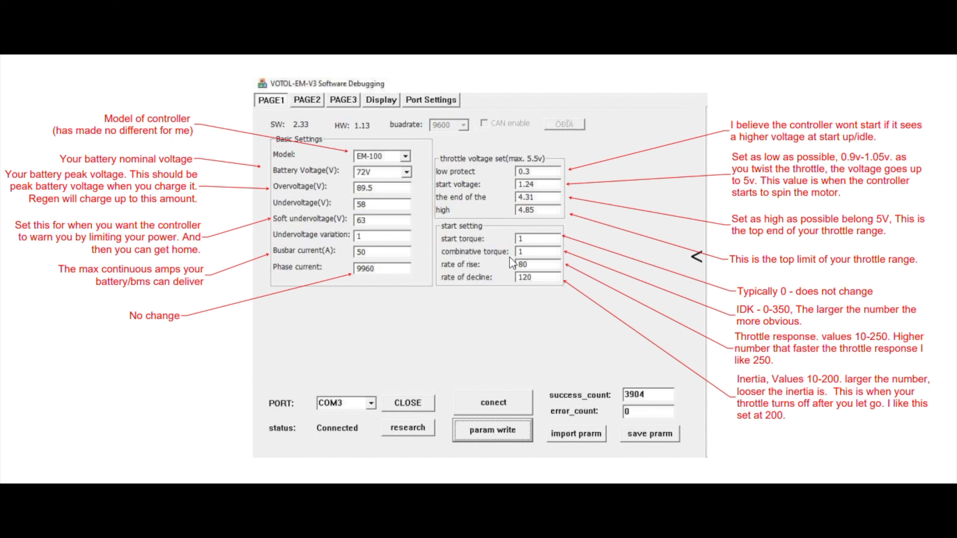
{"action": "mouse_move", "coordinate": [548, 287]}
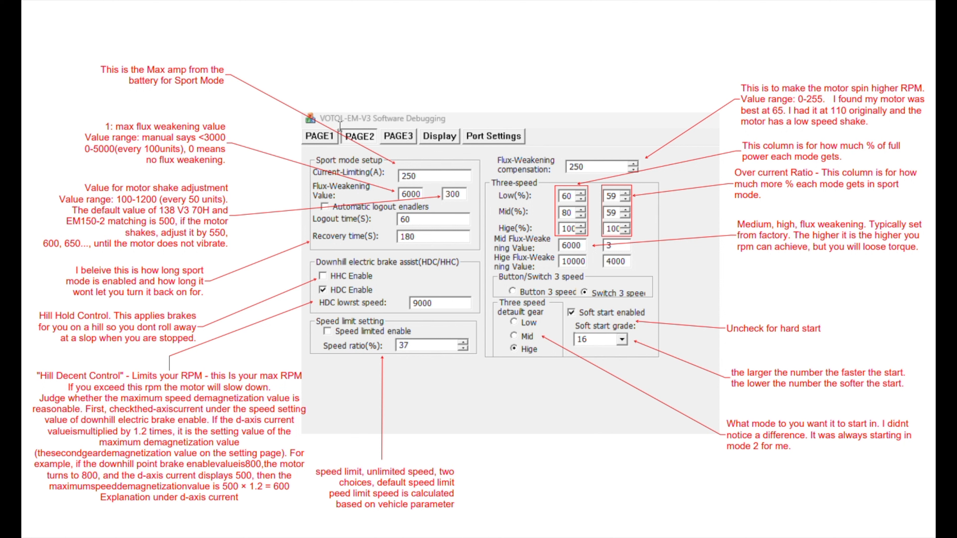
{"action": "mouse_move", "coordinate": [389, 250]}
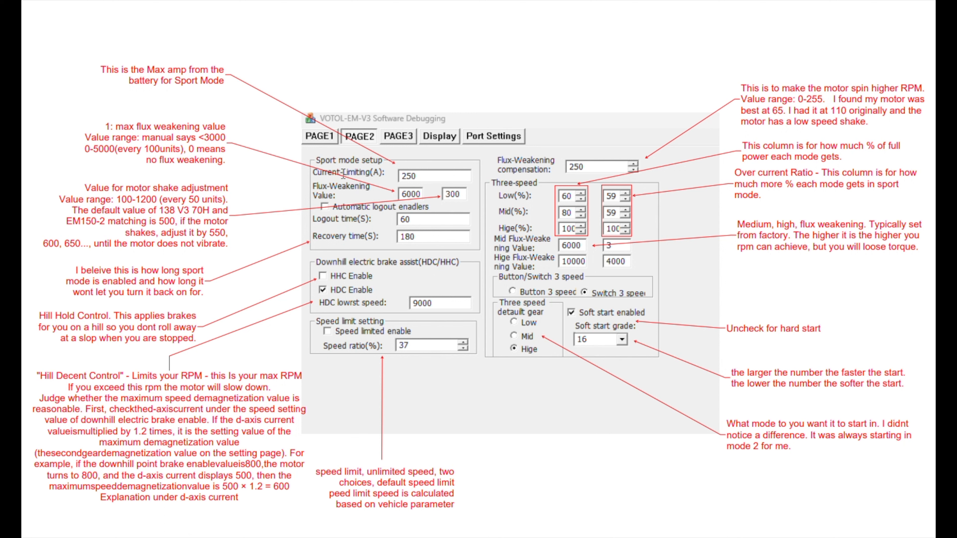
{"action": "mouse_move", "coordinate": [357, 213]}
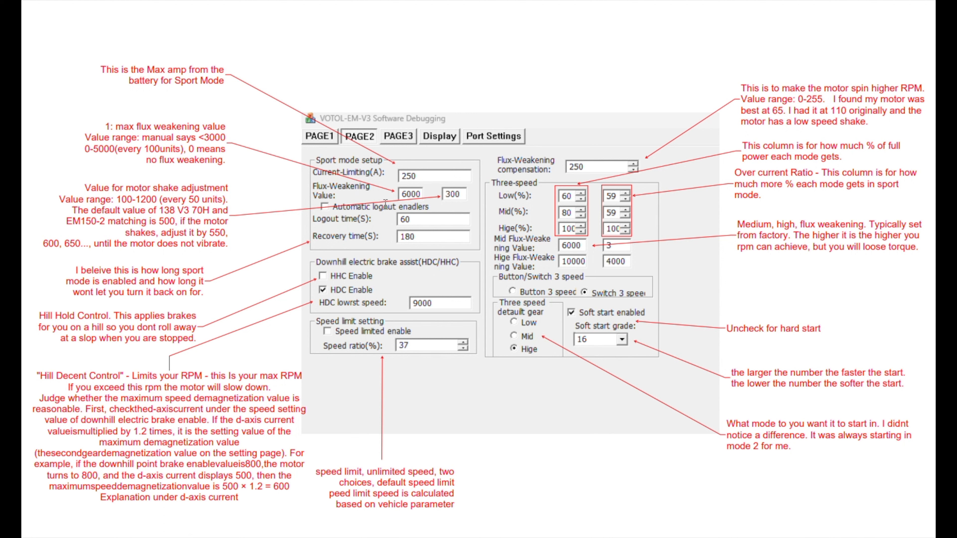
{"action": "mouse_move", "coordinate": [432, 231]}
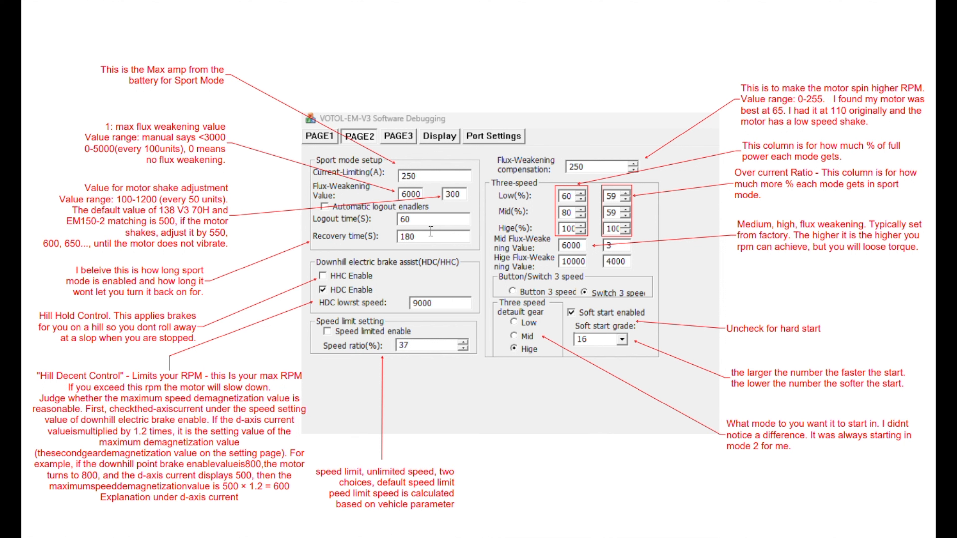
{"action": "mouse_move", "coordinate": [433, 233]}
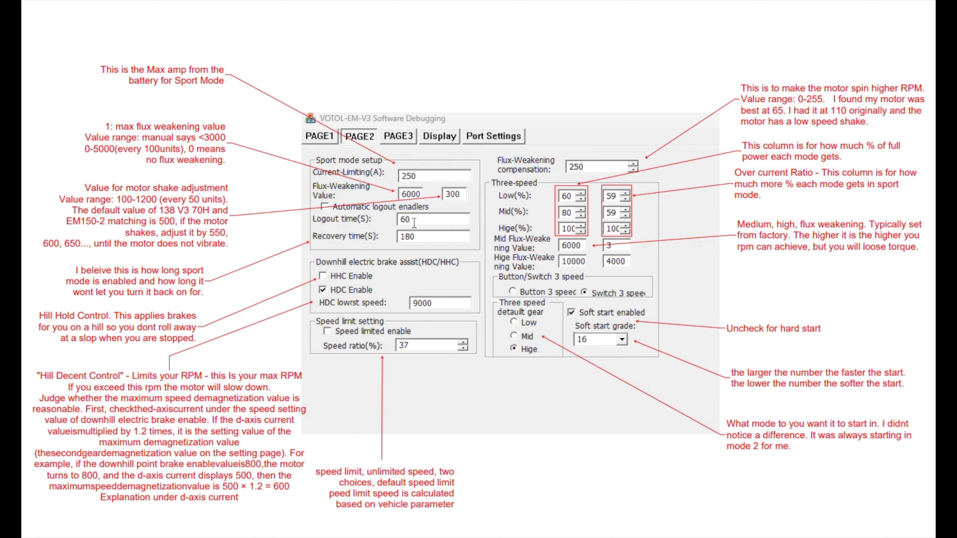
{"action": "mouse_move", "coordinate": [425, 239]}
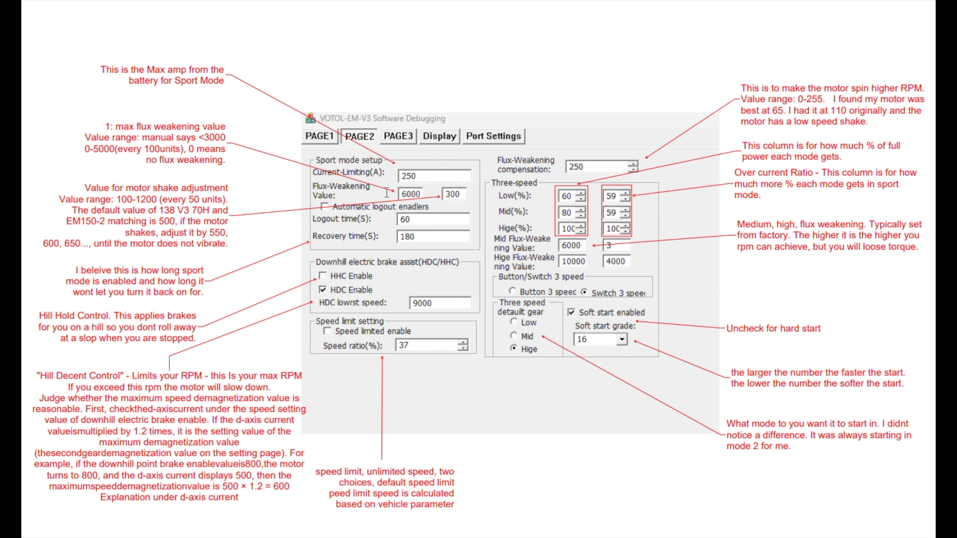
{"action": "mouse_move", "coordinate": [407, 196]}
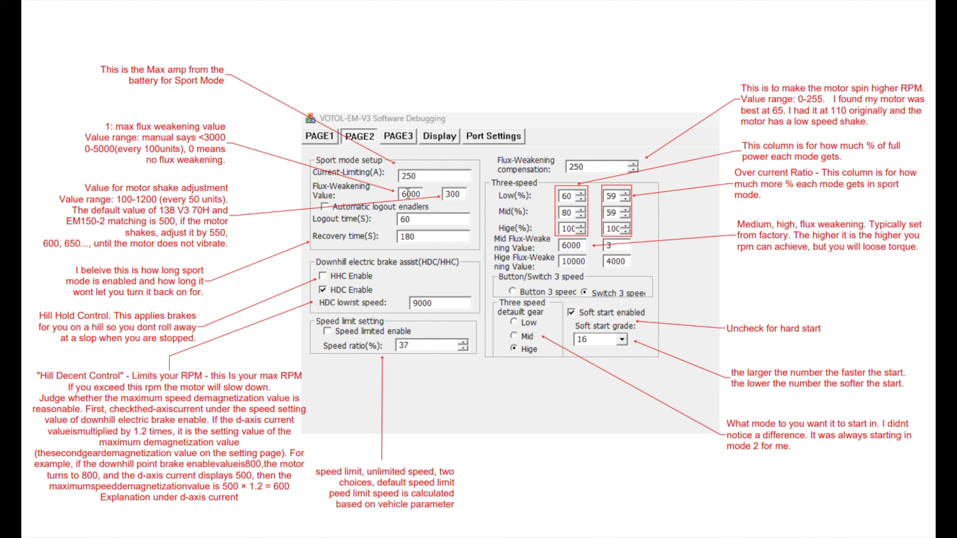
{"action": "mouse_move", "coordinate": [408, 193]}
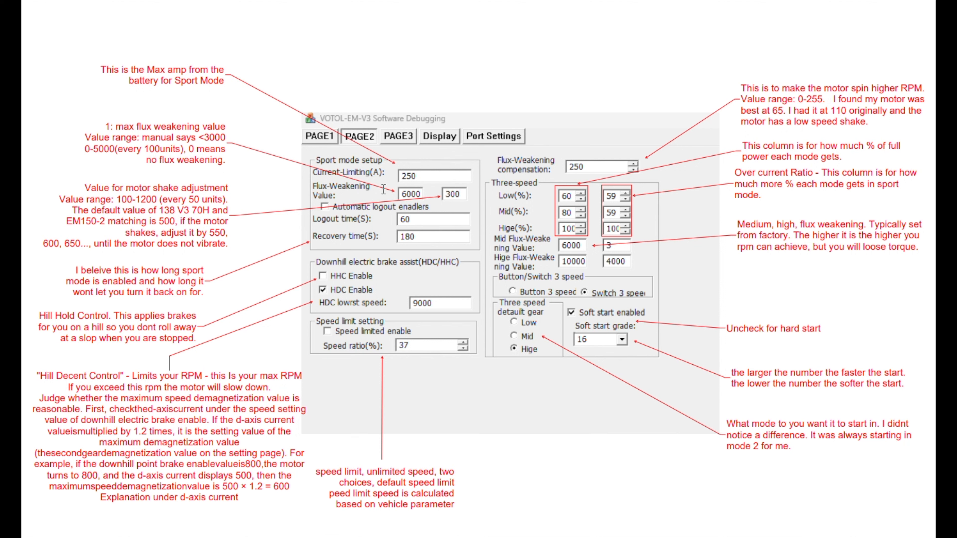
{"action": "mouse_move", "coordinate": [244, 161]}
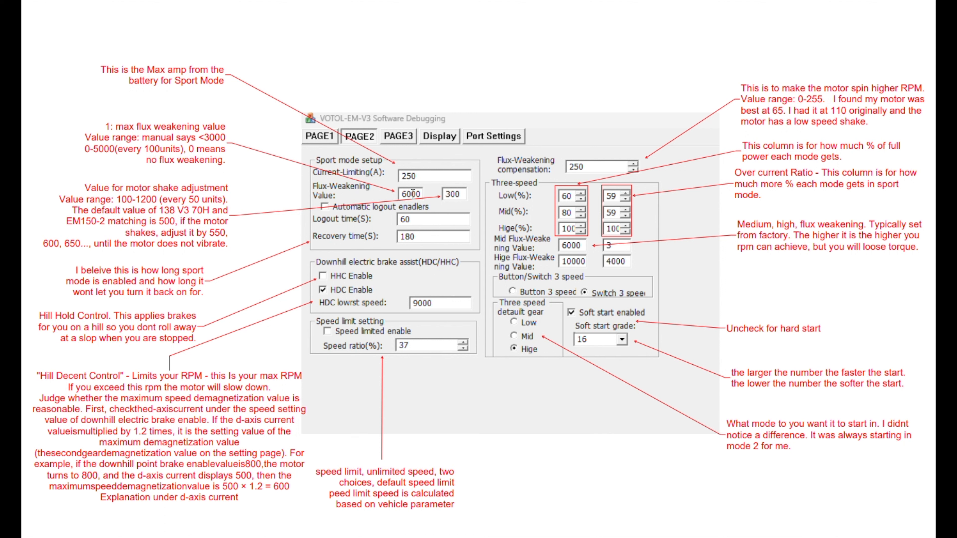
{"action": "mouse_move", "coordinate": [430, 199]}
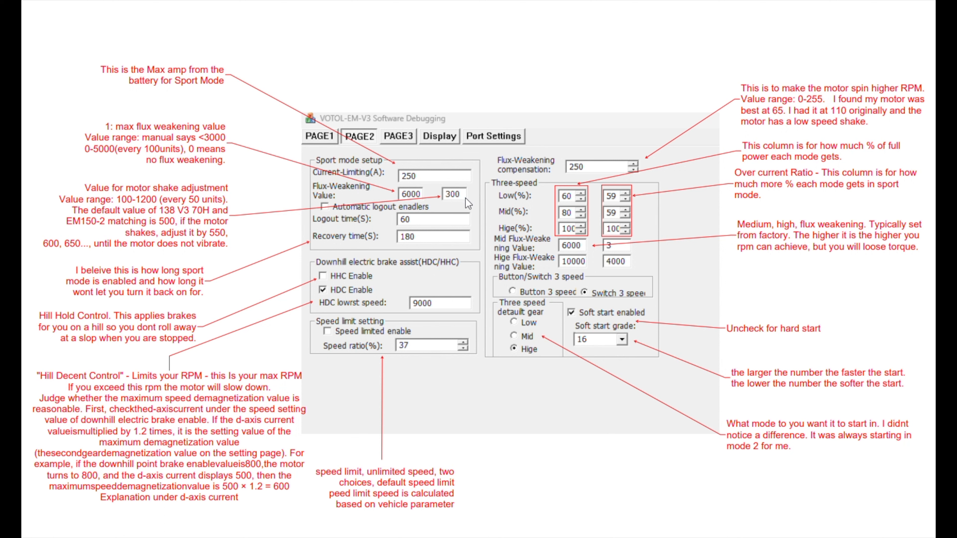
{"action": "mouse_move", "coordinate": [465, 201]}
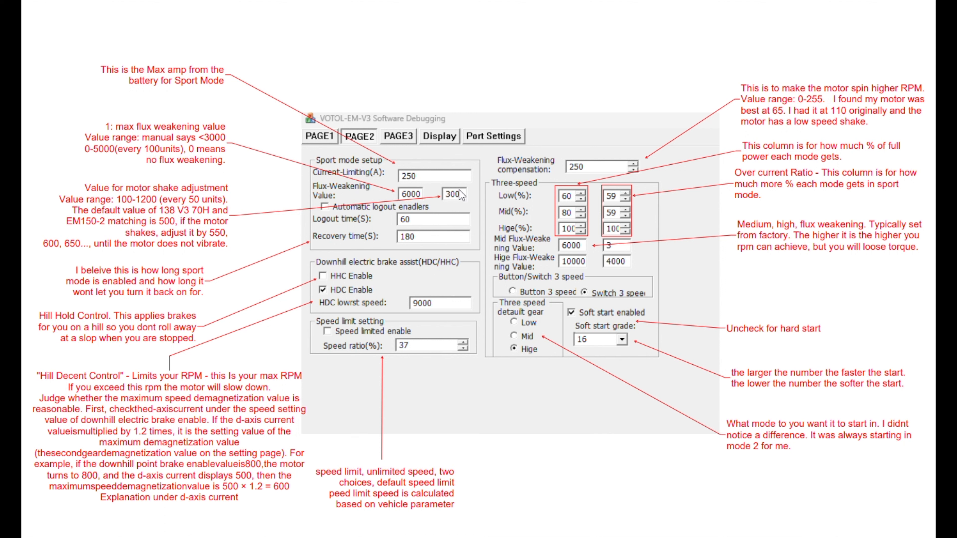
{"action": "mouse_move", "coordinate": [456, 207]}
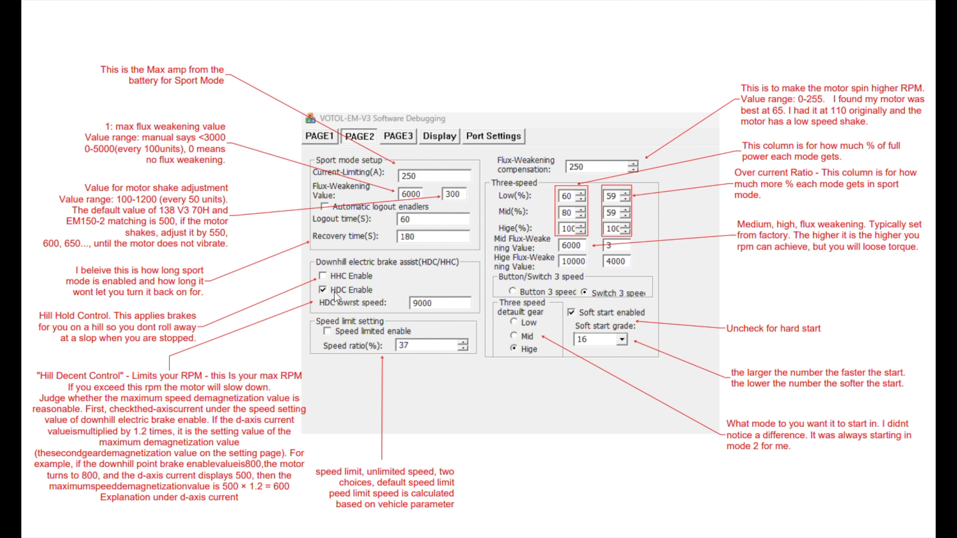
{"action": "mouse_move", "coordinate": [353, 298]}
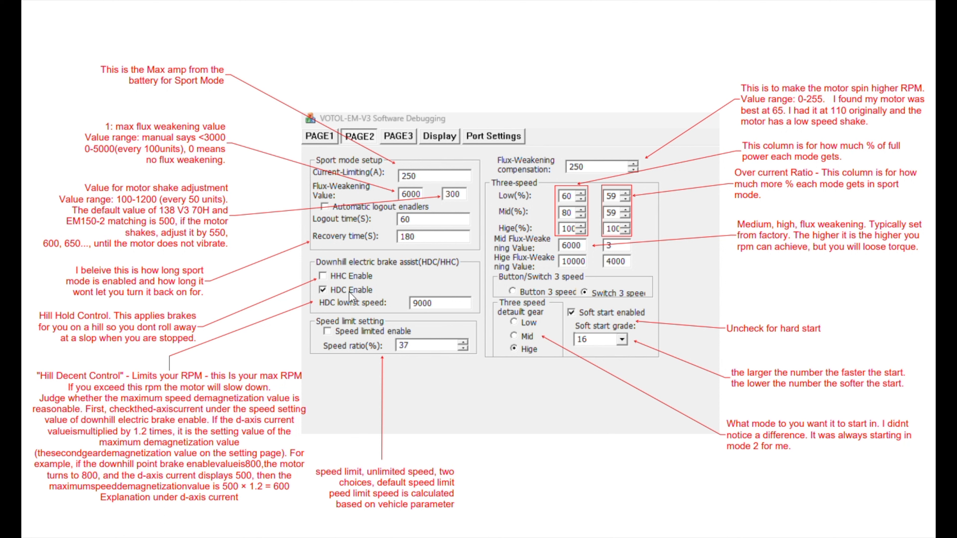
{"action": "mouse_move", "coordinate": [353, 297]}
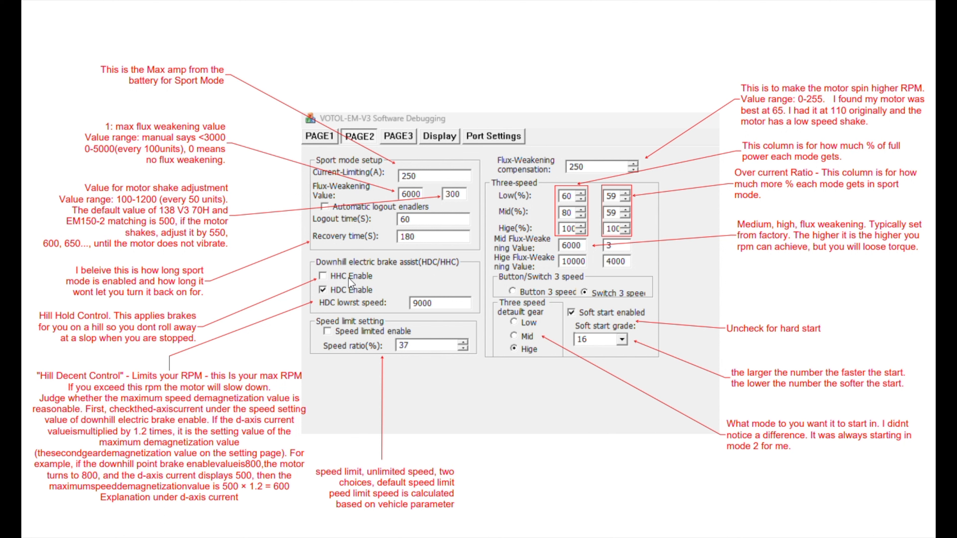
{"action": "mouse_move", "coordinate": [353, 286]}
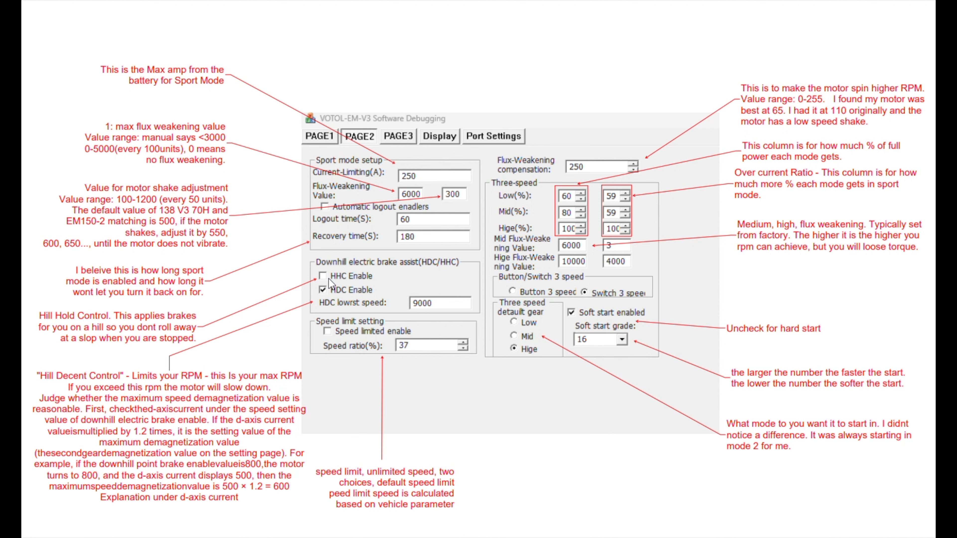
{"action": "mouse_move", "coordinate": [356, 273]}
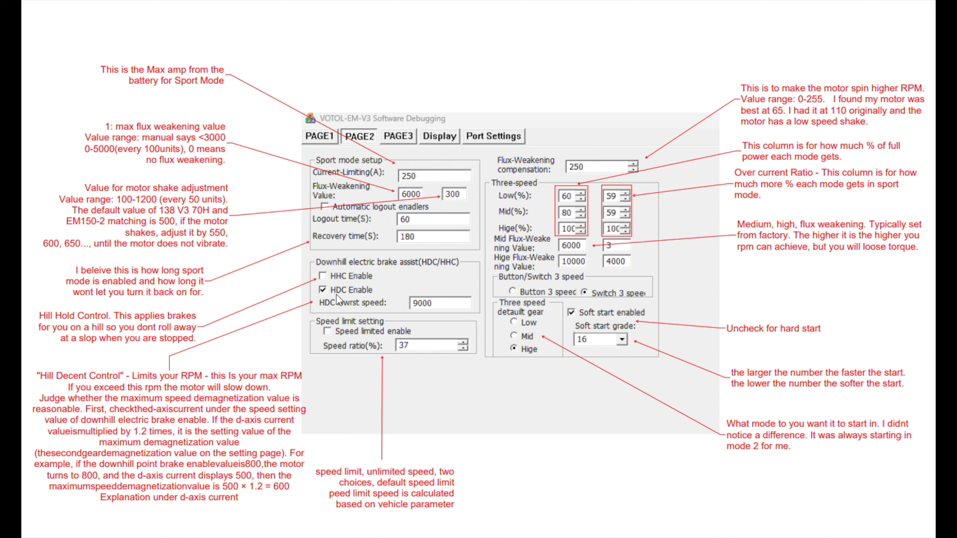
{"action": "mouse_move", "coordinate": [336, 299]}
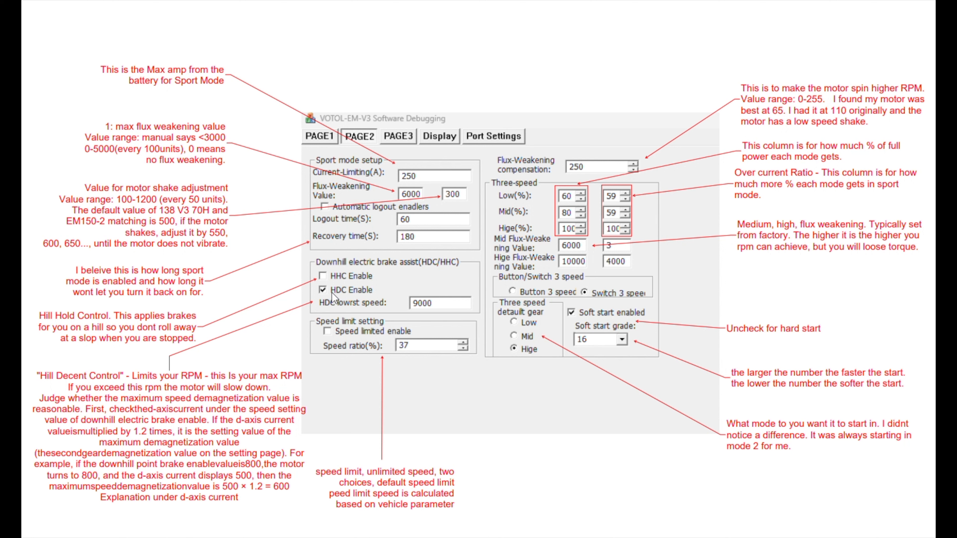
{"action": "mouse_move", "coordinate": [362, 294]}
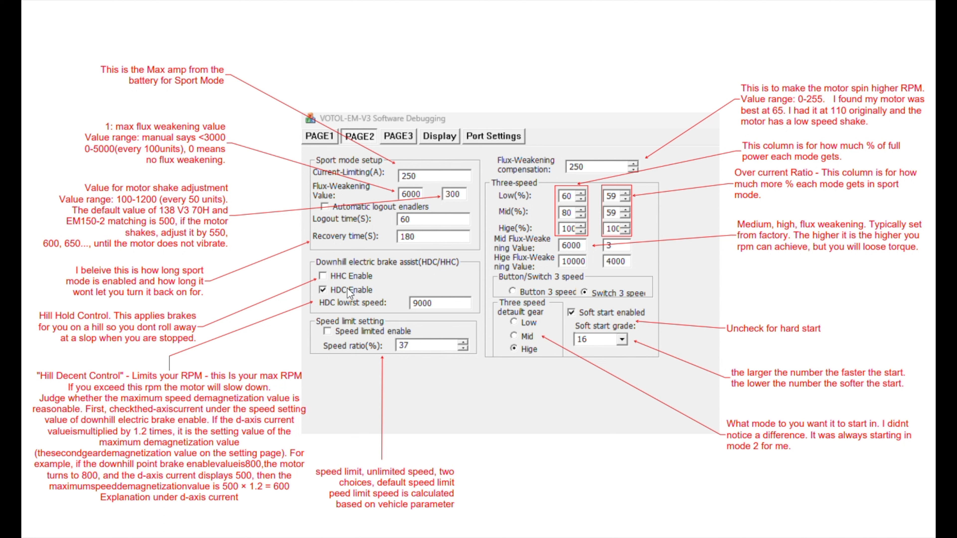
{"action": "mouse_move", "coordinate": [362, 297]}
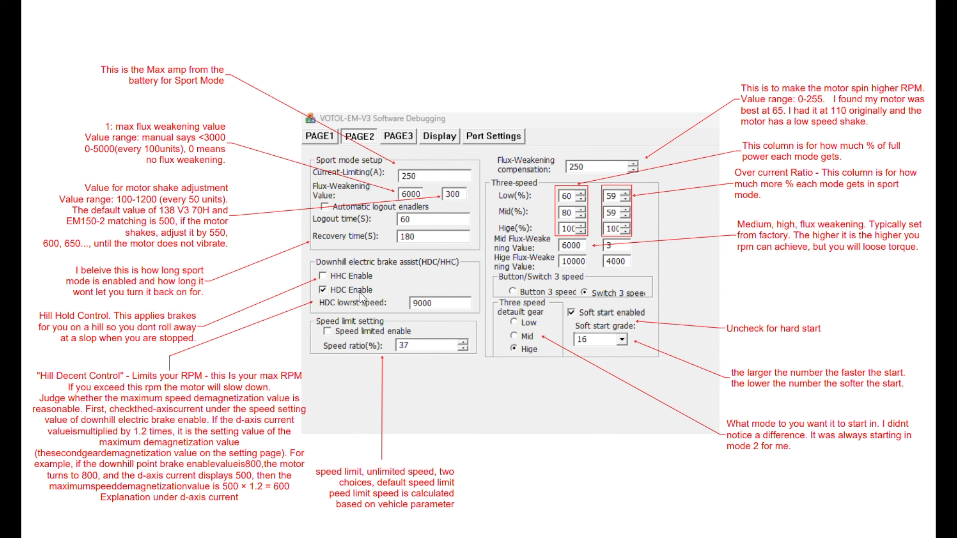
{"action": "mouse_move", "coordinate": [371, 298]}
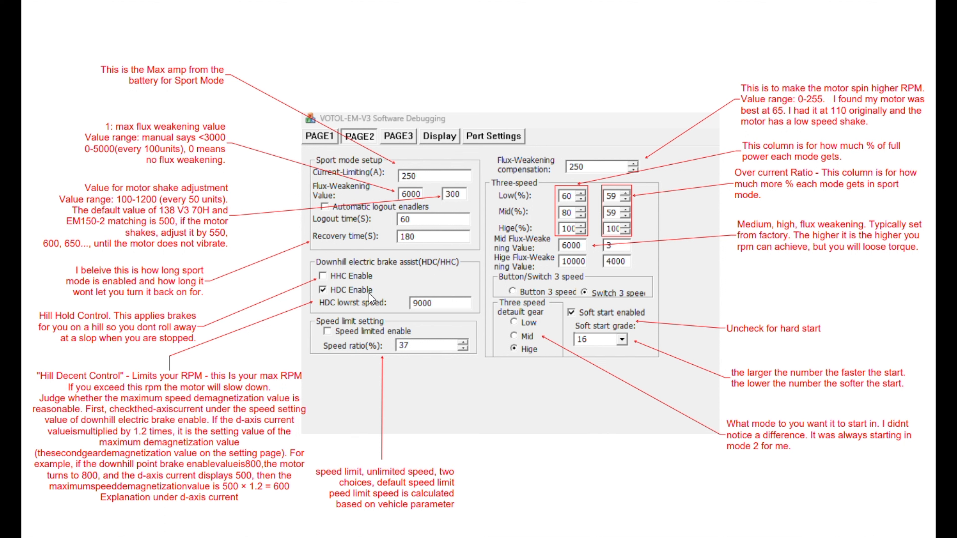
{"action": "mouse_move", "coordinate": [374, 299]}
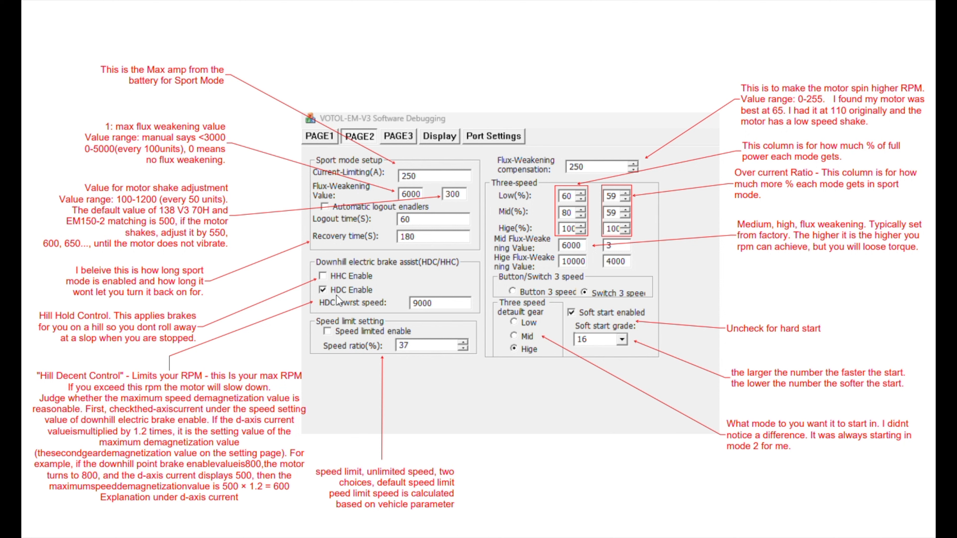
{"action": "mouse_move", "coordinate": [392, 299]}
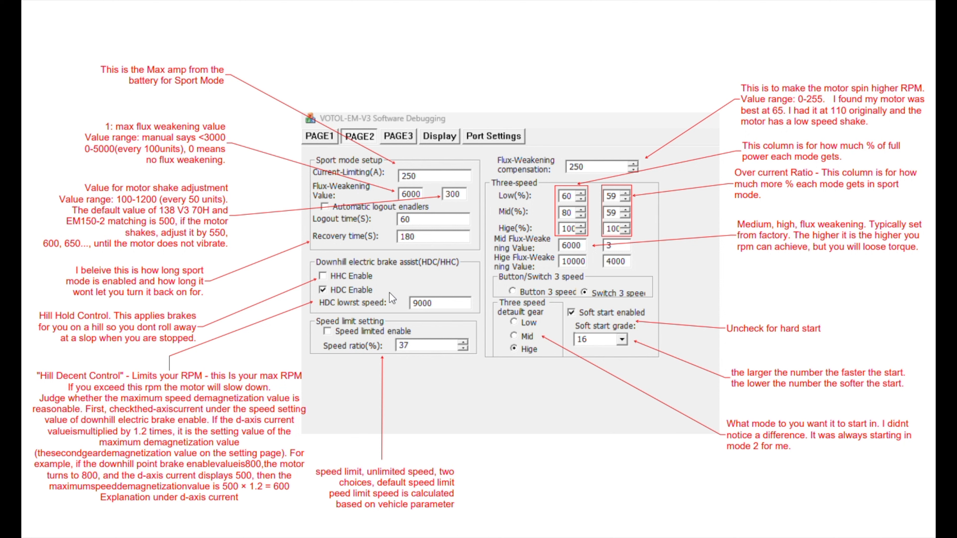
{"action": "mouse_move", "coordinate": [392, 297]}
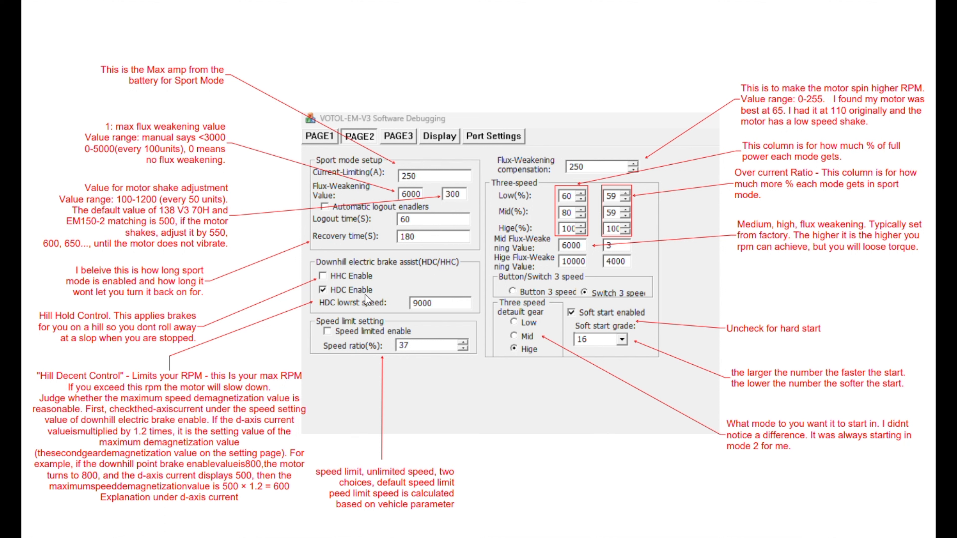
{"action": "mouse_move", "coordinate": [391, 308]}
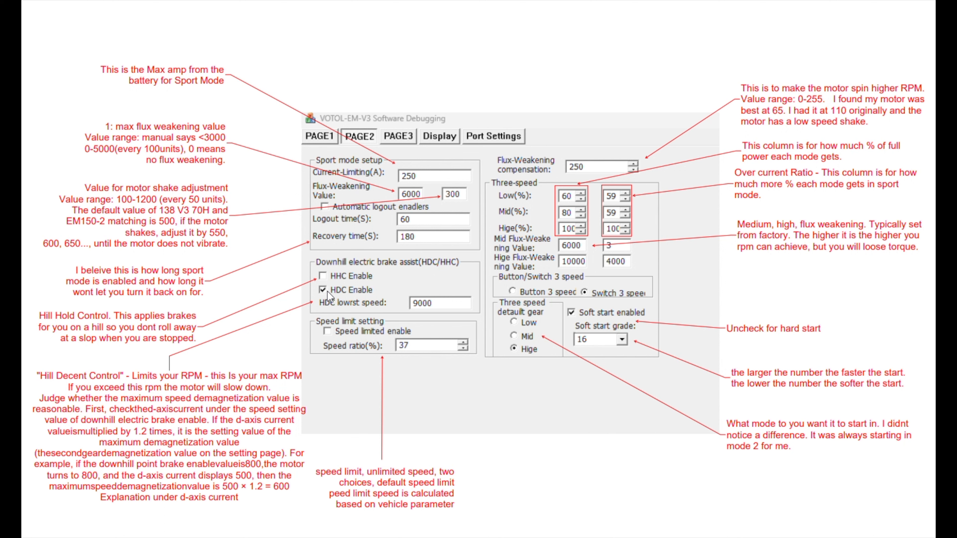
{"action": "mouse_move", "coordinate": [413, 313]}
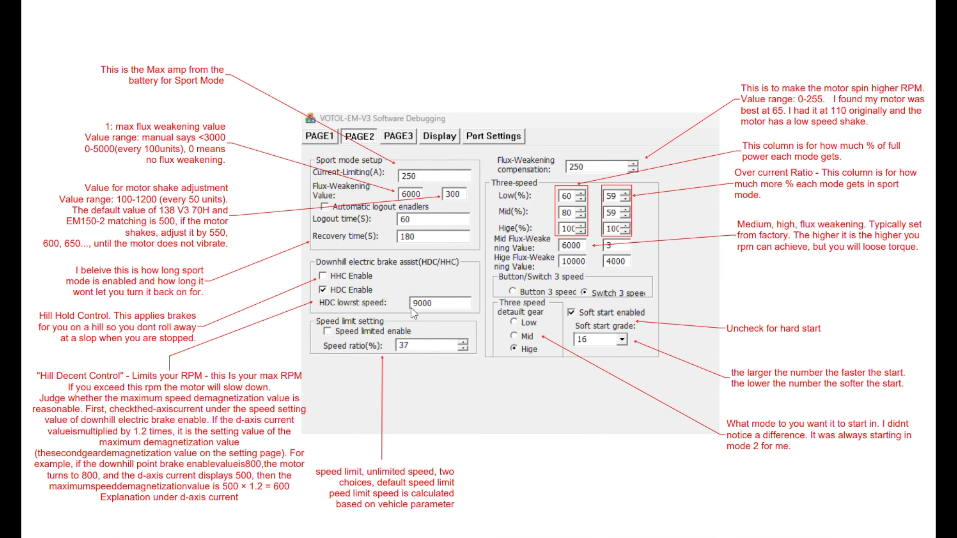
{"action": "mouse_move", "coordinate": [418, 312]}
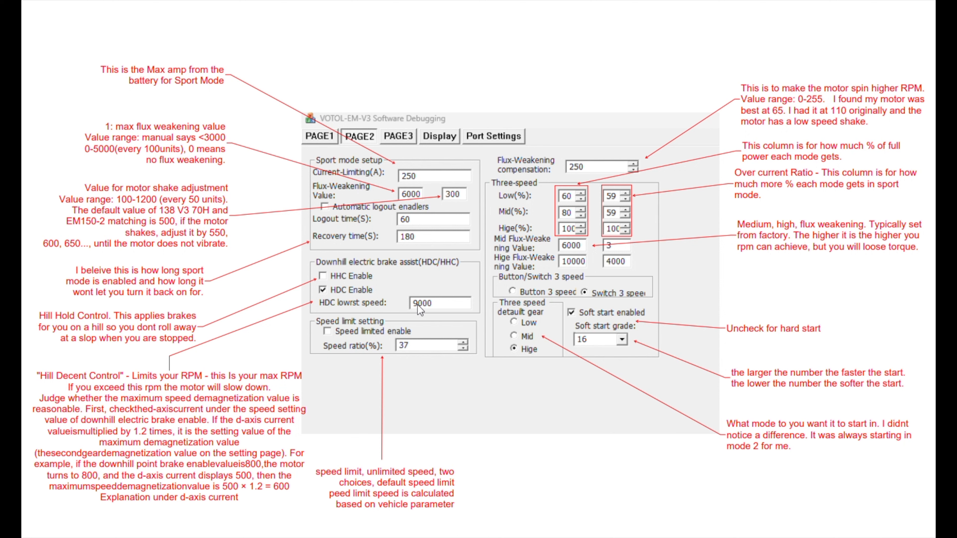
{"action": "mouse_move", "coordinate": [394, 303]}
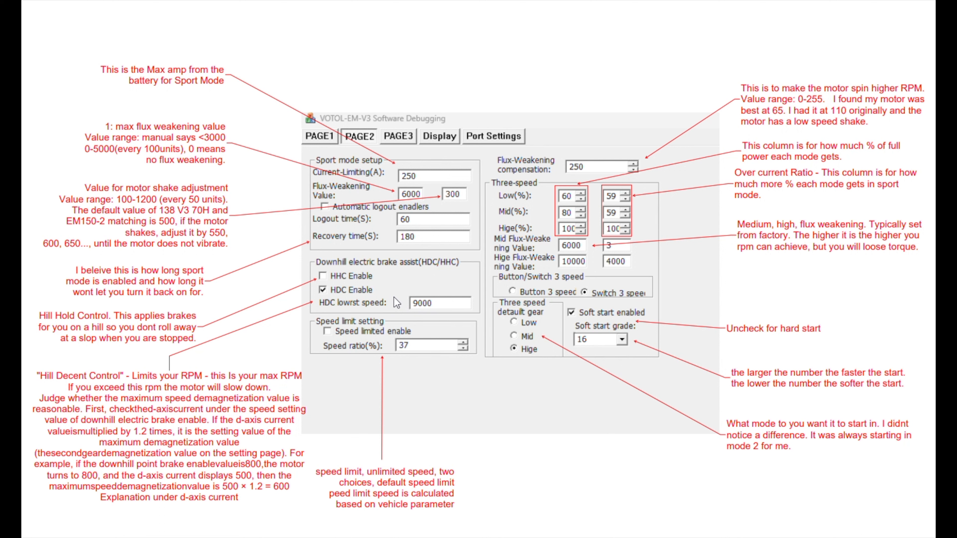
{"action": "mouse_move", "coordinate": [396, 293]}
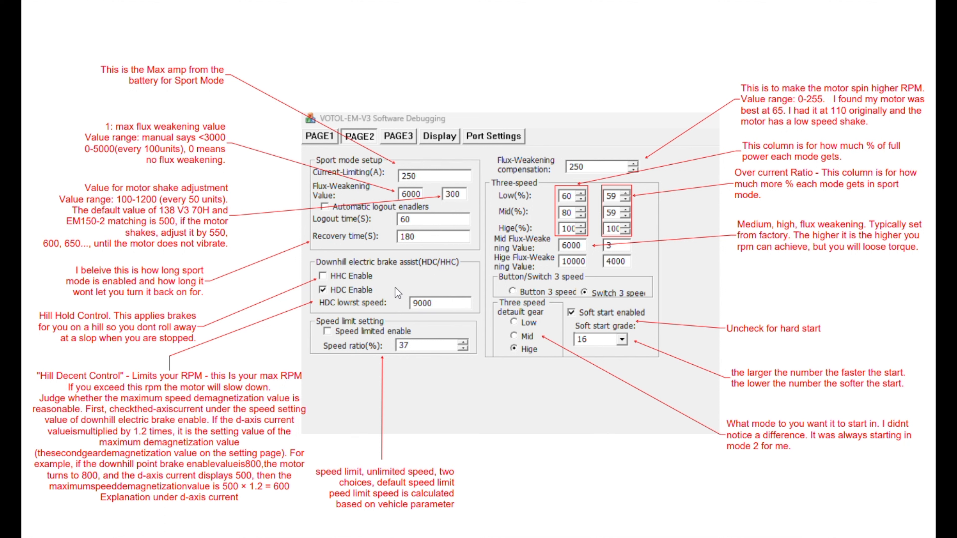
{"action": "mouse_move", "coordinate": [402, 294]}
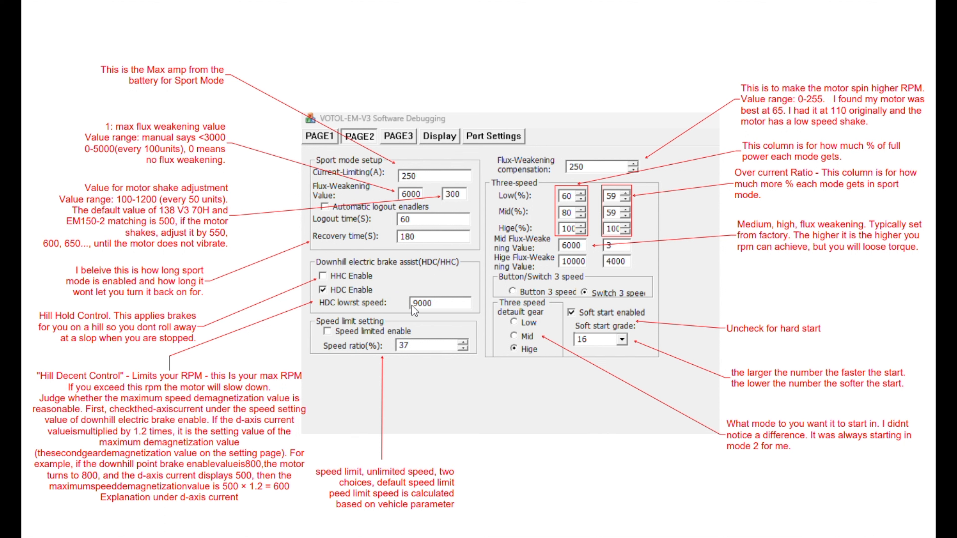
{"action": "mouse_move", "coordinate": [415, 312]}
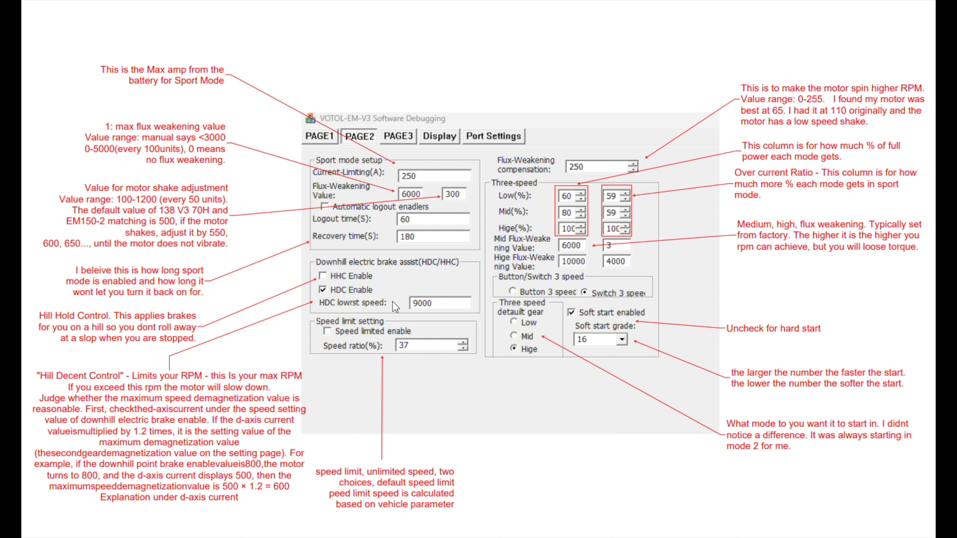
{"action": "mouse_move", "coordinate": [448, 315]}
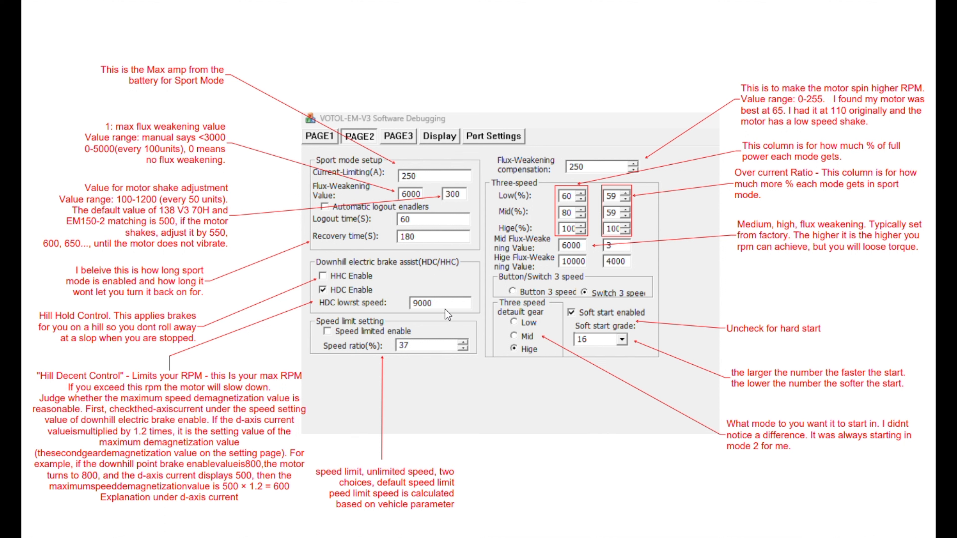
{"action": "mouse_move", "coordinate": [436, 317]}
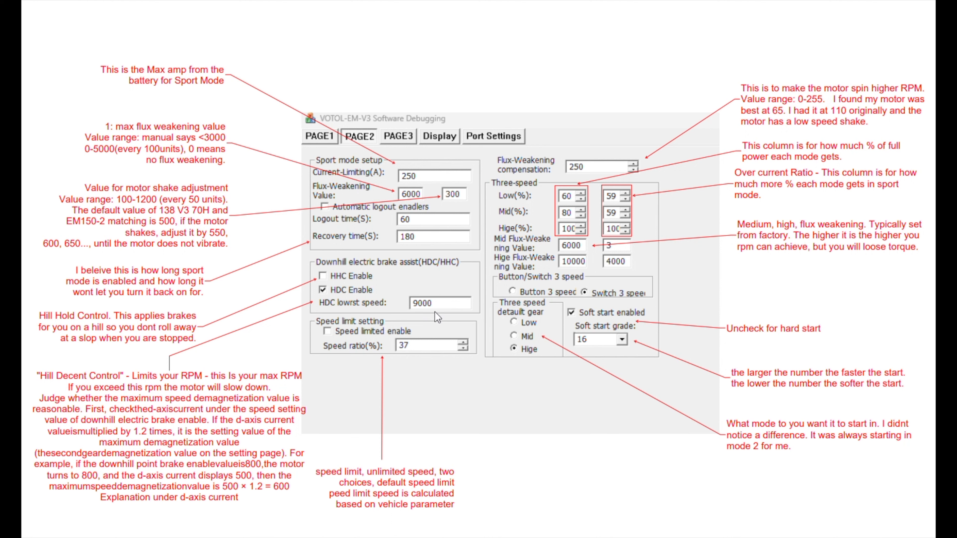
{"action": "mouse_move", "coordinate": [439, 318]}
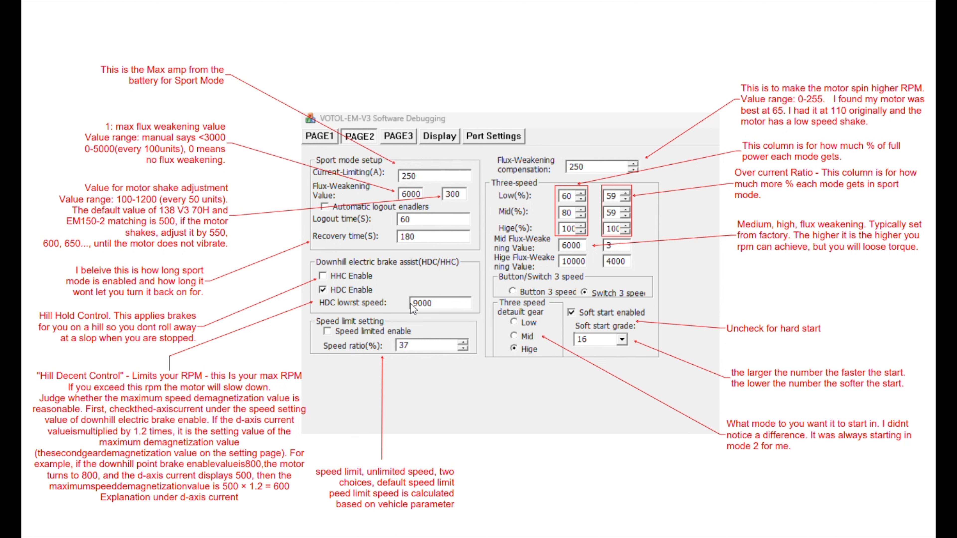
{"action": "mouse_move", "coordinate": [428, 310]}
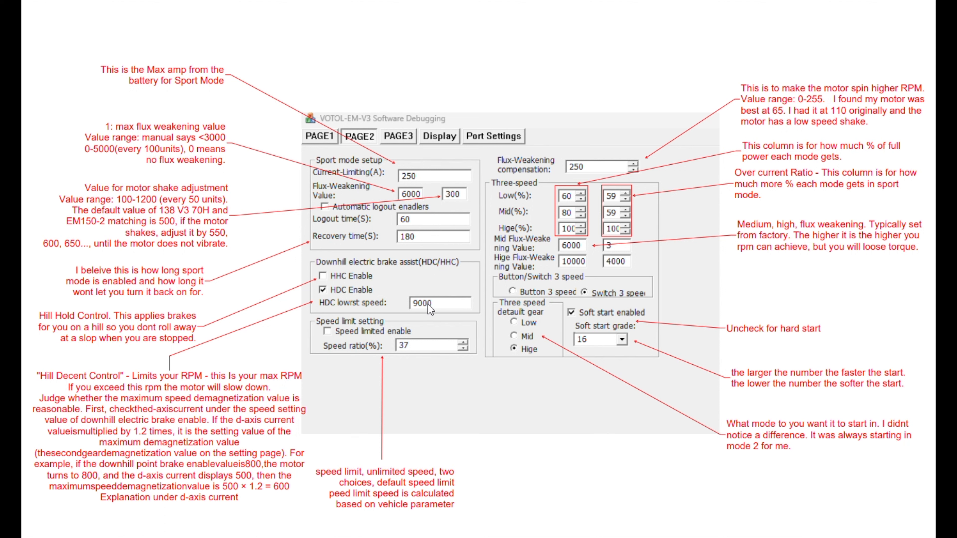
{"action": "mouse_move", "coordinate": [435, 310]}
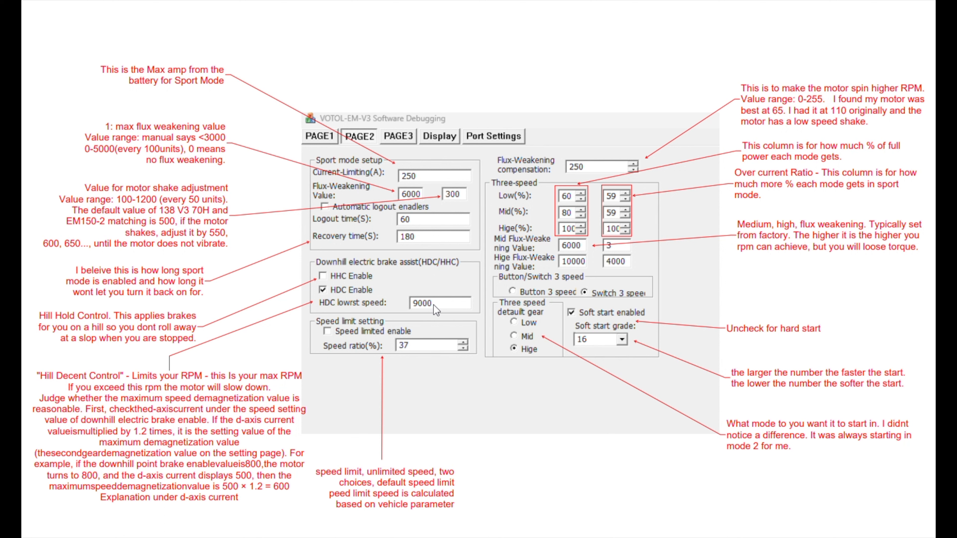
{"action": "mouse_move", "coordinate": [457, 315]}
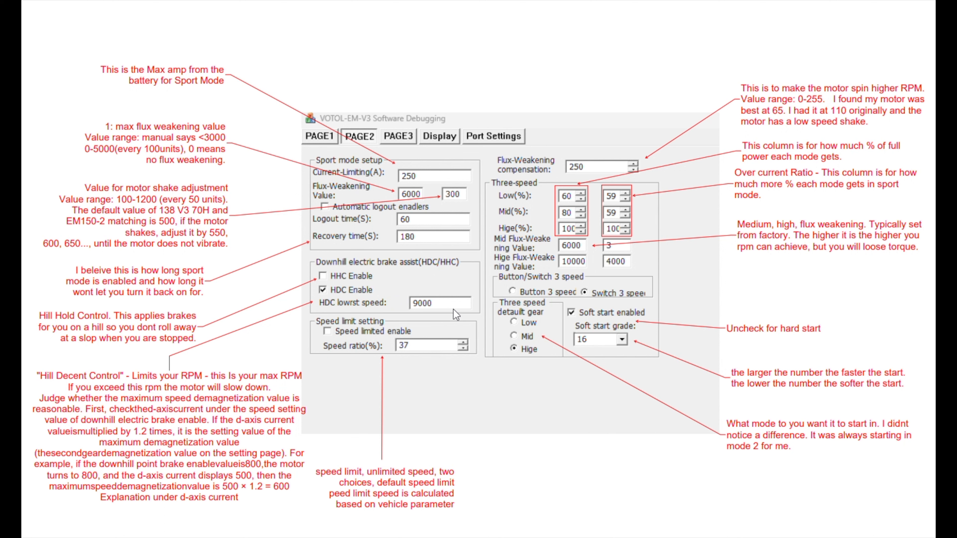
{"action": "mouse_move", "coordinate": [390, 348]}
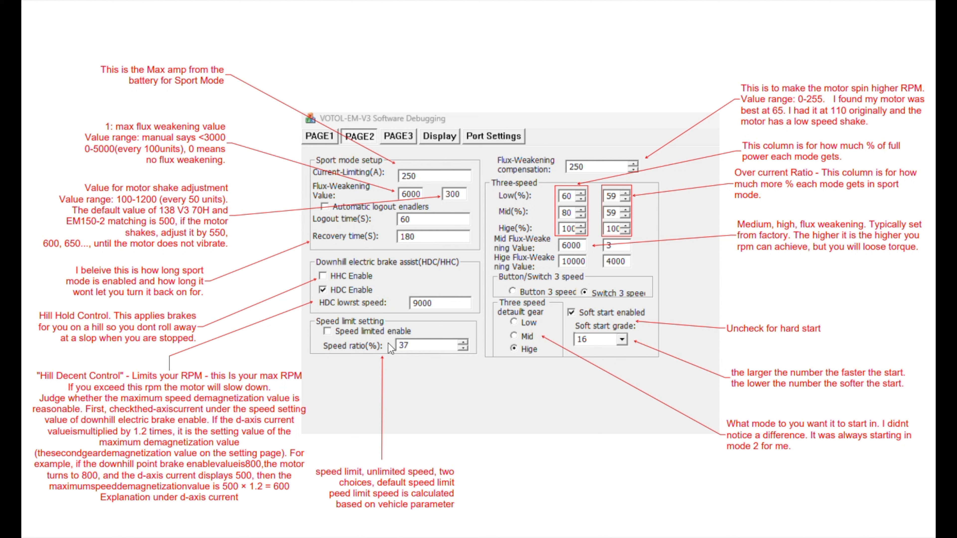
{"action": "mouse_move", "coordinate": [391, 348]}
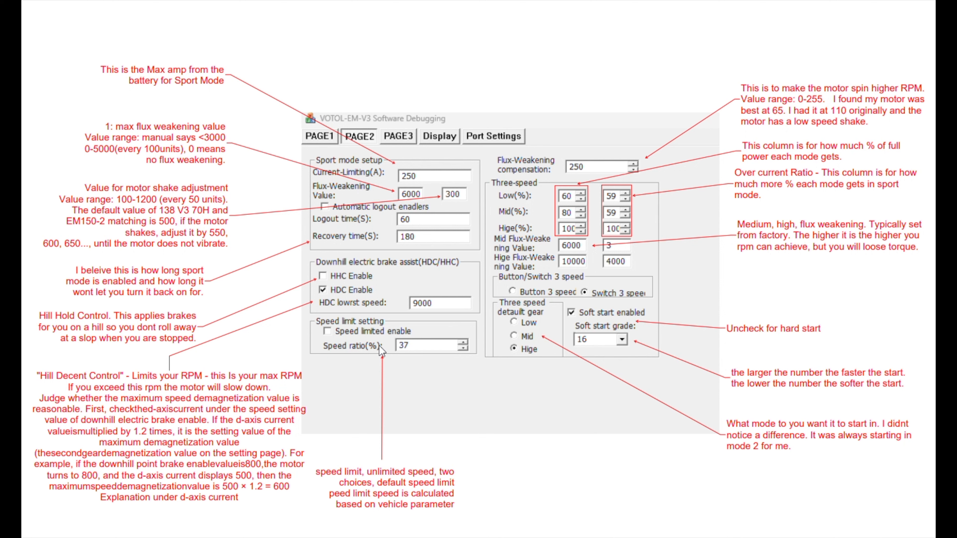
{"action": "mouse_move", "coordinate": [375, 353]}
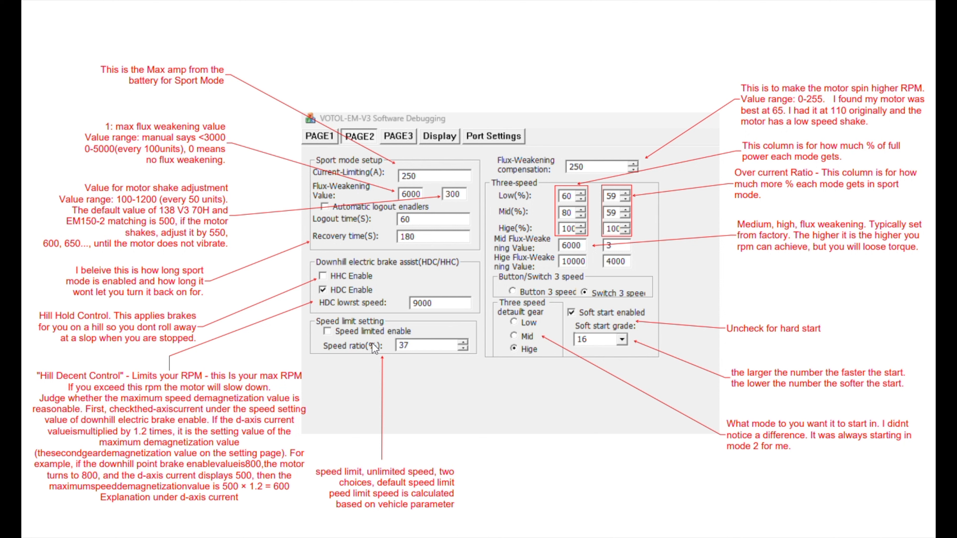
{"action": "mouse_move", "coordinate": [414, 347]}
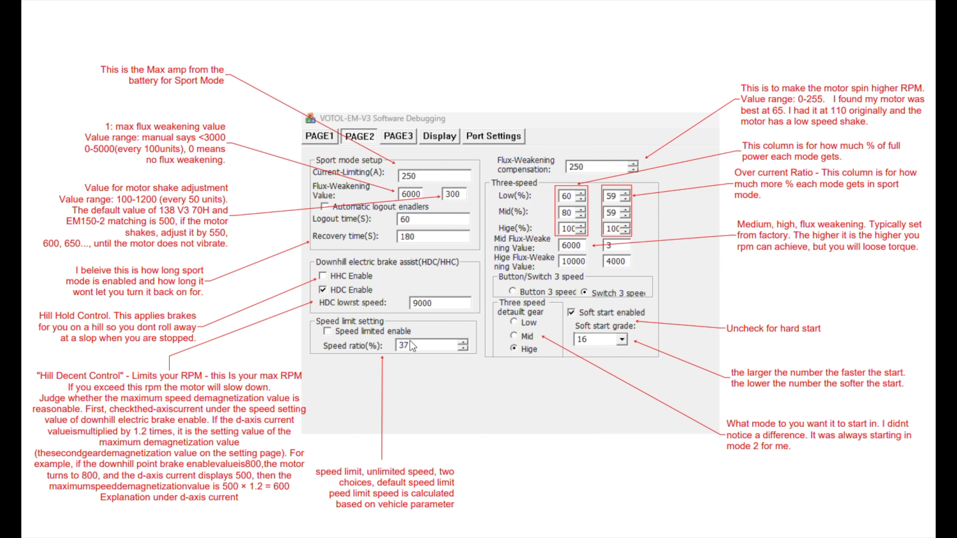
{"action": "mouse_move", "coordinate": [413, 356]}
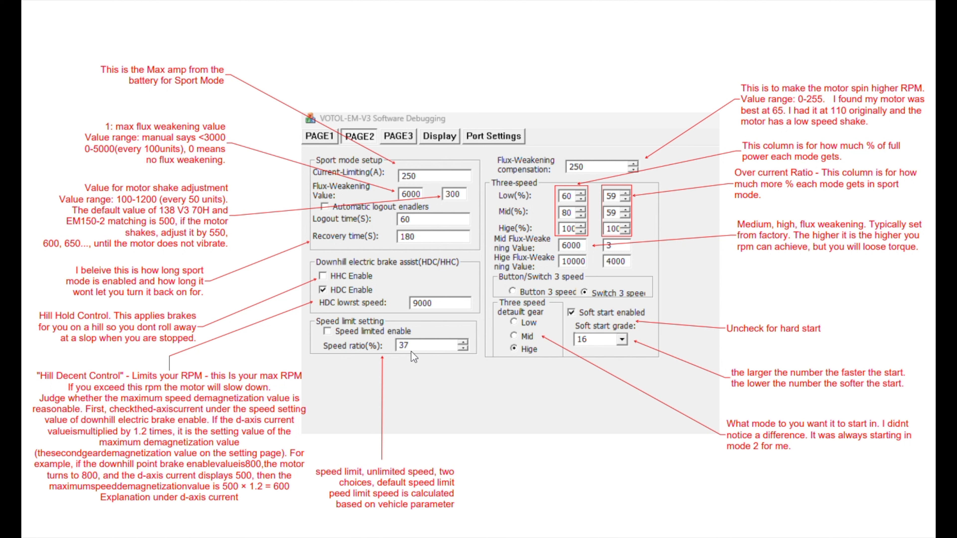
{"action": "mouse_move", "coordinate": [413, 358]}
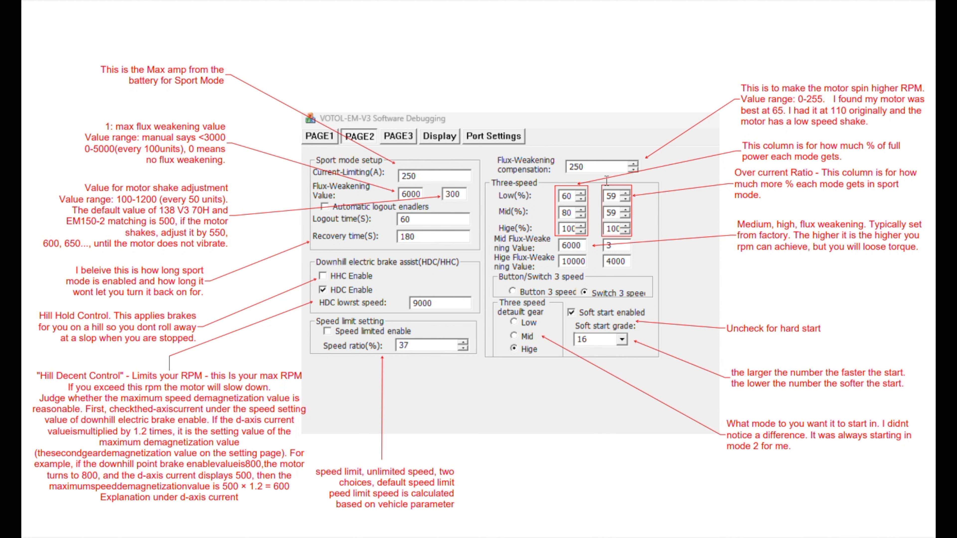
{"action": "mouse_move", "coordinate": [606, 180]}
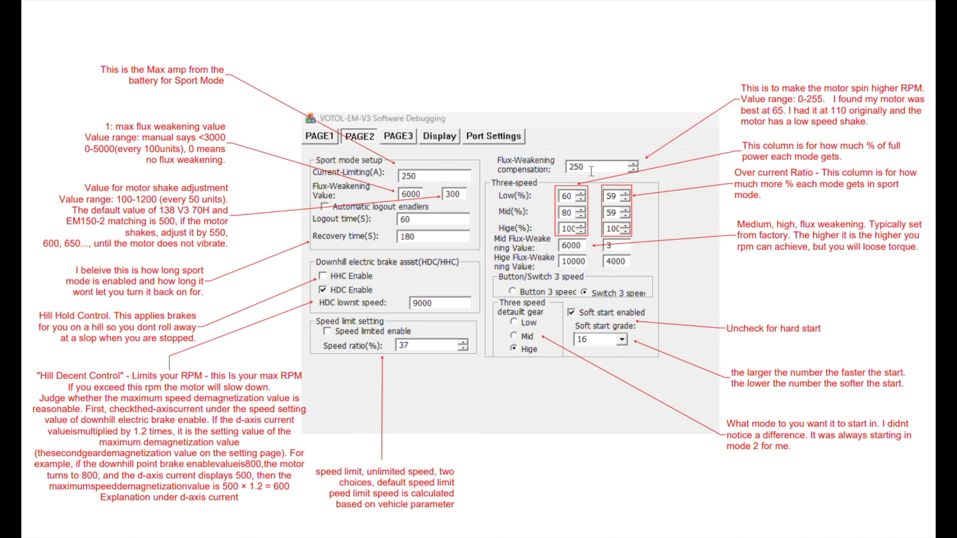
{"action": "mouse_move", "coordinate": [597, 181]}
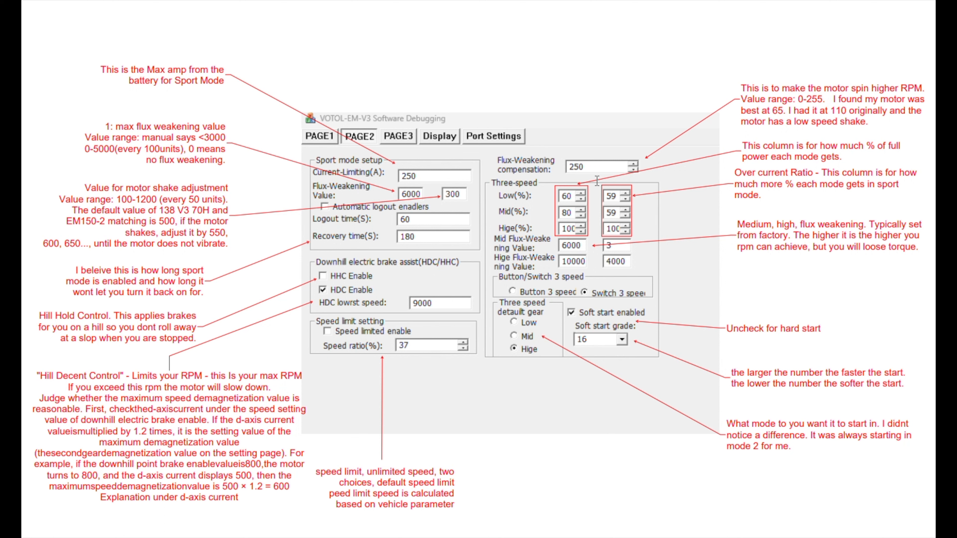
{"action": "mouse_move", "coordinate": [601, 175]}
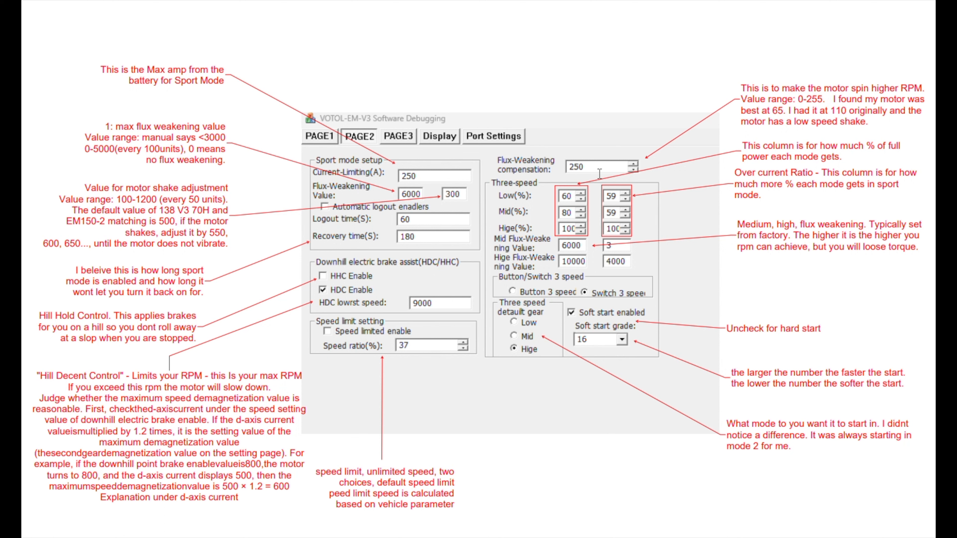
{"action": "mouse_move", "coordinate": [600, 157]}
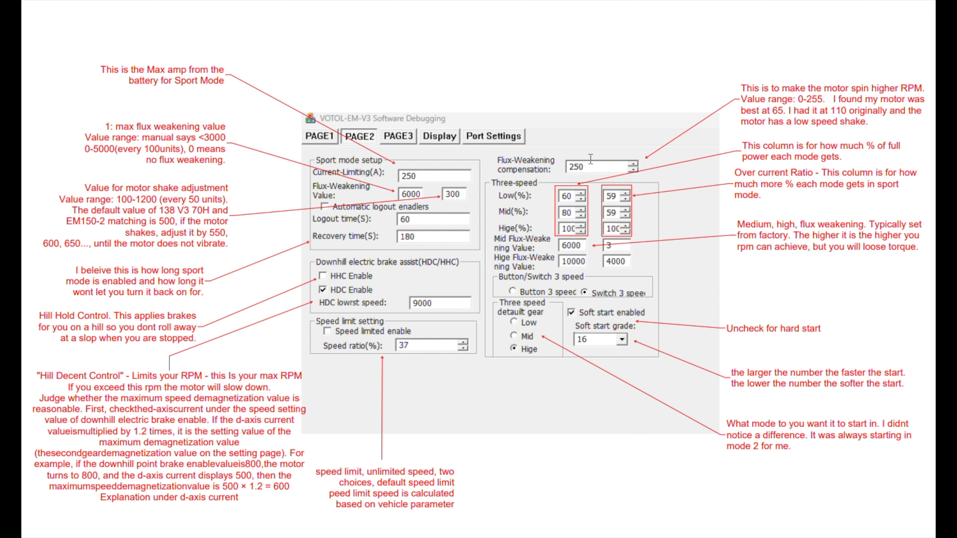
{"action": "mouse_move", "coordinate": [640, 223]}
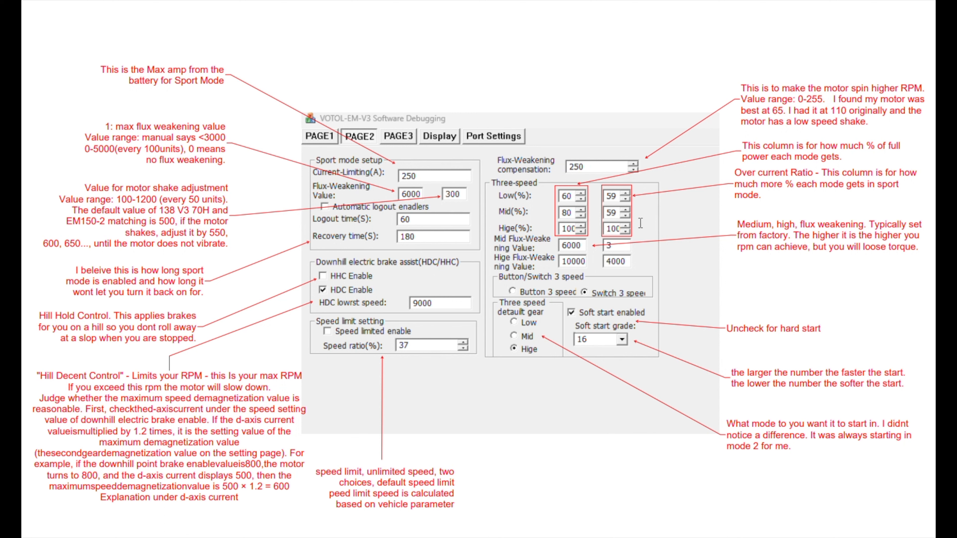
{"action": "mouse_move", "coordinate": [502, 332]}
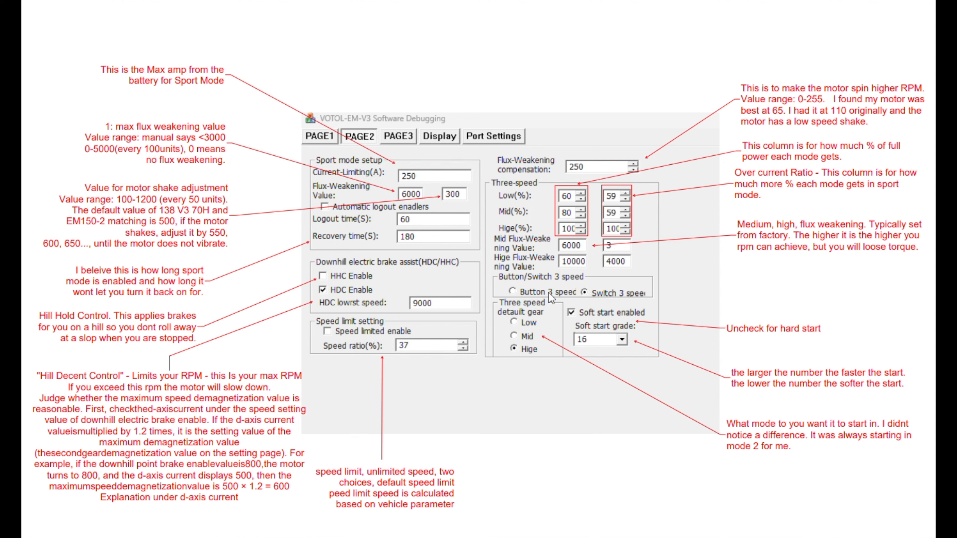
{"action": "mouse_move", "coordinate": [548, 297]}
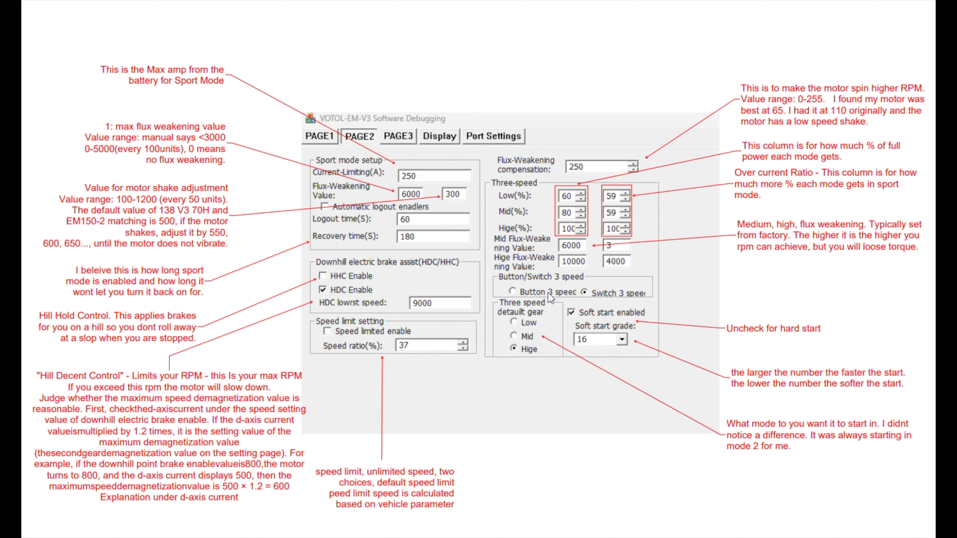
{"action": "mouse_move", "coordinate": [552, 298]}
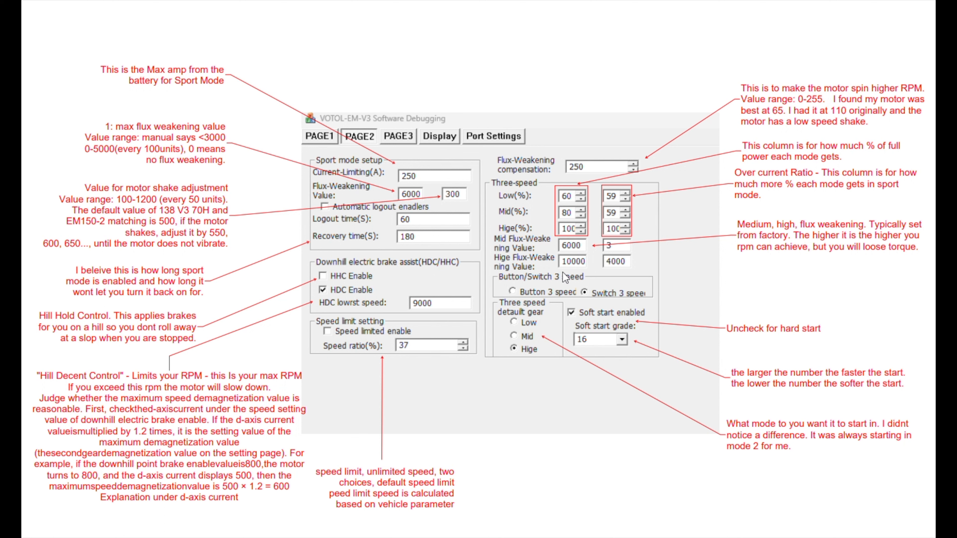
{"action": "mouse_move", "coordinate": [623, 294]}
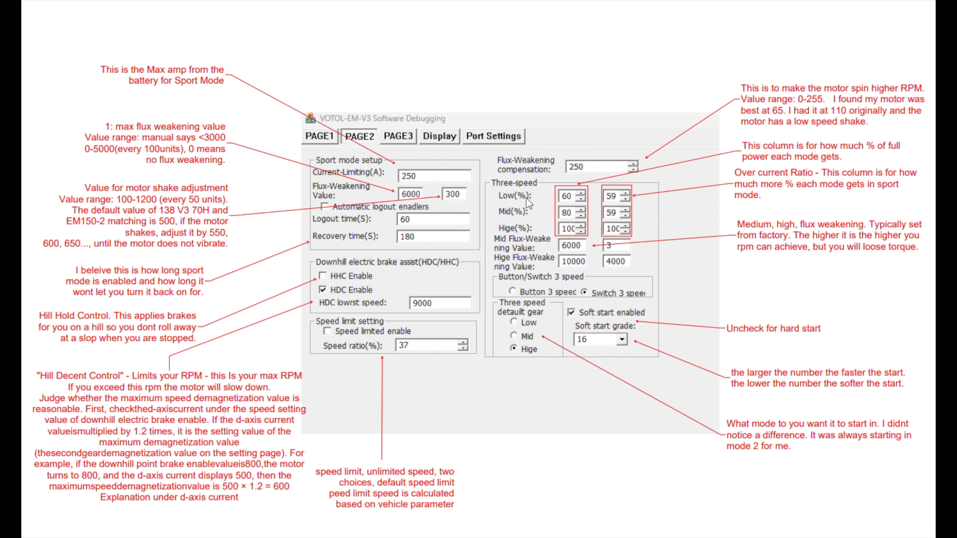
{"action": "mouse_move", "coordinate": [514, 237]}
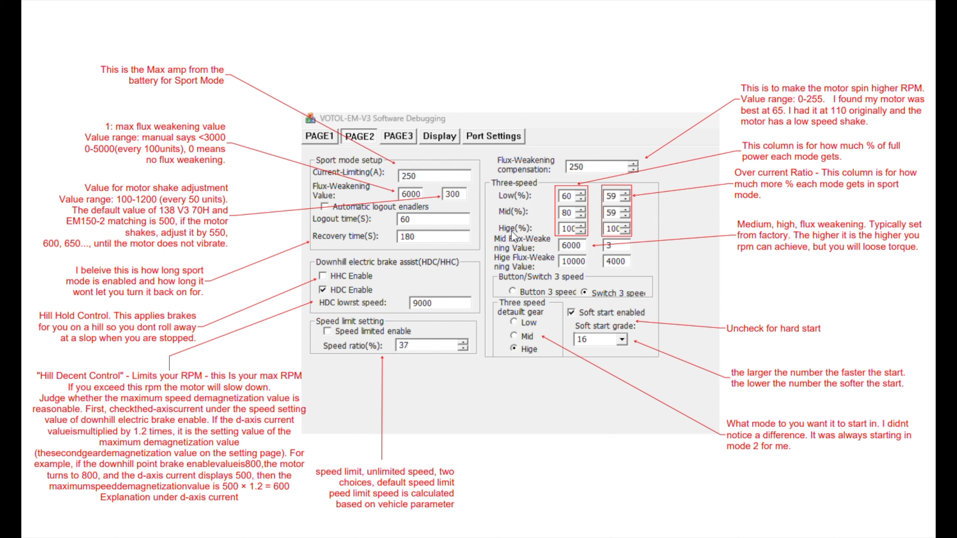
{"action": "mouse_move", "coordinate": [543, 221]}
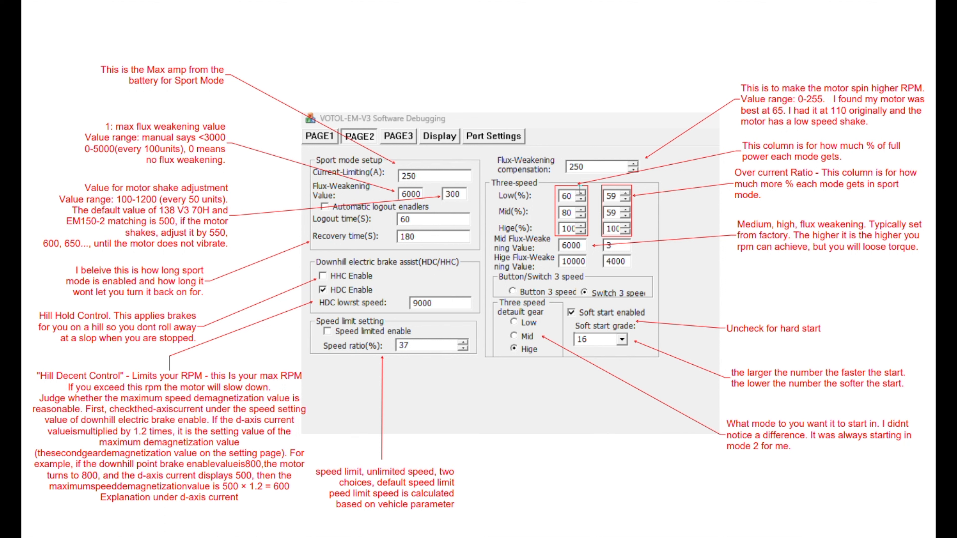
{"action": "mouse_move", "coordinate": [589, 238]}
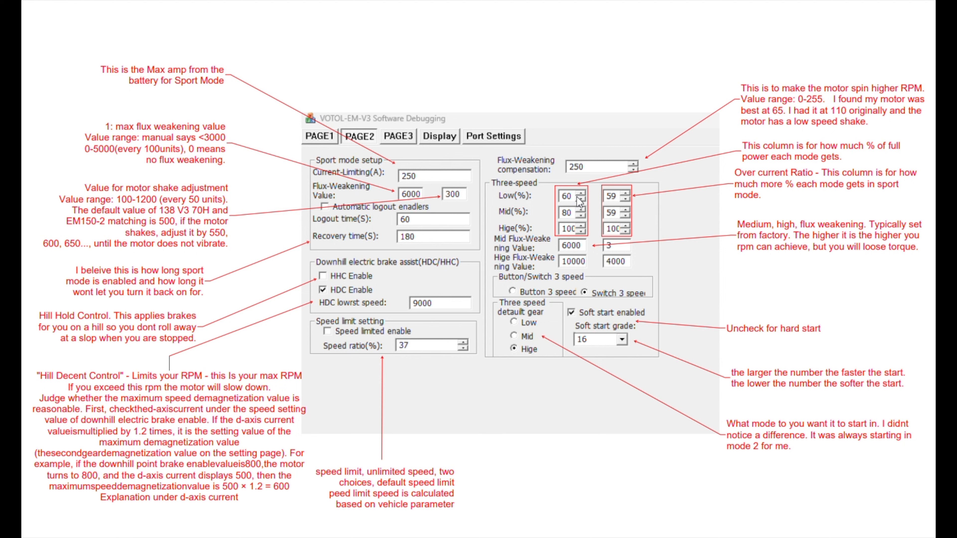
{"action": "scroll", "scroll_direction": "down", "scroll_amount": 3}
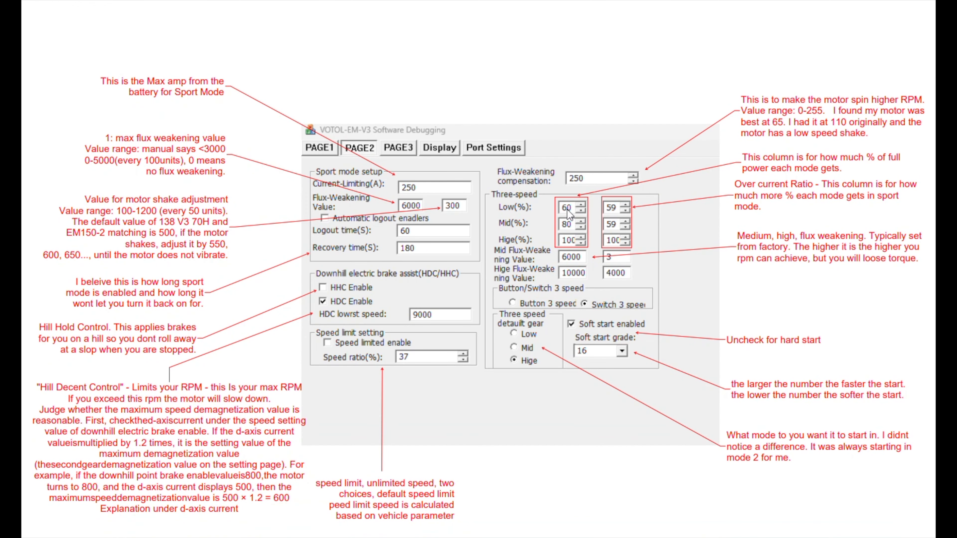
{"action": "mouse_move", "coordinate": [524, 108]}
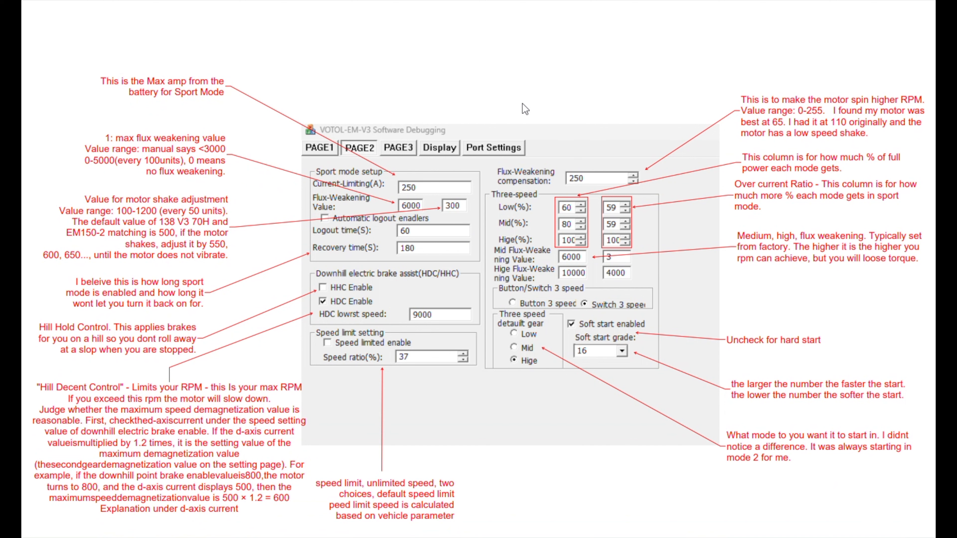
{"action": "mouse_move", "coordinate": [552, 231]}
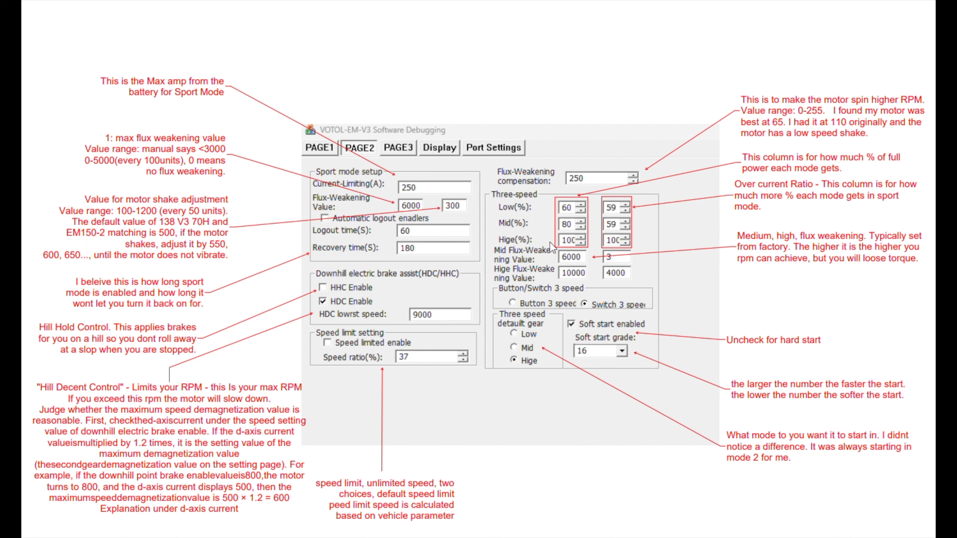
{"action": "mouse_move", "coordinate": [584, 248]}
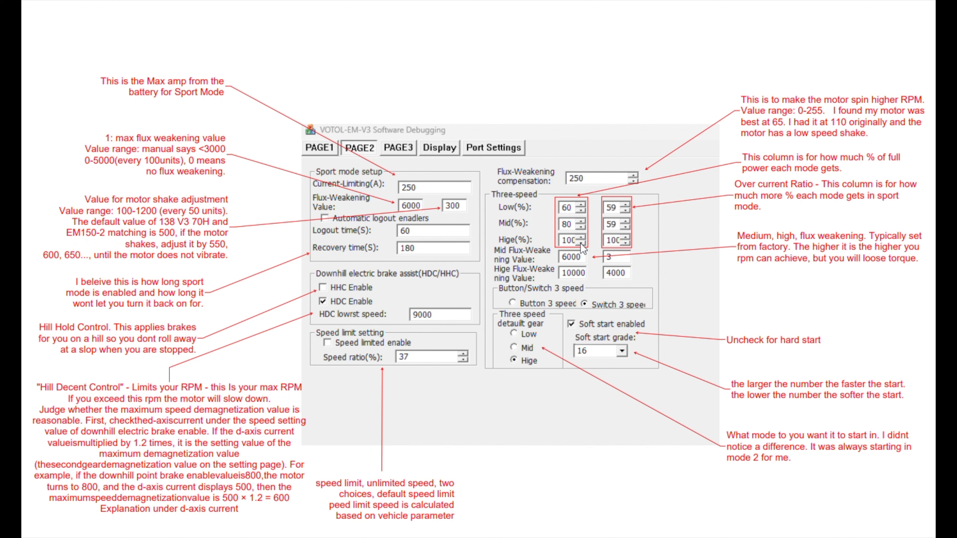
{"action": "mouse_move", "coordinate": [565, 239]}
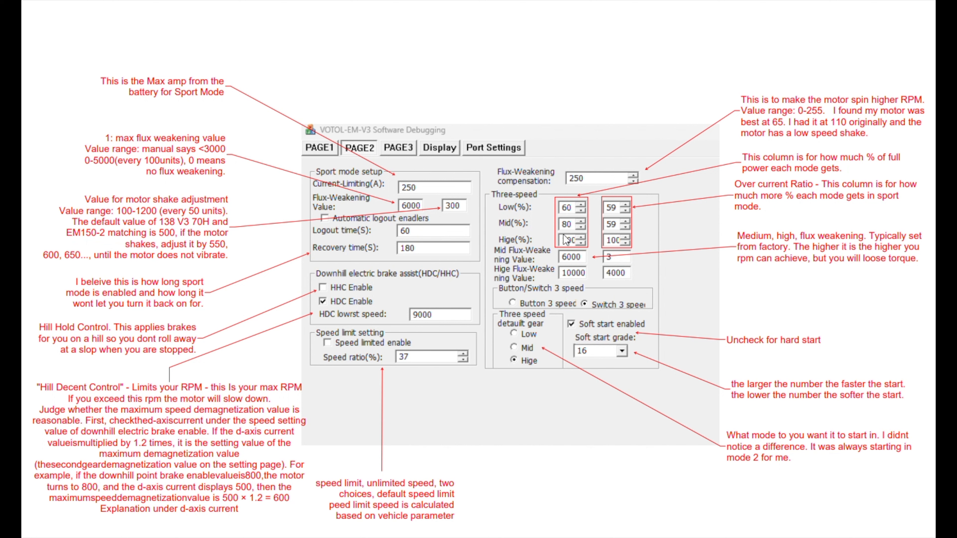
{"action": "left_click", "coordinate": [565, 240]}
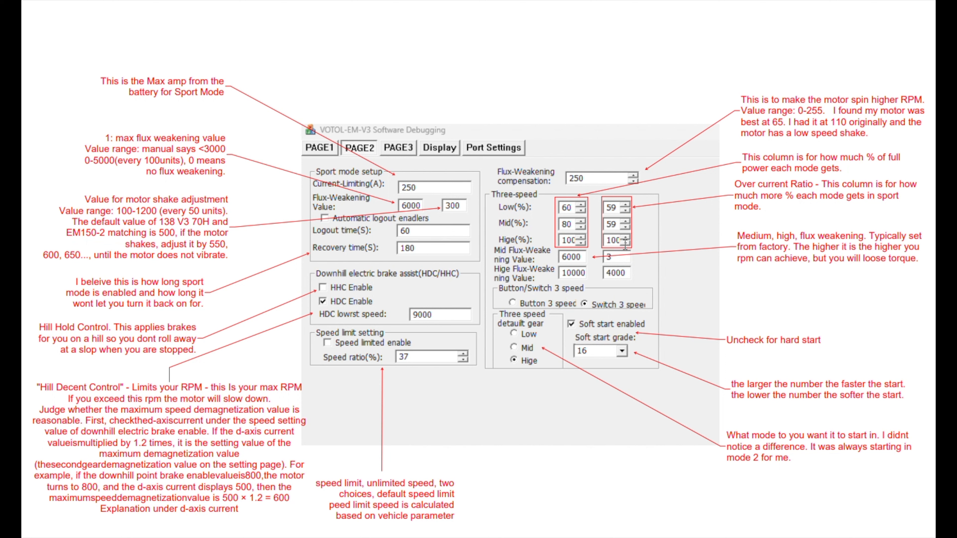
{"action": "mouse_move", "coordinate": [625, 216]}
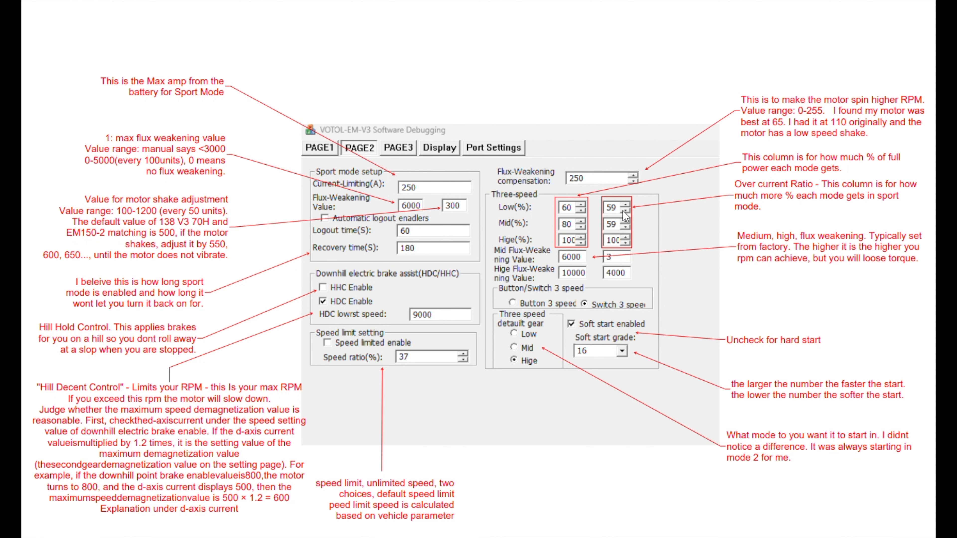
{"action": "mouse_move", "coordinate": [624, 220]}
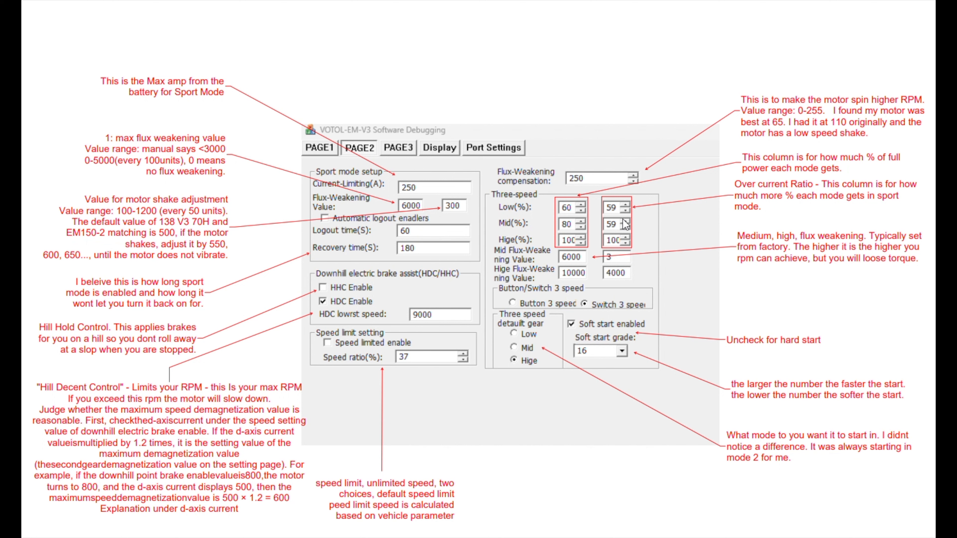
{"action": "mouse_move", "coordinate": [509, 247]}
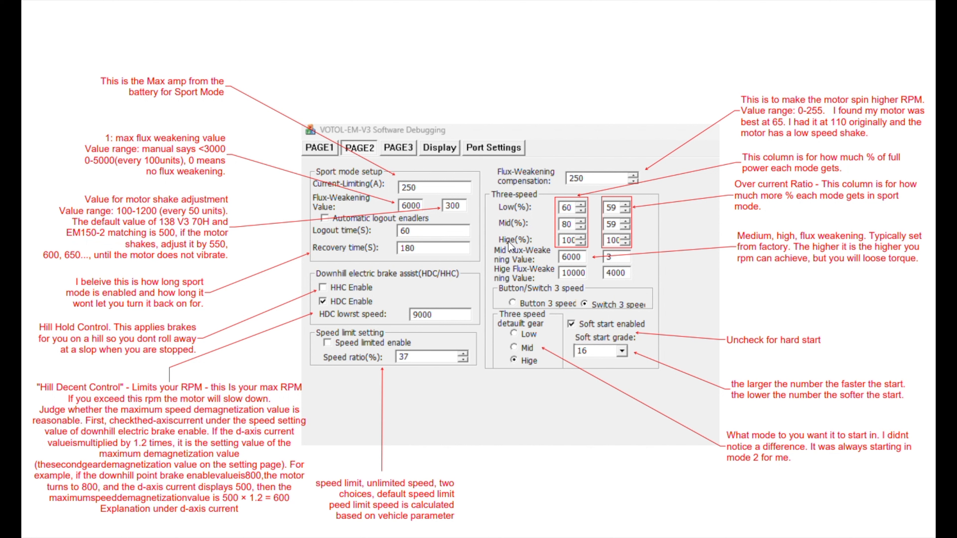
{"action": "mouse_move", "coordinate": [578, 244]}
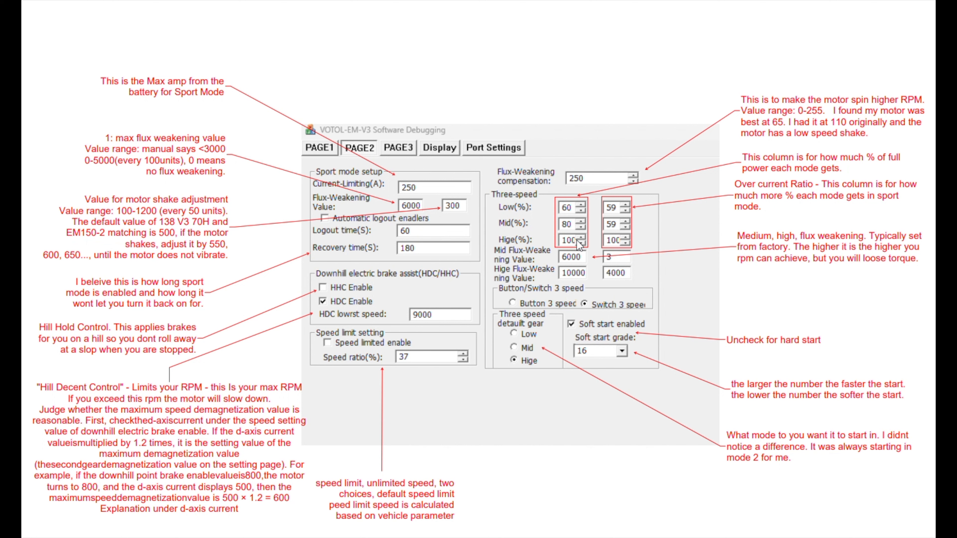
{"action": "mouse_move", "coordinate": [579, 244]}
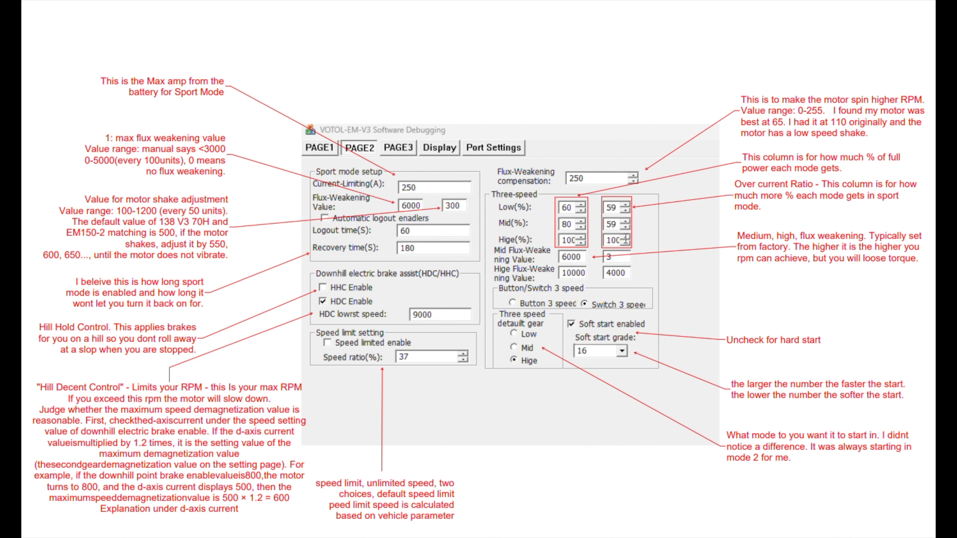
{"action": "mouse_move", "coordinate": [625, 238]}
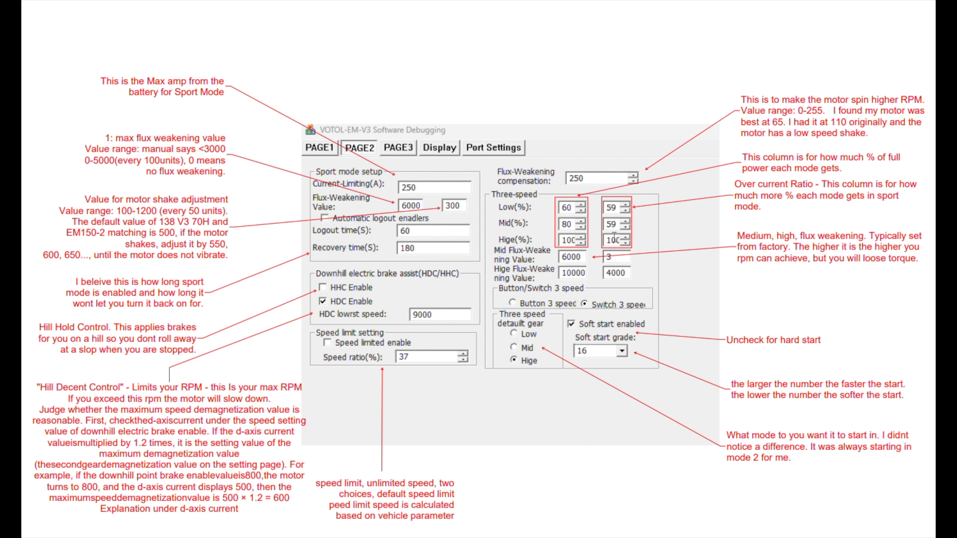
{"action": "mouse_move", "coordinate": [420, 185]}
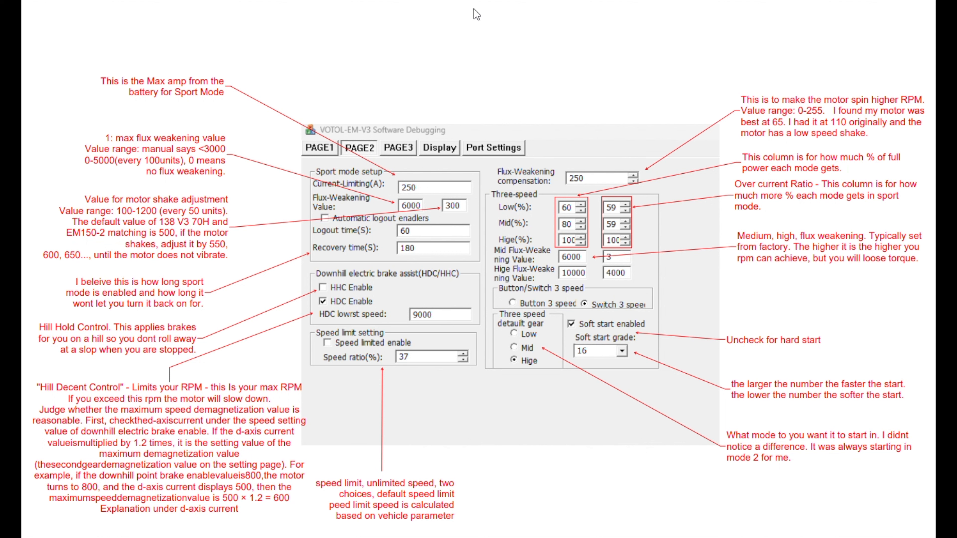
{"action": "mouse_move", "coordinate": [456, 194]}
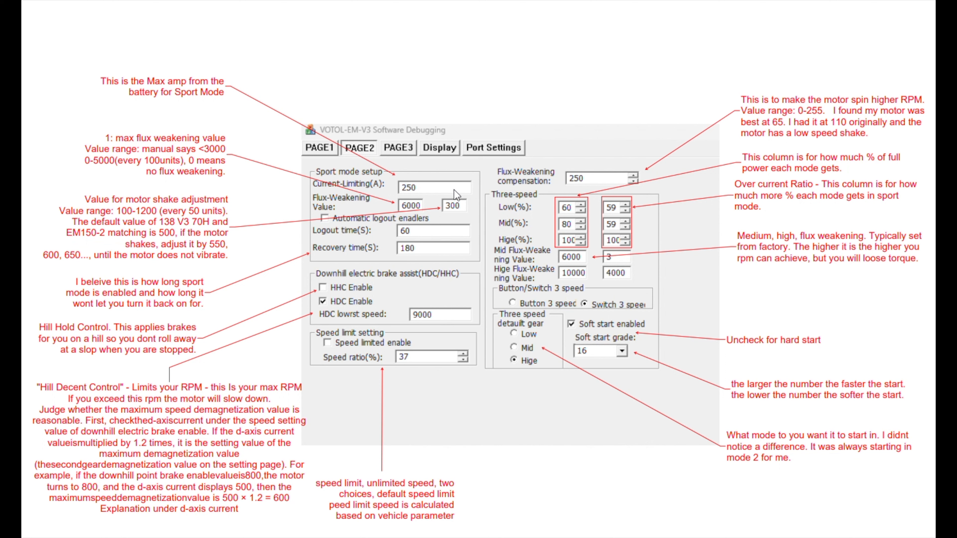
{"action": "left_click", "coordinate": [435, 187]}
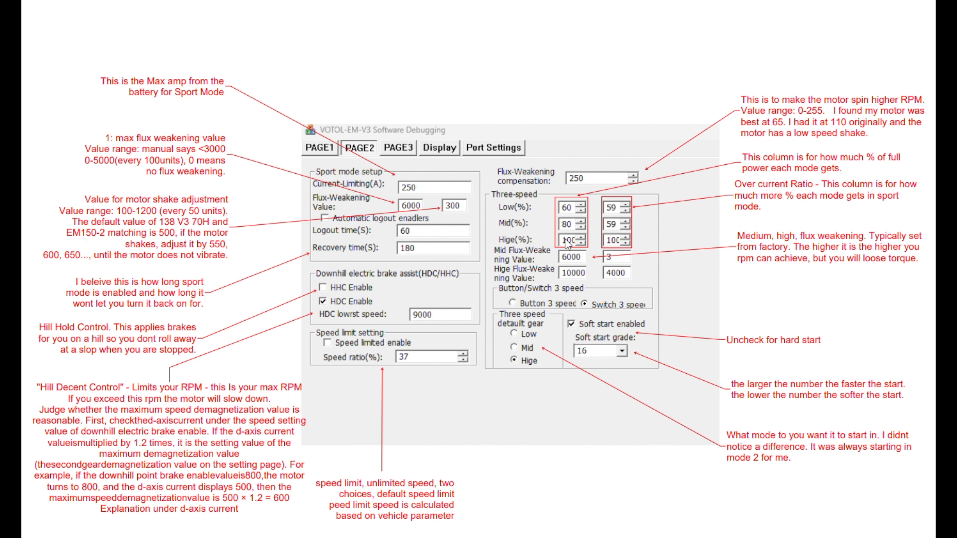
{"action": "mouse_move", "coordinate": [566, 244]}
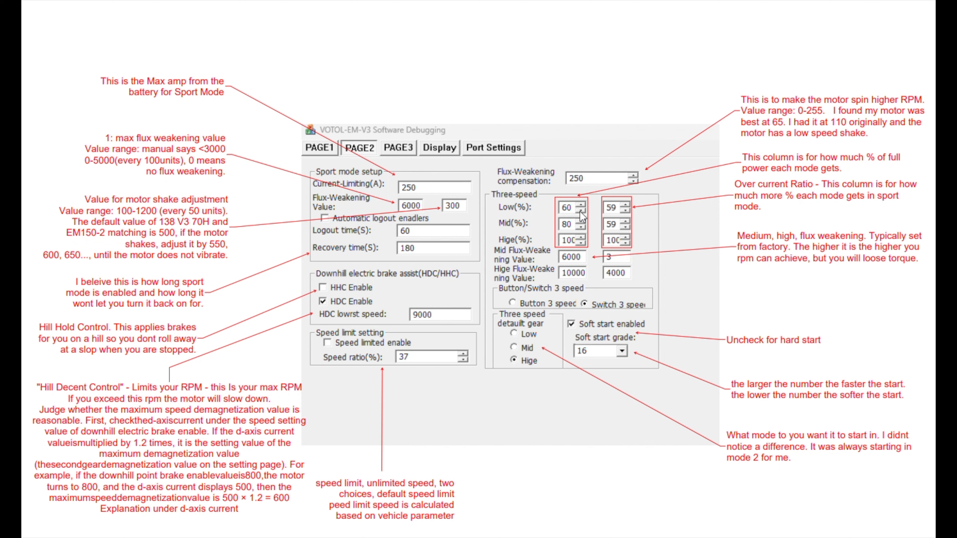
{"action": "mouse_move", "coordinate": [583, 275]}
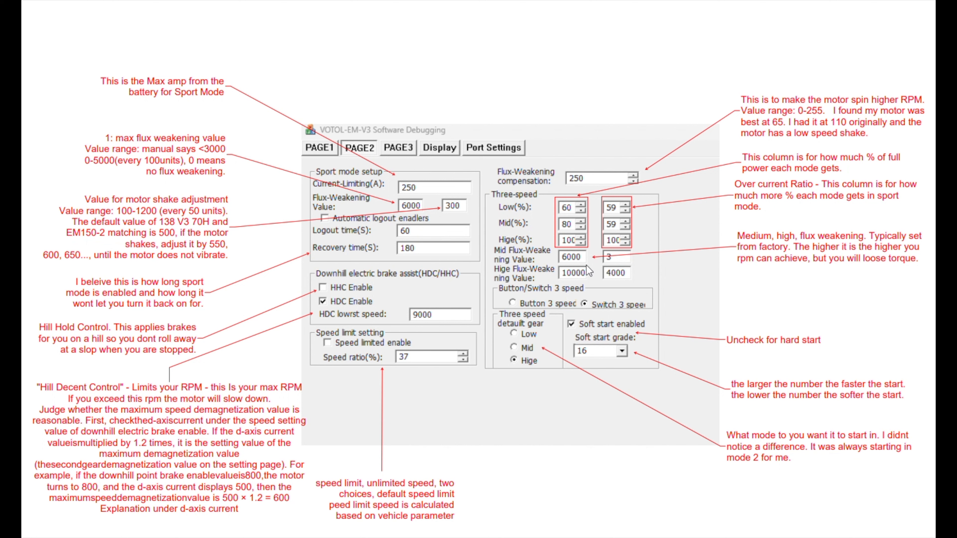
{"action": "mouse_move", "coordinate": [604, 352]}
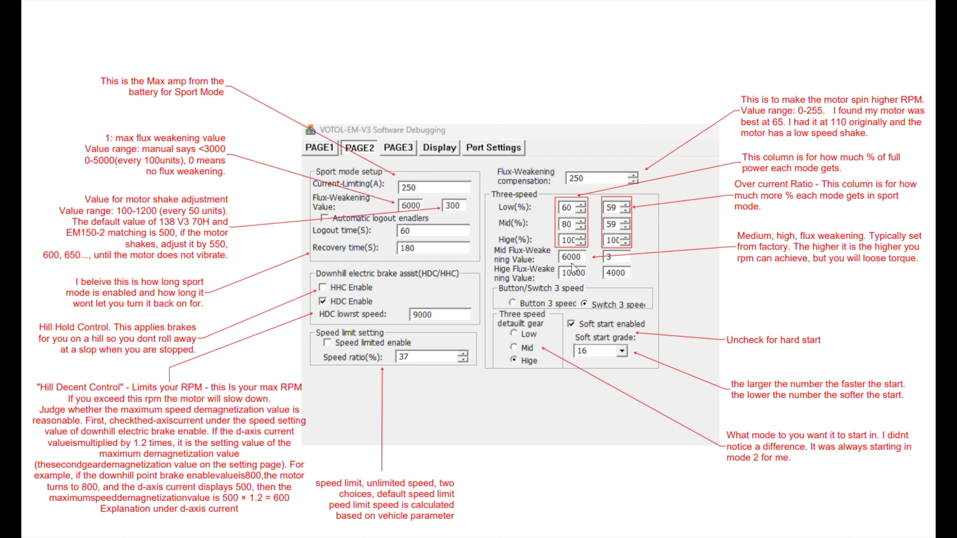
{"action": "mouse_move", "coordinate": [606, 340]}
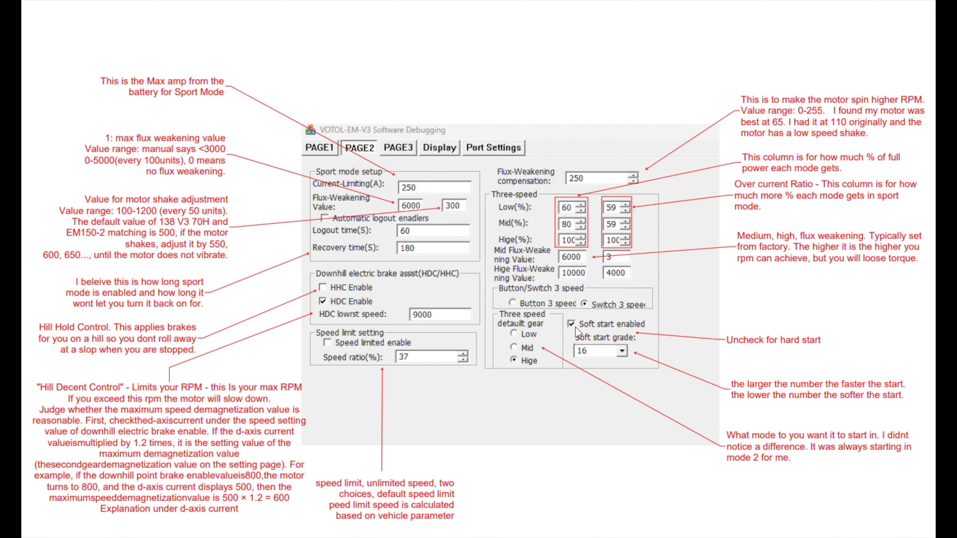
{"action": "mouse_move", "coordinate": [604, 361]}
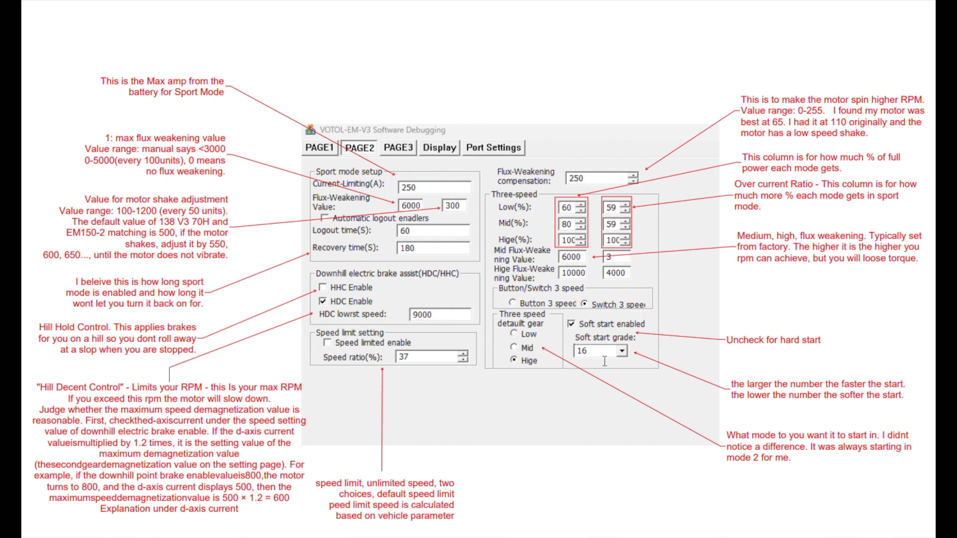
{"action": "mouse_move", "coordinate": [634, 346]}
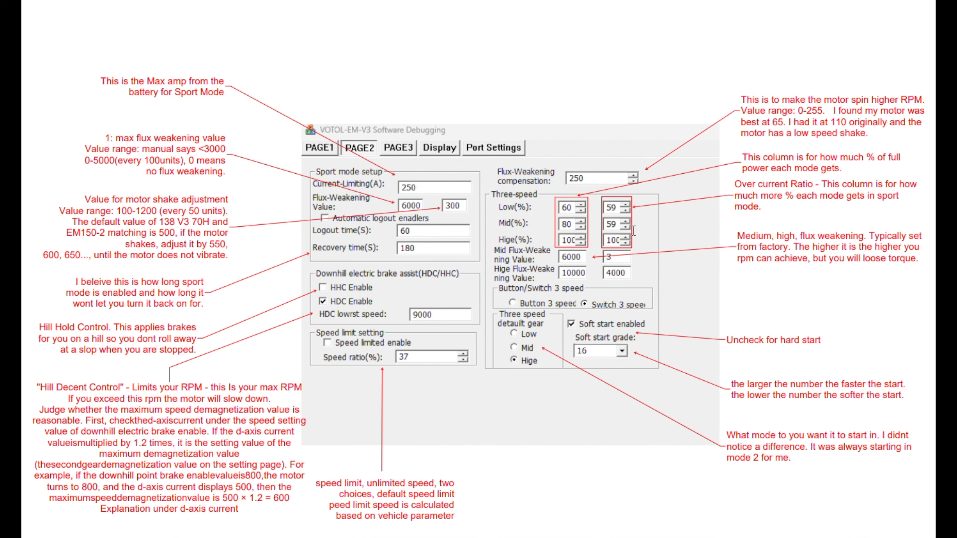
{"action": "mouse_move", "coordinate": [659, 342]}
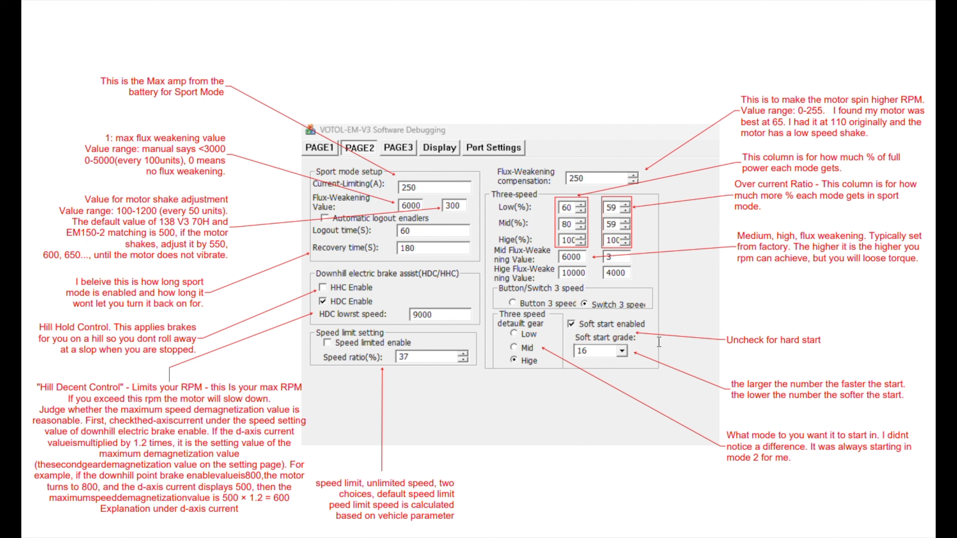
{"action": "mouse_move", "coordinate": [510, 158]}
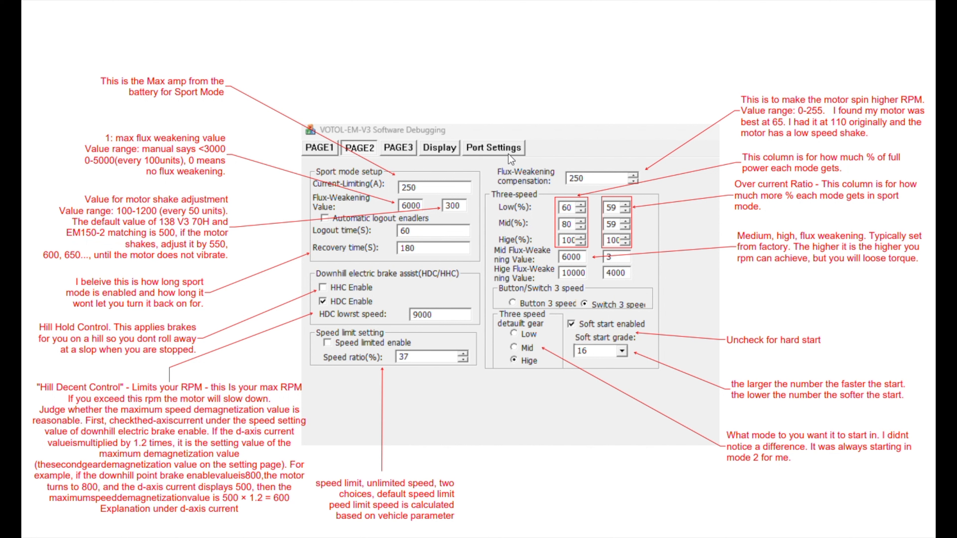
{"action": "mouse_move", "coordinate": [544, 230]}
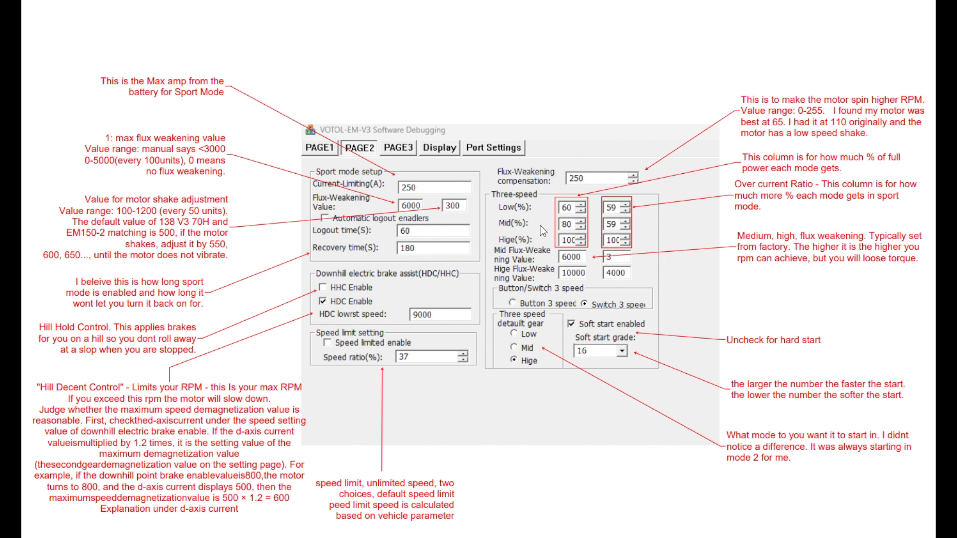